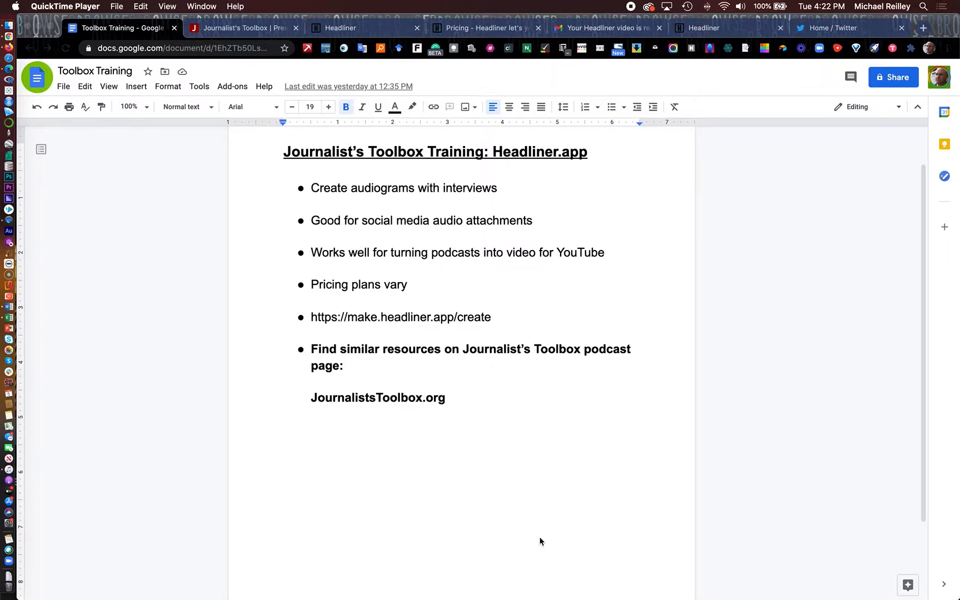
mouse_move(460, 328)
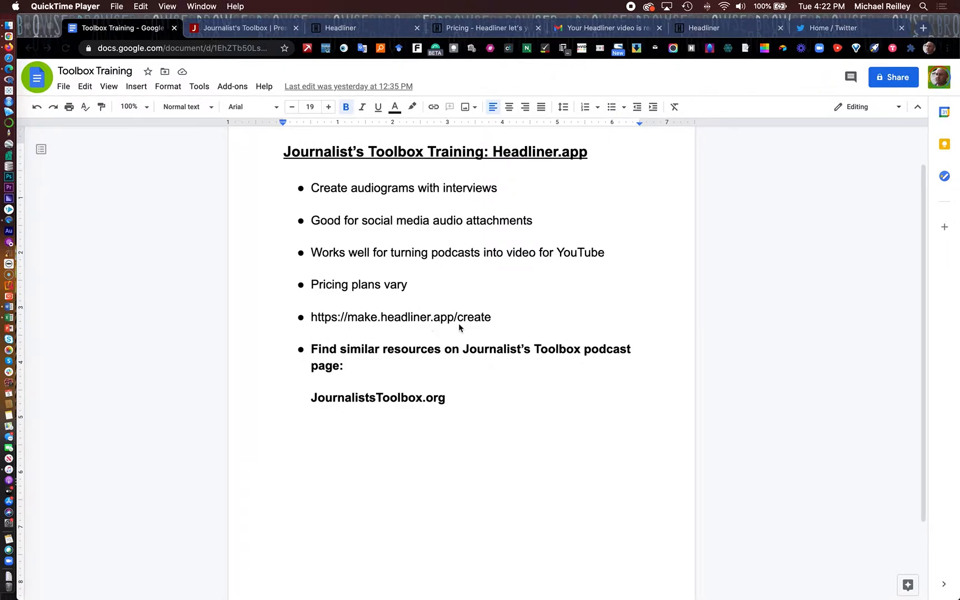
mouse_move(319, 319)
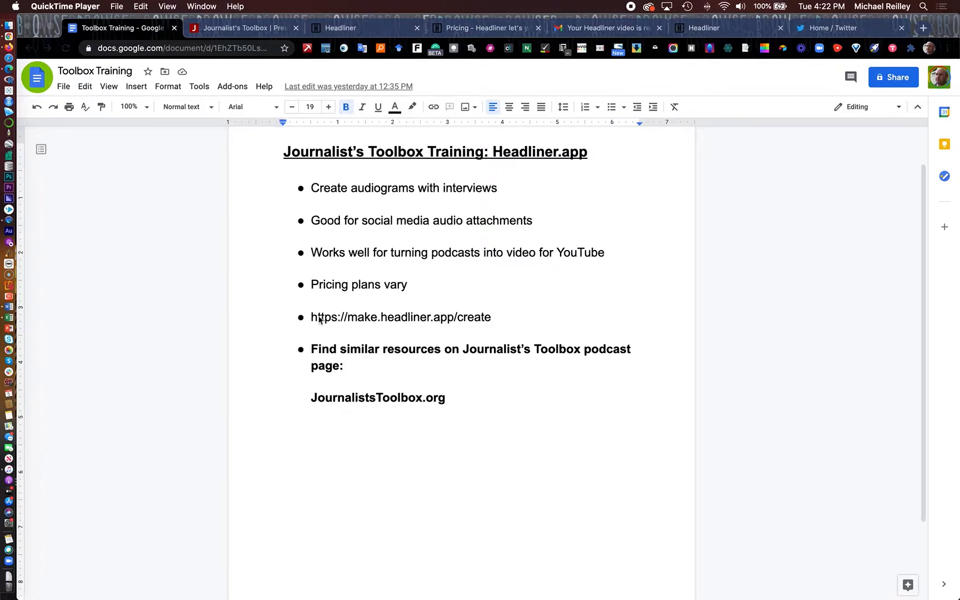
mouse_move(488, 328)
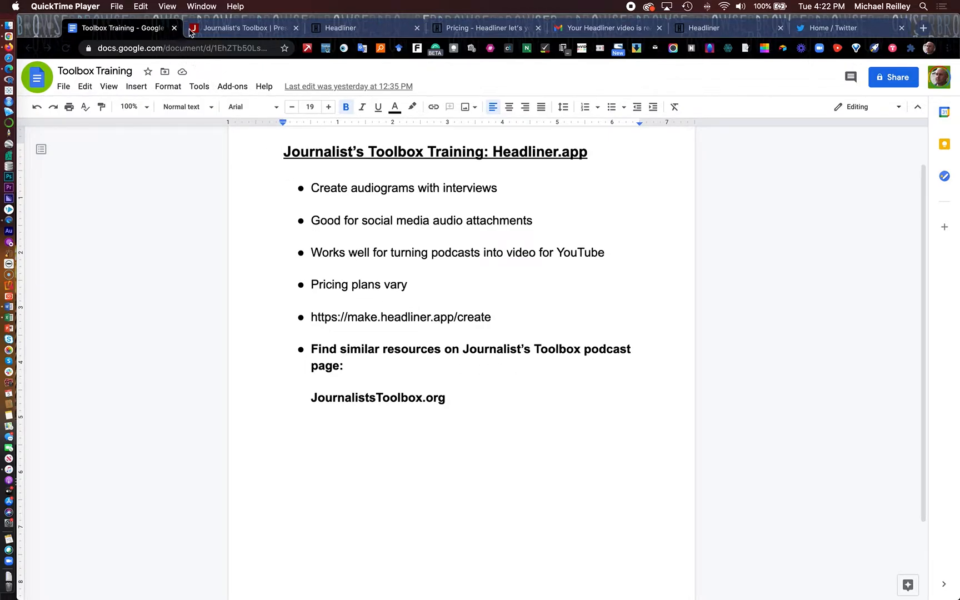
- Go to the Journalist's Toolbox homepage and open its Podcasting topic page with recent updates
click(242, 28)
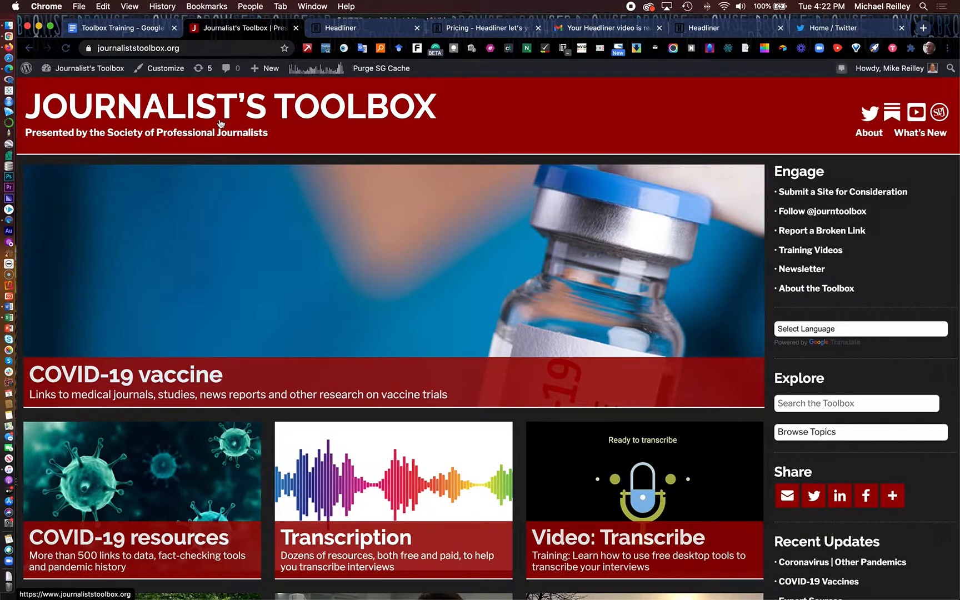
scroll(down, 3)
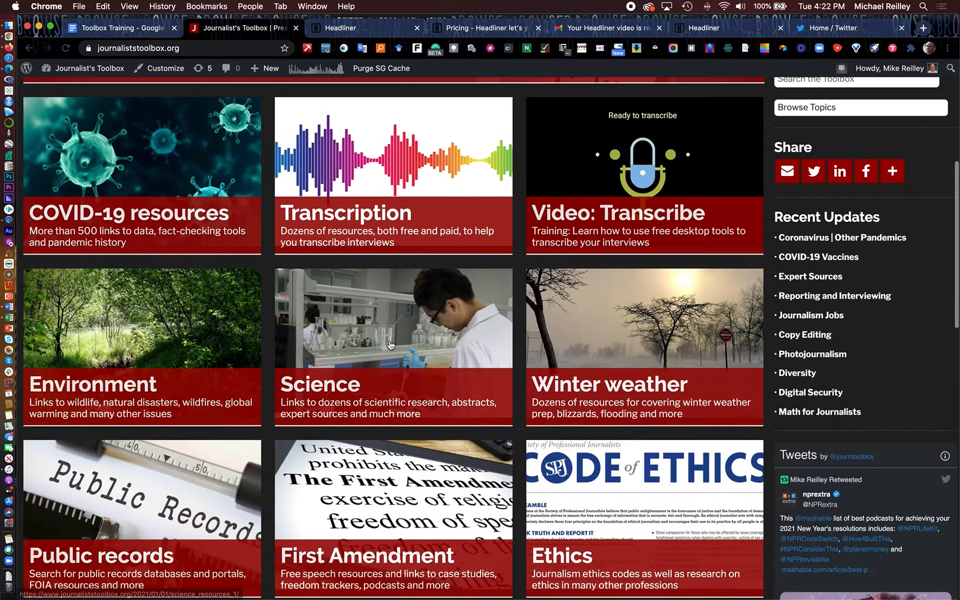
scroll(down, 3)
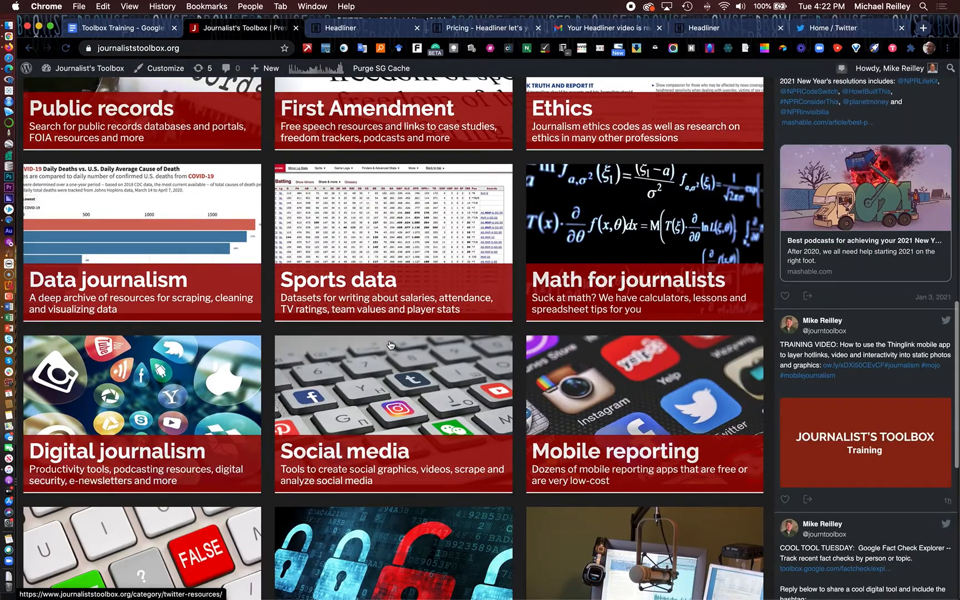
scroll(down, 3)
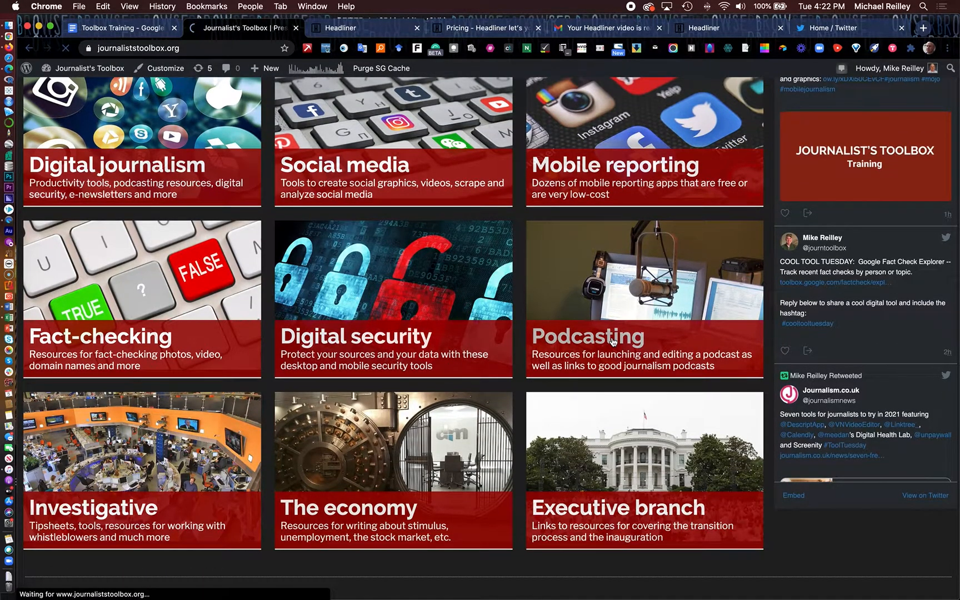
click(586, 336)
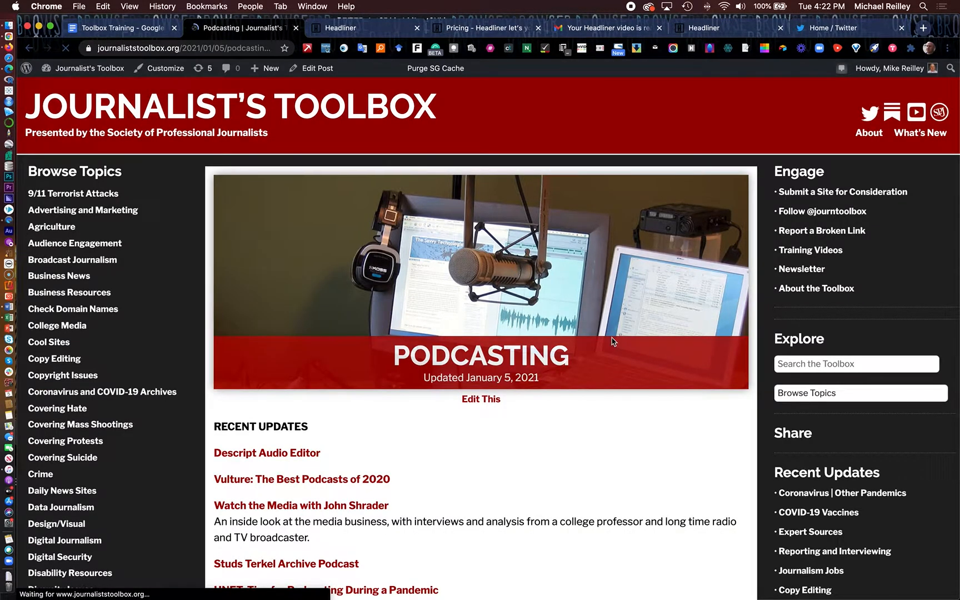
scroll(down, 3)
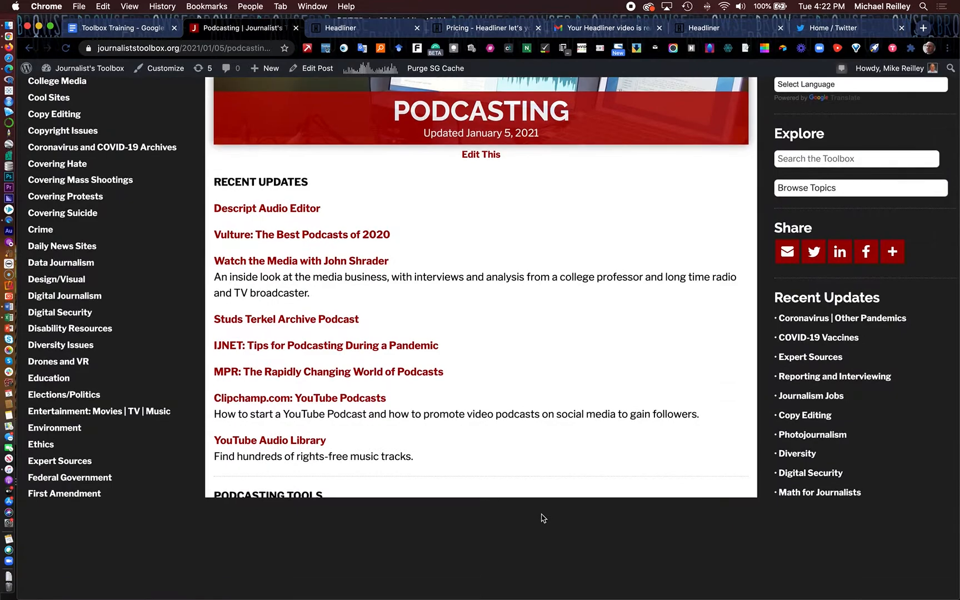
scroll(down, 3)
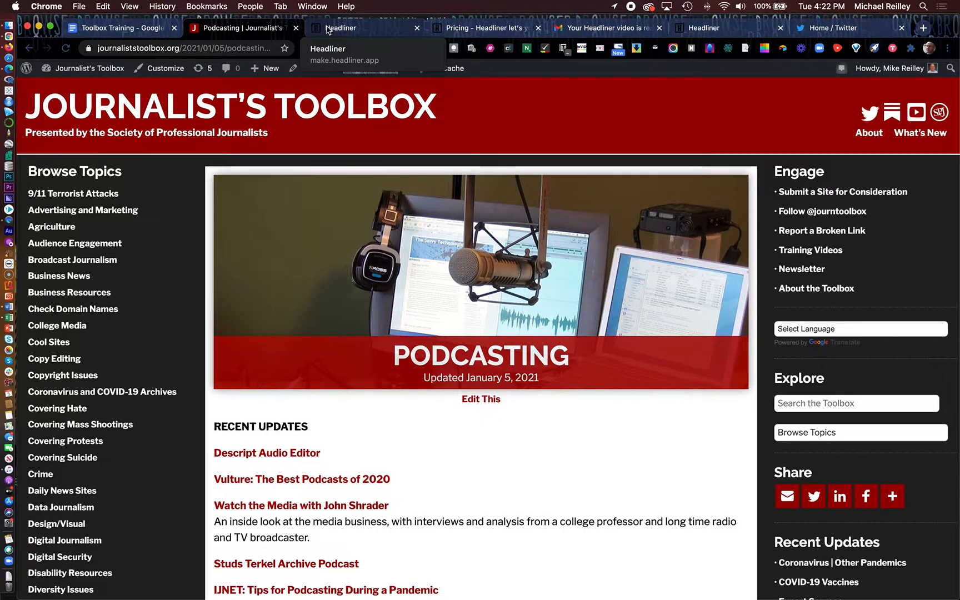
- Bring up Headliner's create page listing Audiogram Wizard, Full Episode and other project types
click(340, 28)
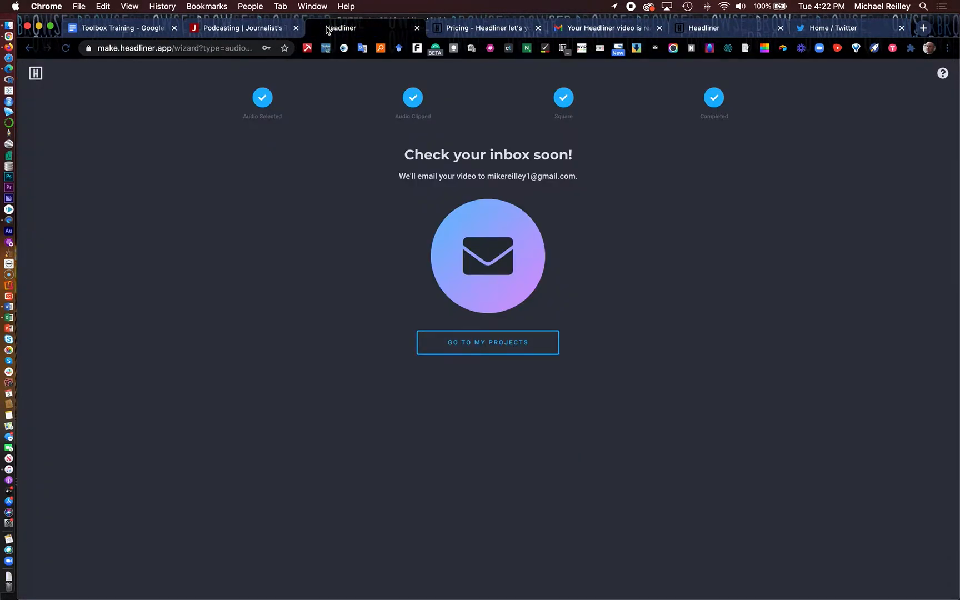
mouse_move(254, 108)
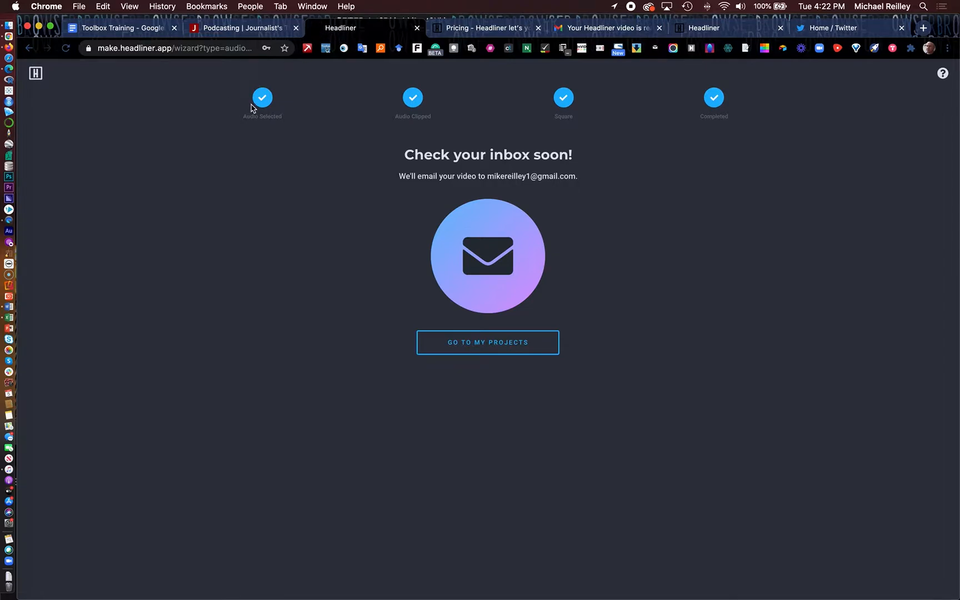
click(488, 343)
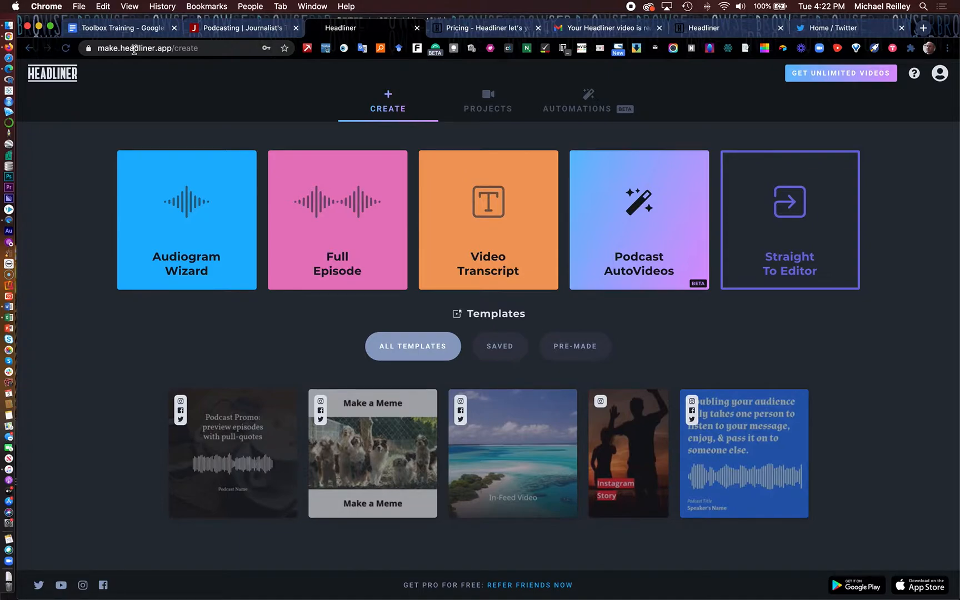
mouse_move(118, 234)
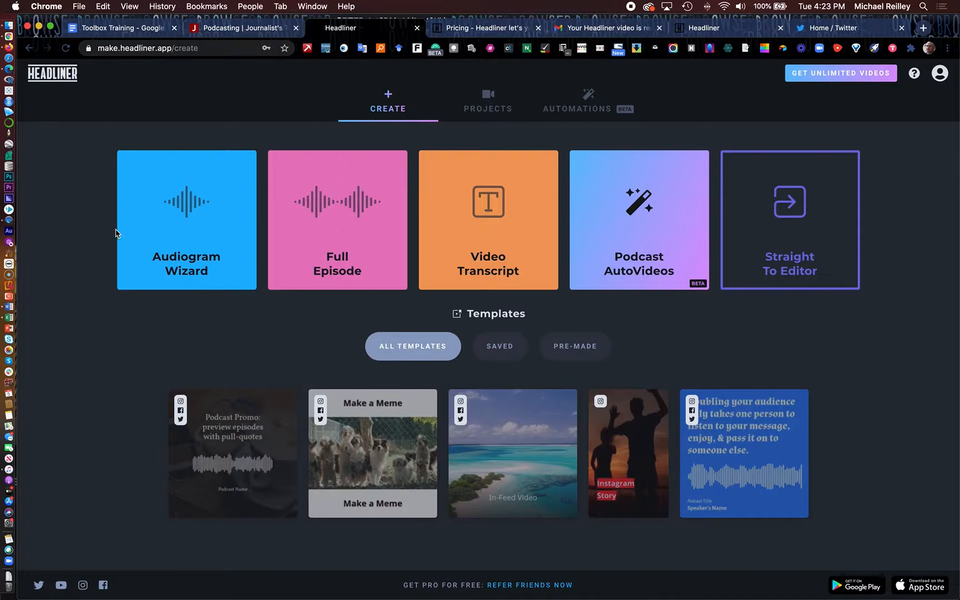
mouse_move(288, 276)
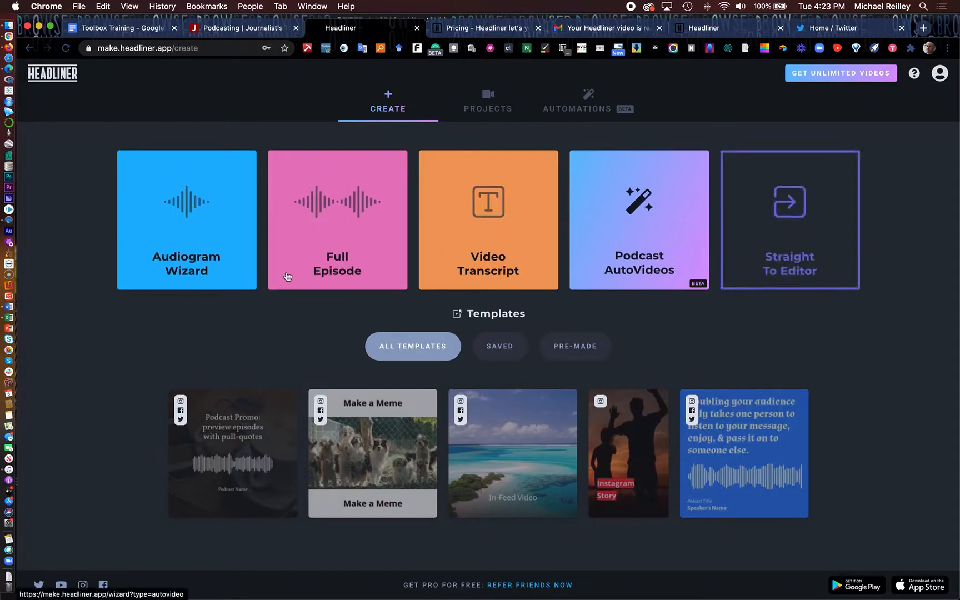
mouse_move(348, 237)
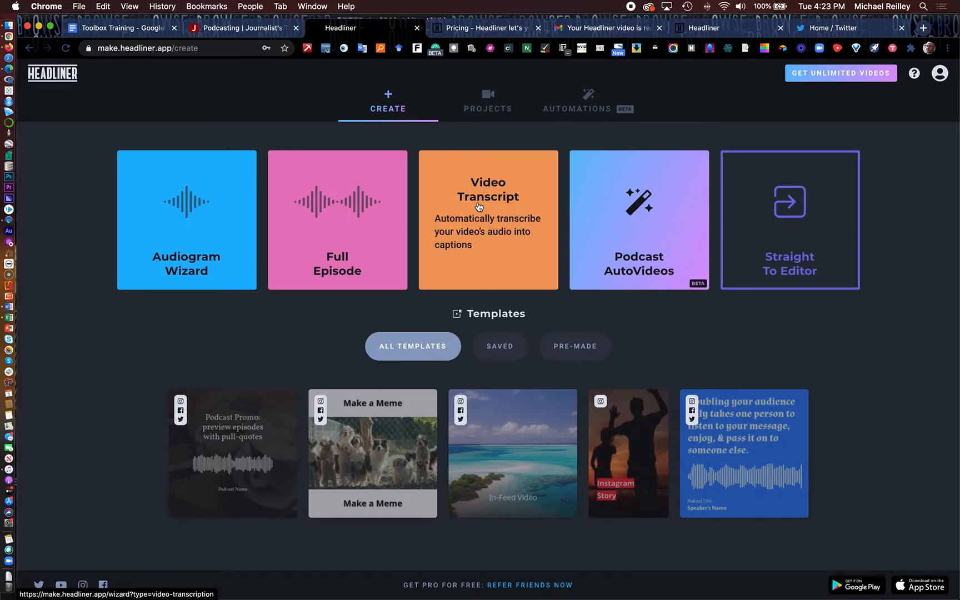
mouse_move(498, 230)
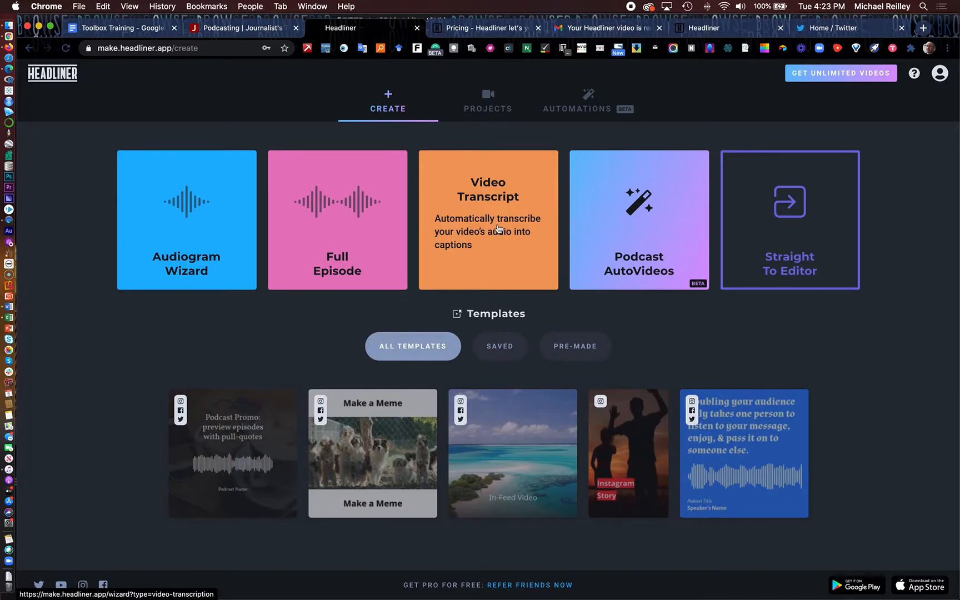
mouse_move(486, 231)
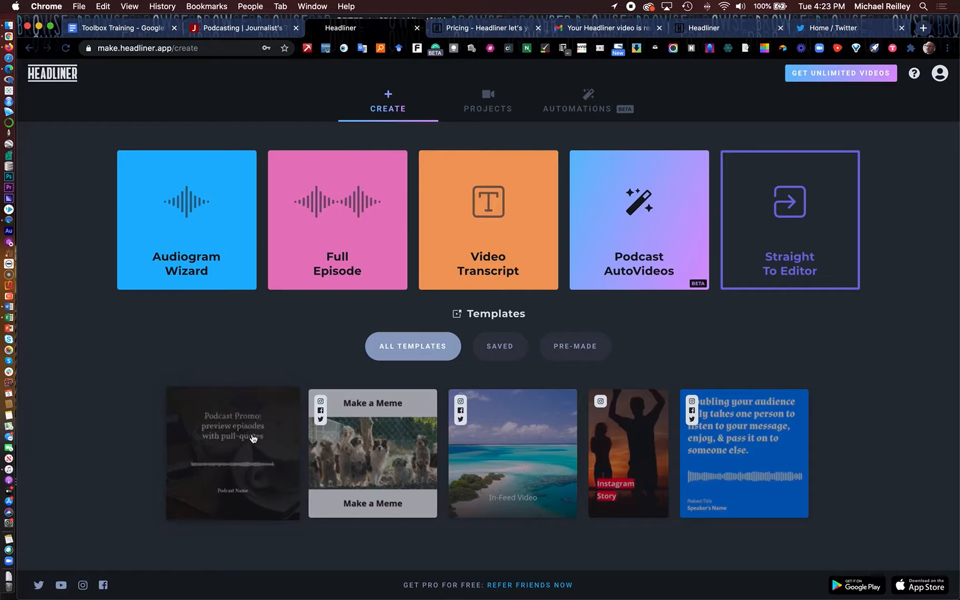
mouse_move(186, 219)
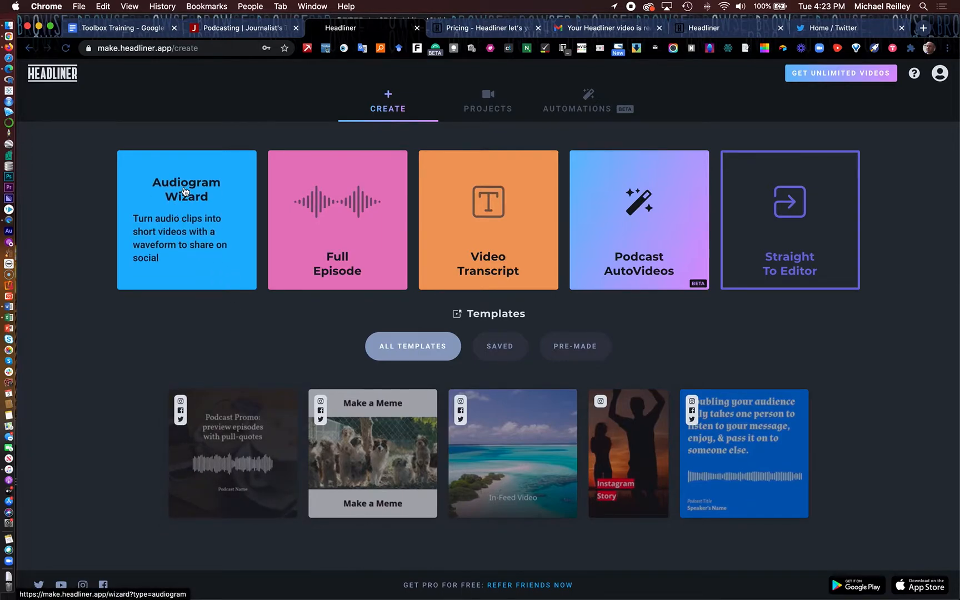
- Start a new Audiogram project, landing on the wizard's Select Audio step
click(186, 220)
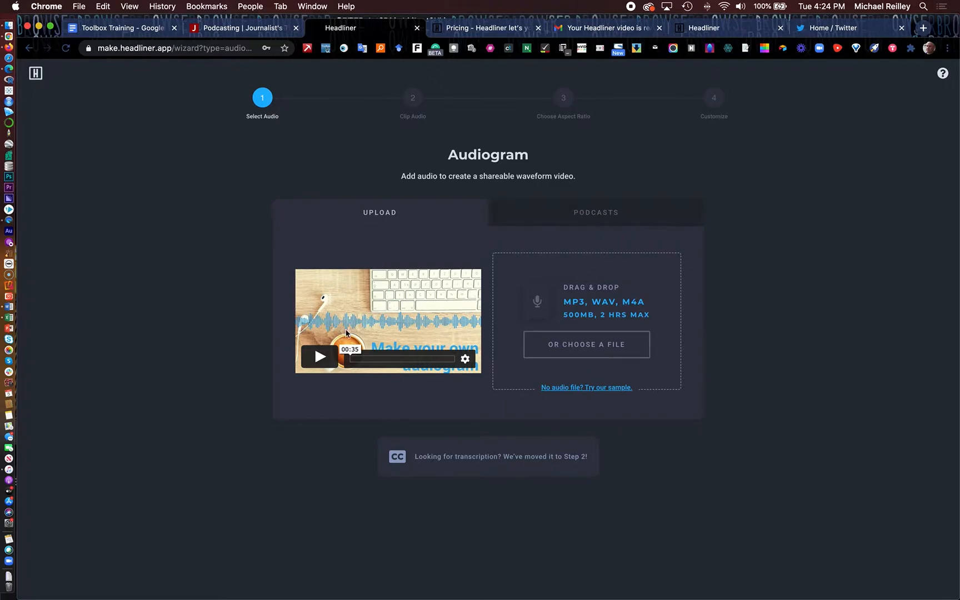
mouse_move(678, 342)
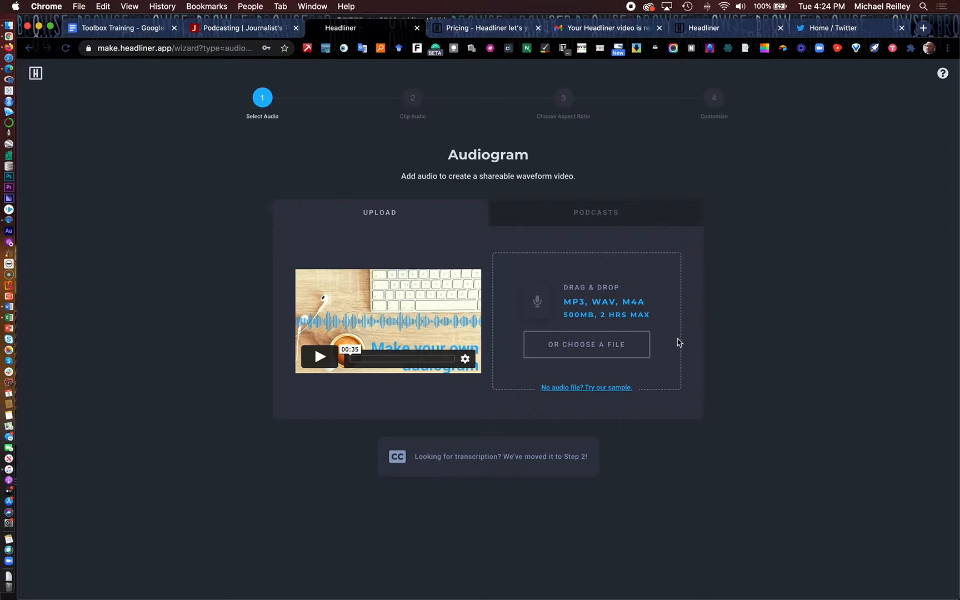
mouse_move(460, 313)
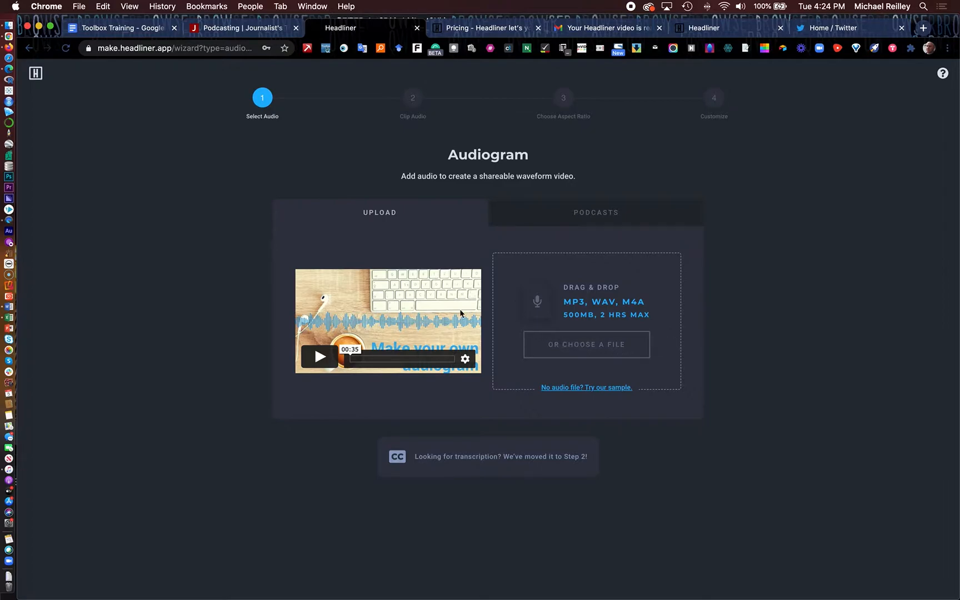
mouse_move(593, 256)
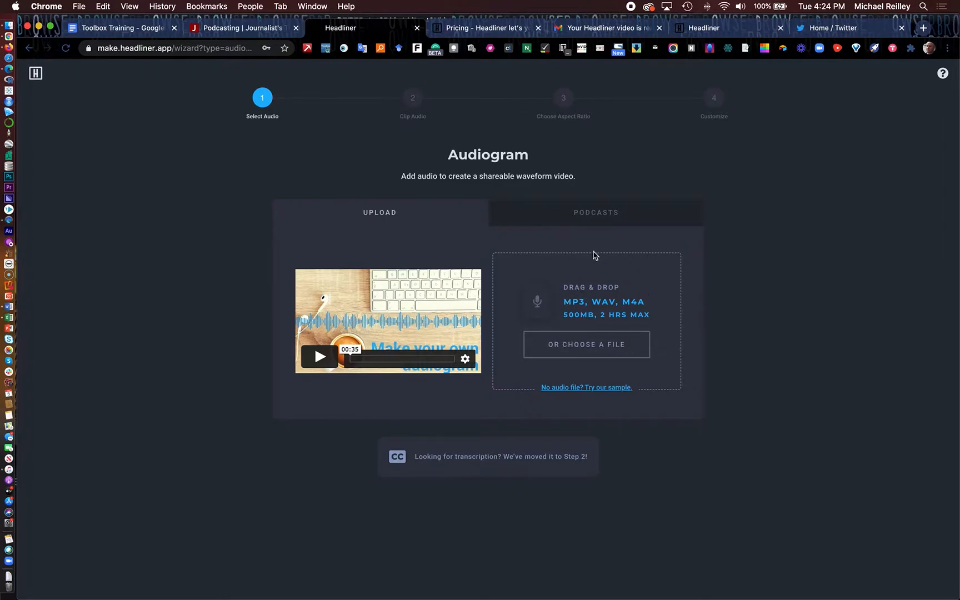
mouse_move(593, 267)
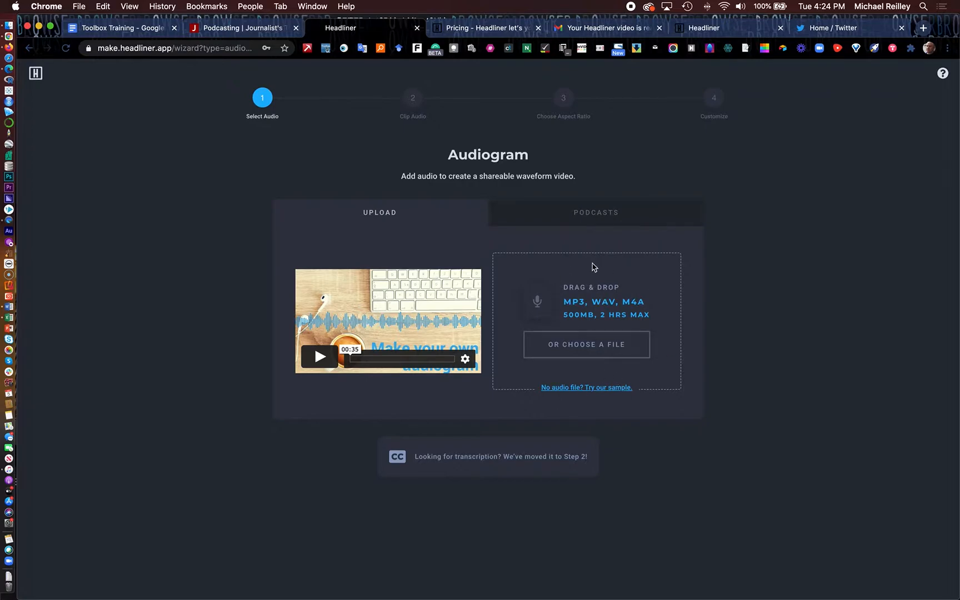
mouse_move(572, 312)
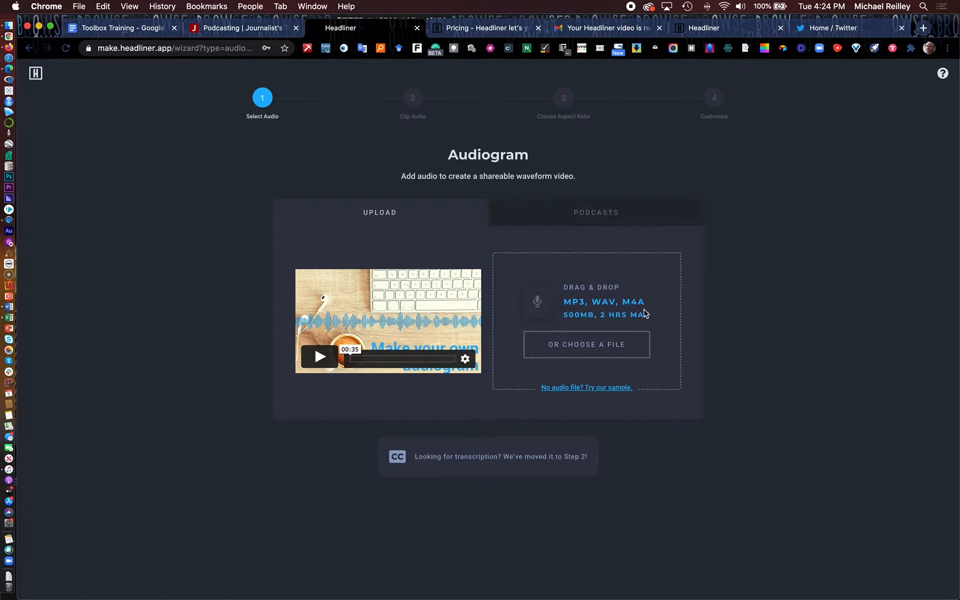
mouse_move(585, 290)
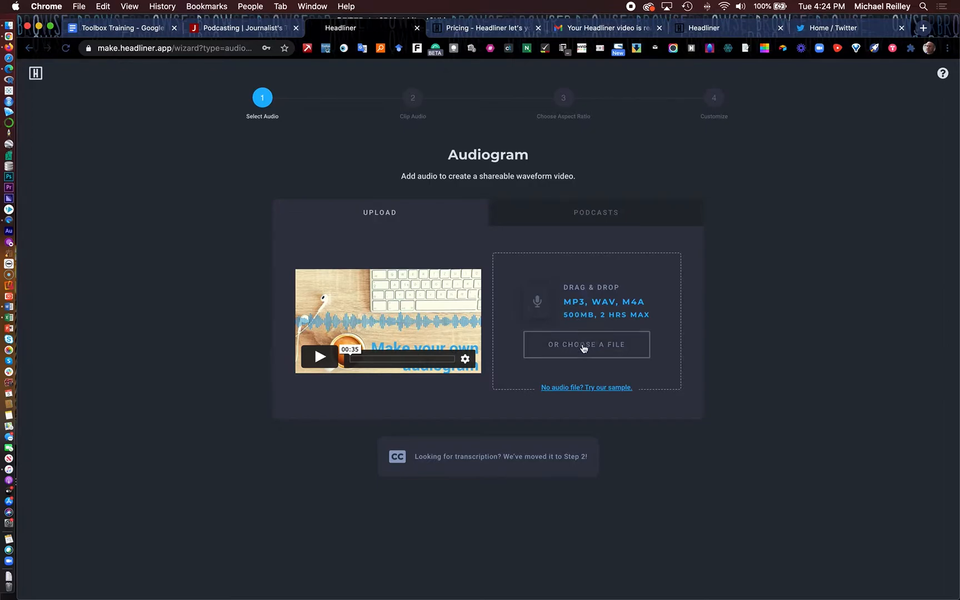
mouse_move(635, 341)
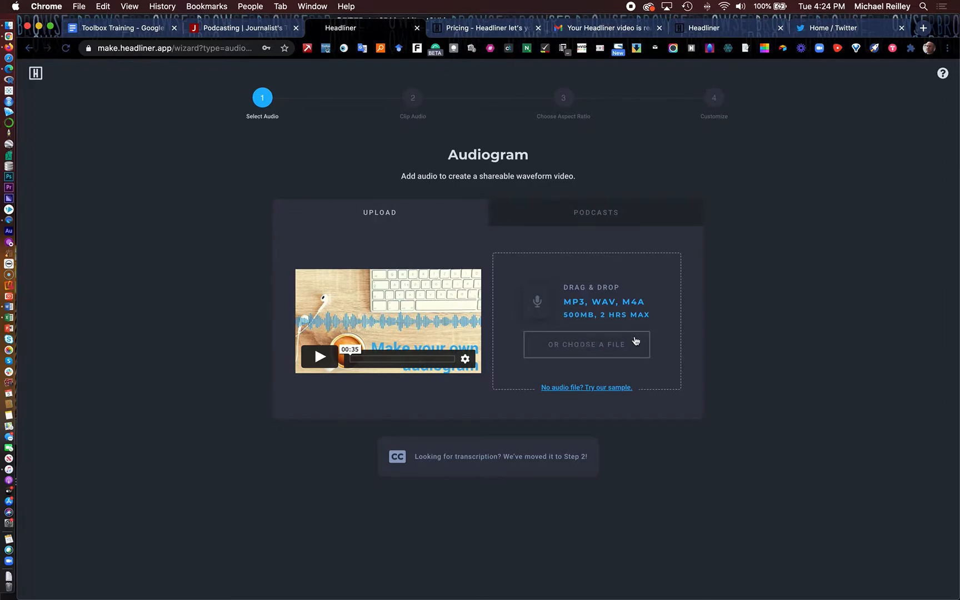
- Upload obamaquote8.mp3 from the Desktop as the audiogram's audio
click(586, 344)
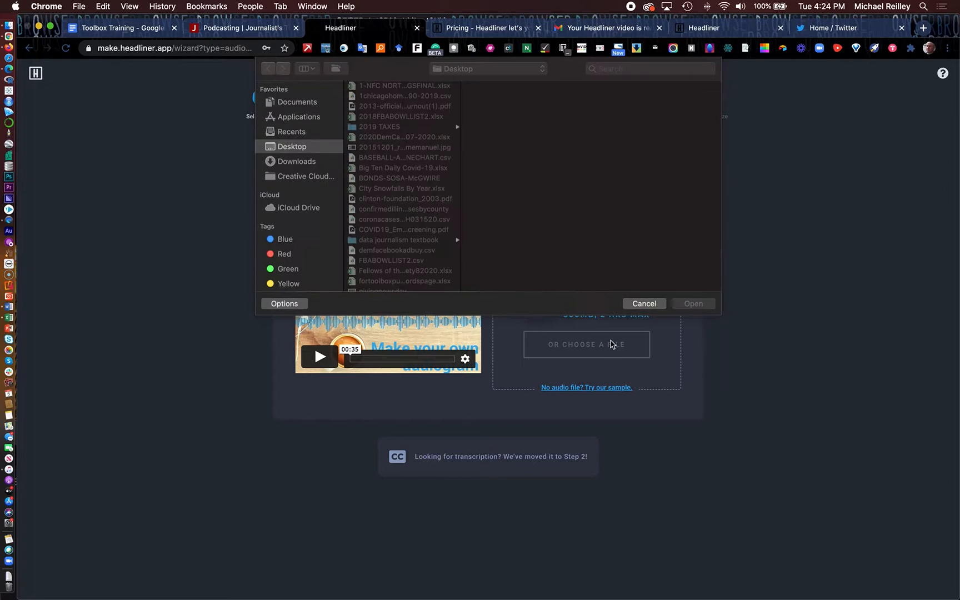
scroll(down, 3)
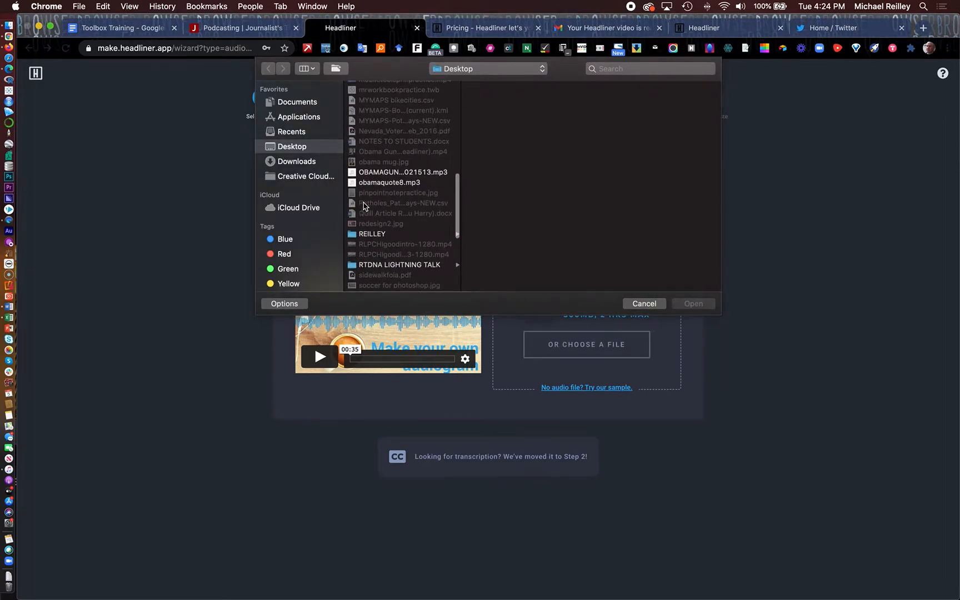
click(389, 182)
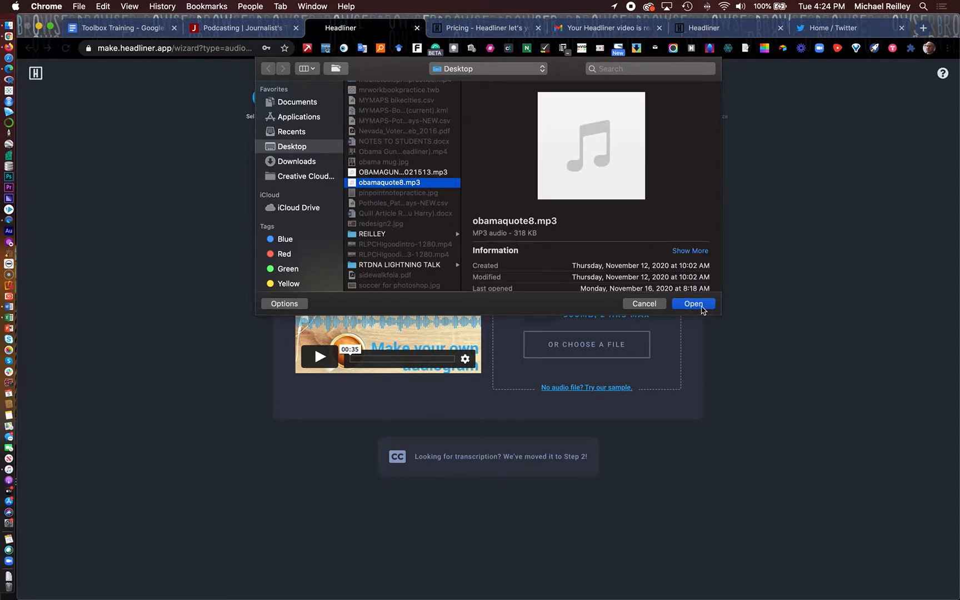
click(692, 303)
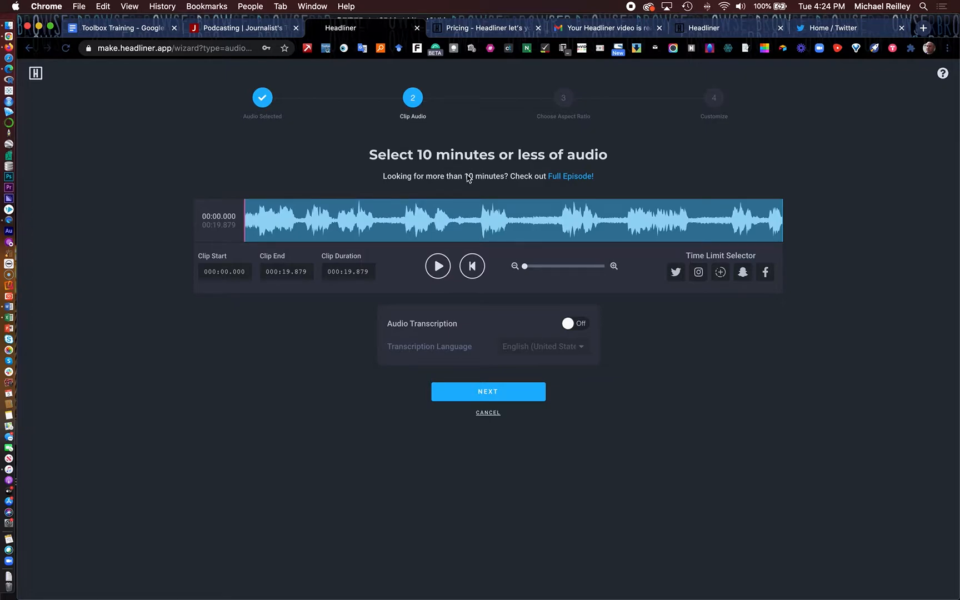
mouse_move(410, 249)
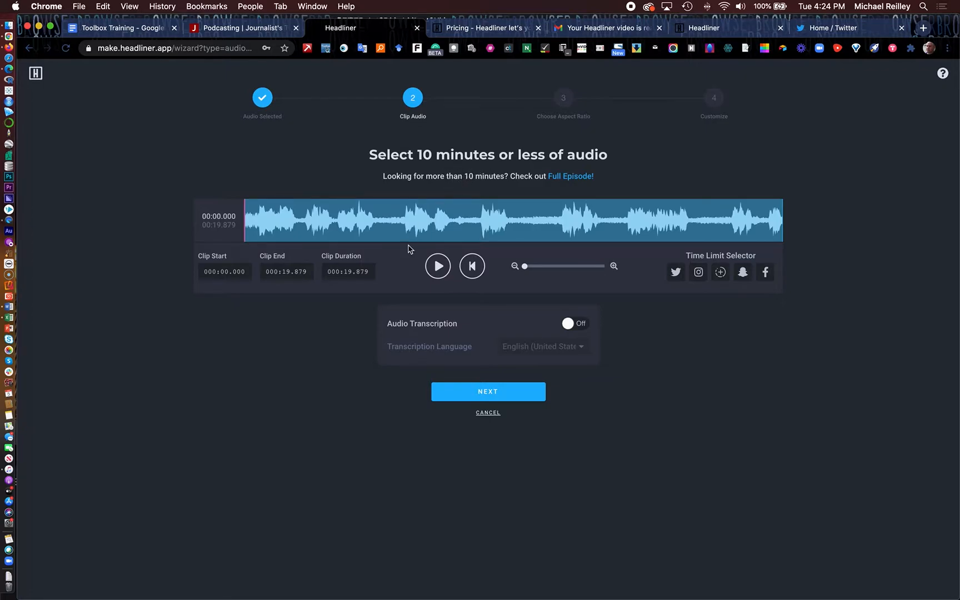
mouse_move(589, 235)
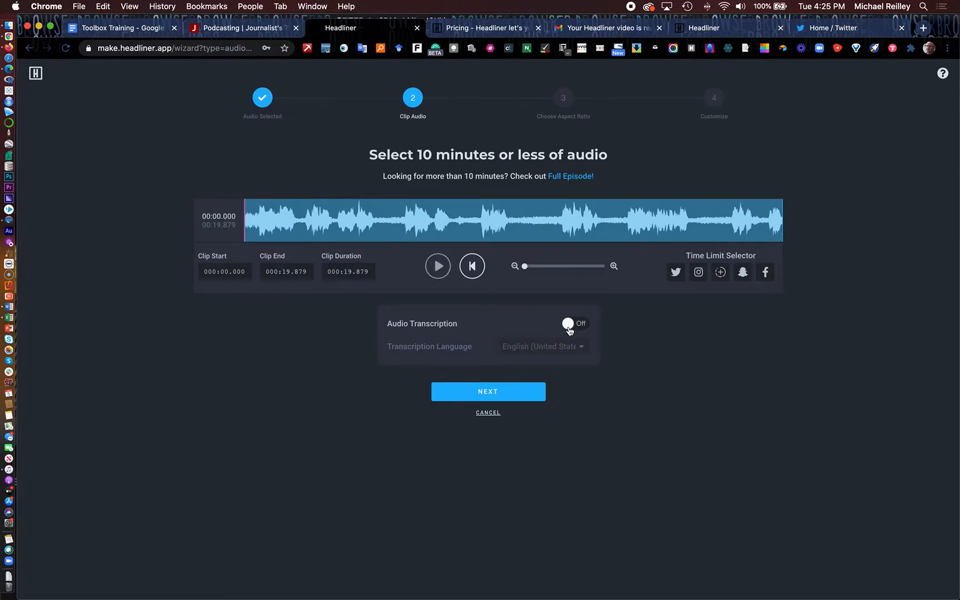
- Leave audio transcription off for the full 19.879-second clip and continue to aspect ratio
click(574, 323)
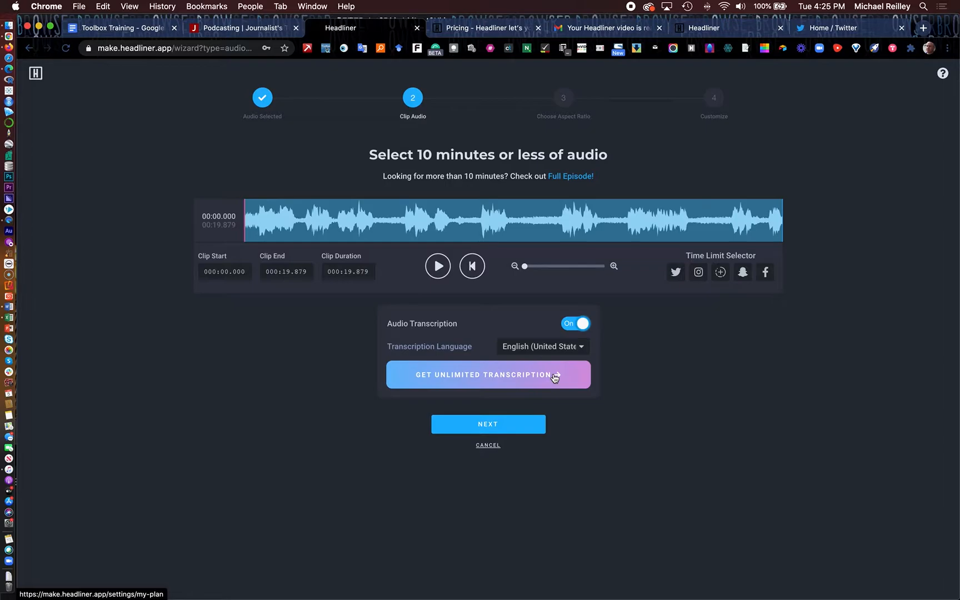
click(575, 323)
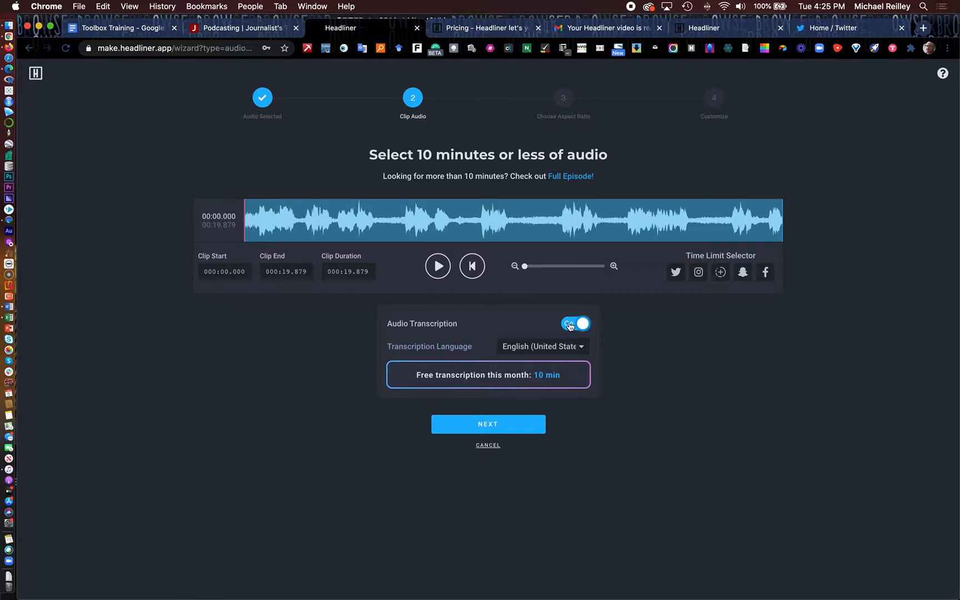
click(573, 323)
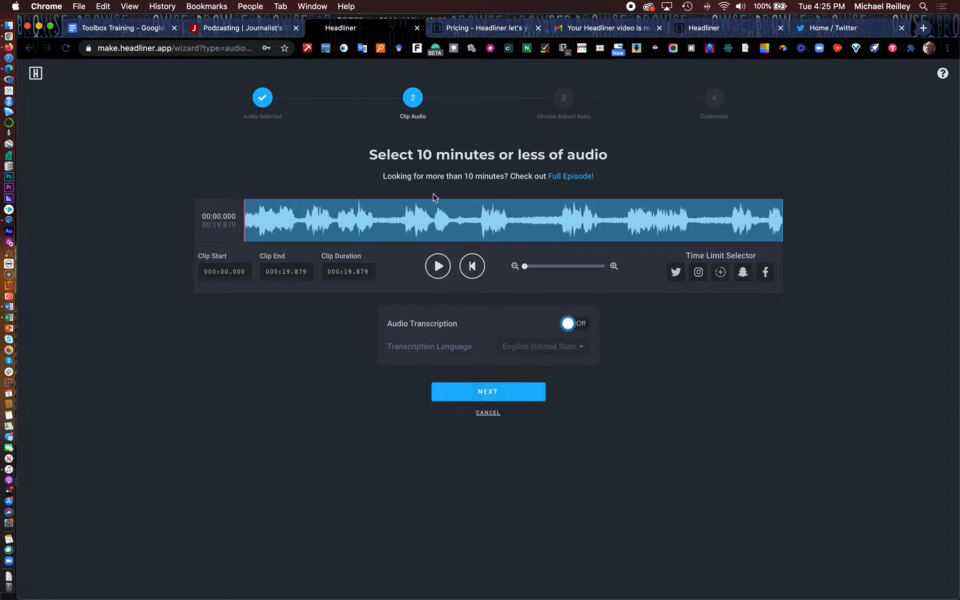
mouse_move(493, 400)
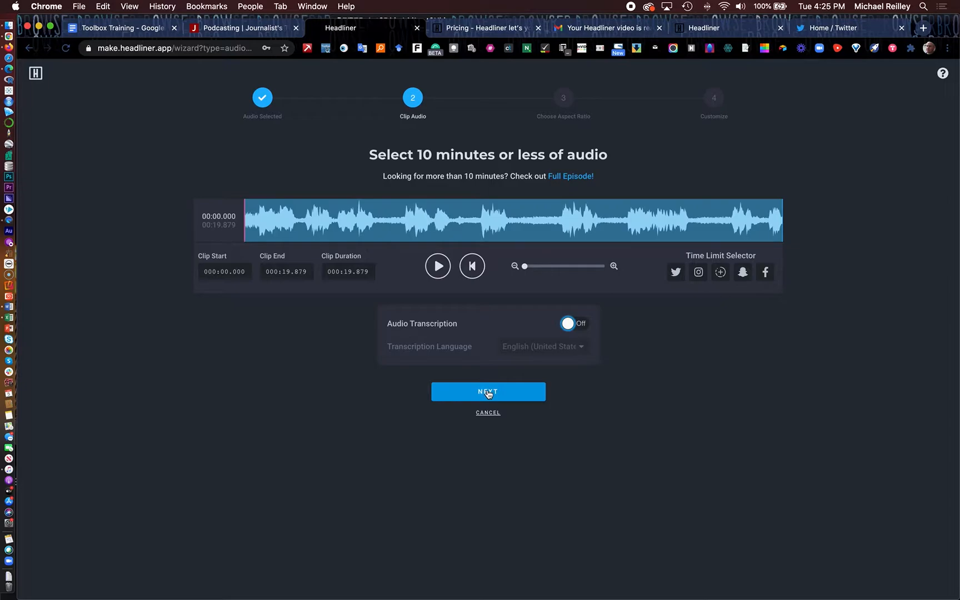
click(488, 392)
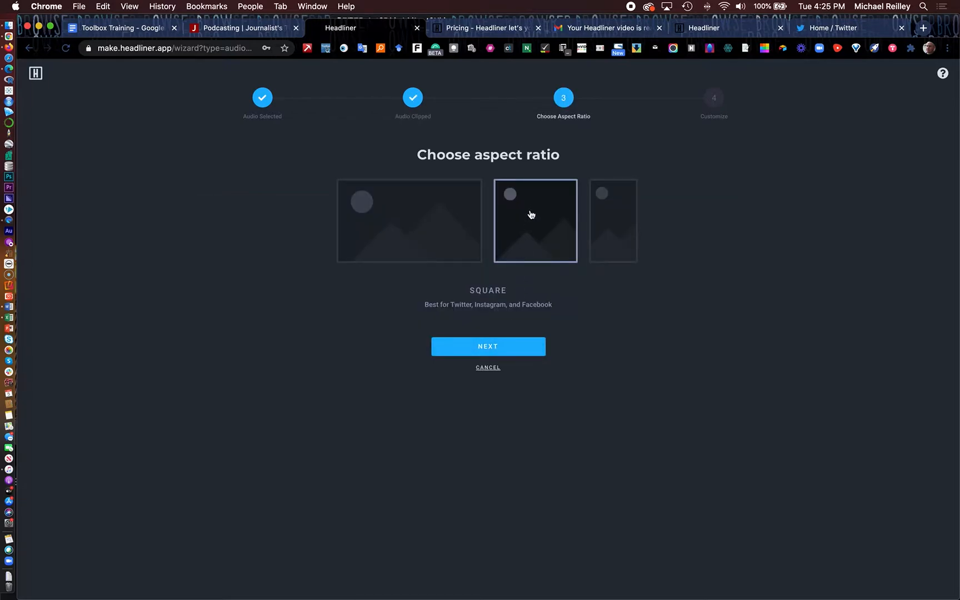
- Set the audiogram to the square aspect ratio, previewing landscape and leaving it
click(409, 220)
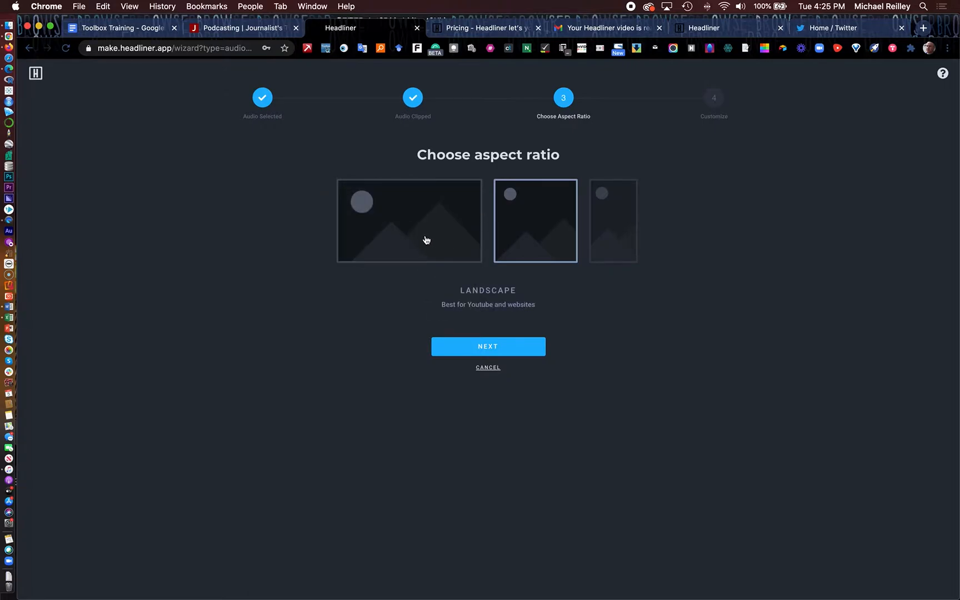
click(535, 220)
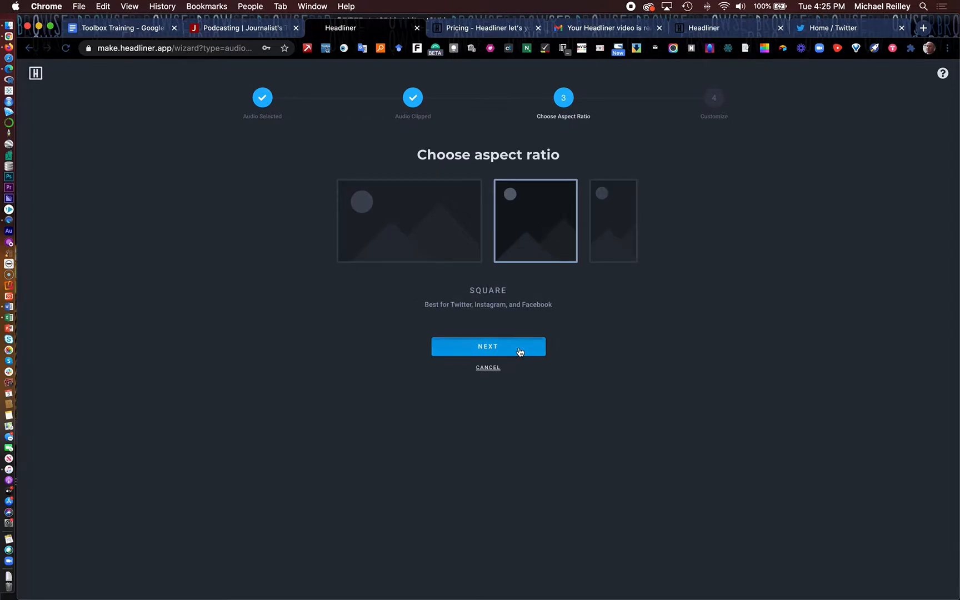
- Choose the vertical-bars waveform style and stretch it across the full bottom width
click(487, 346)
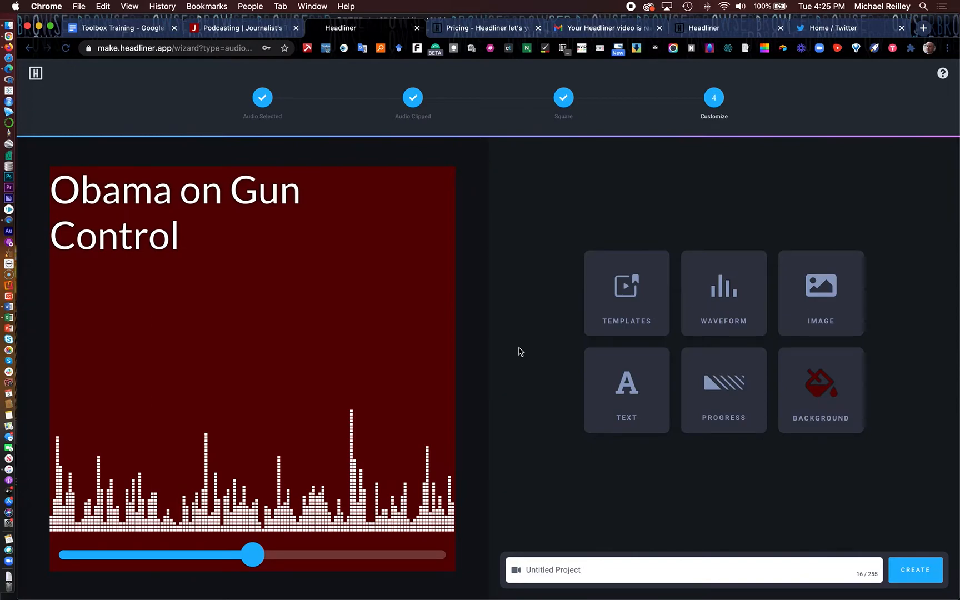
mouse_move(184, 226)
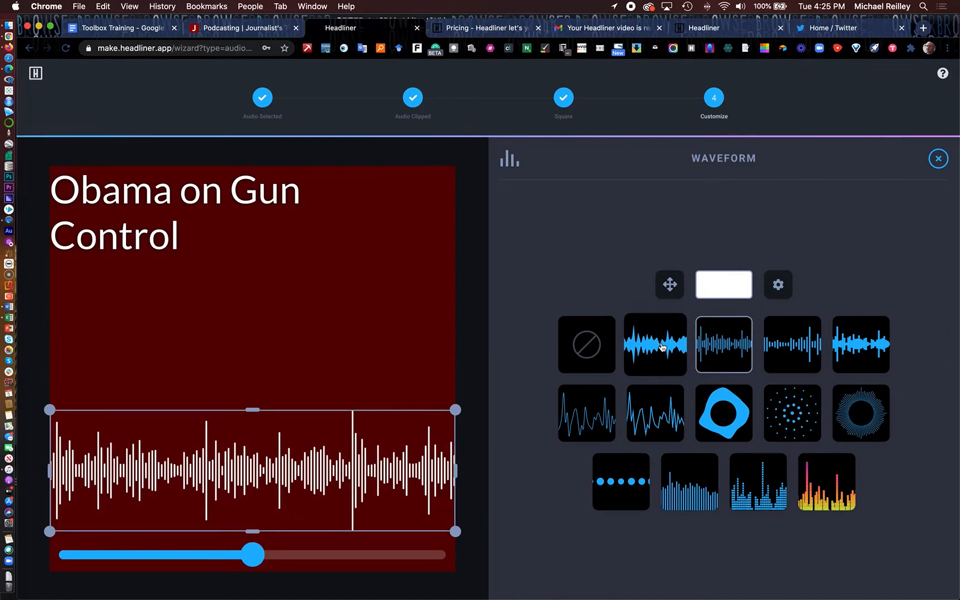
click(654, 343)
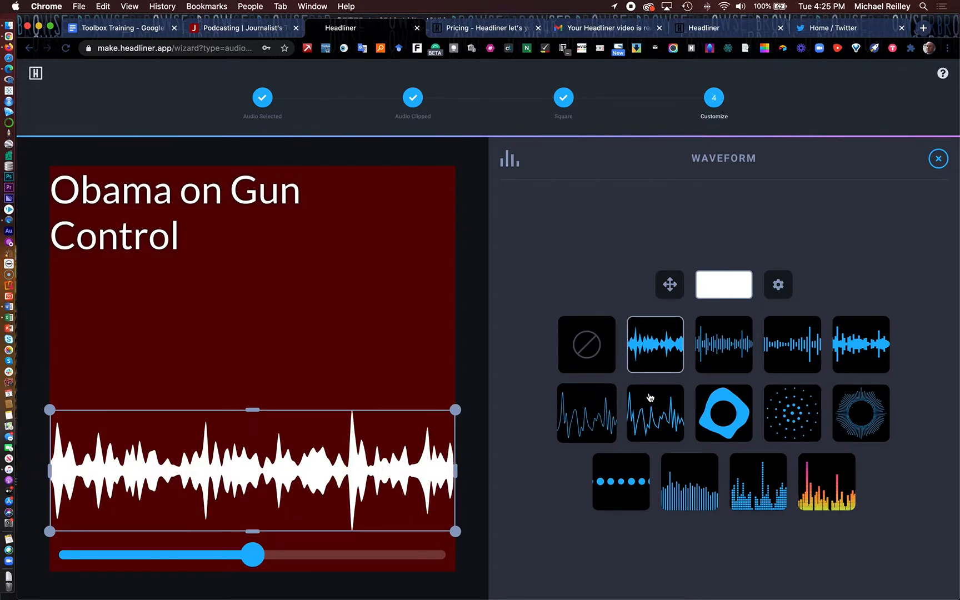
click(723, 412)
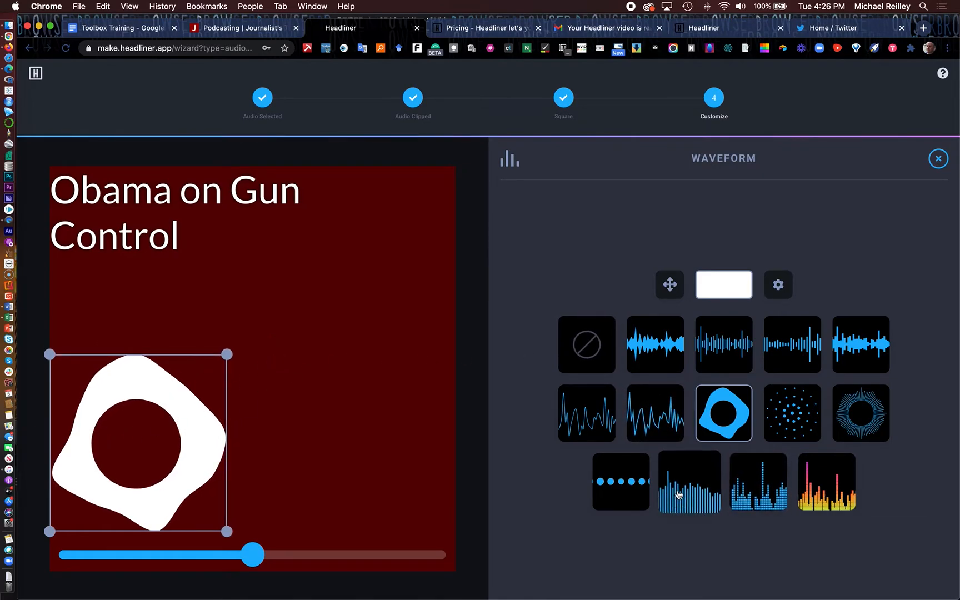
click(688, 482)
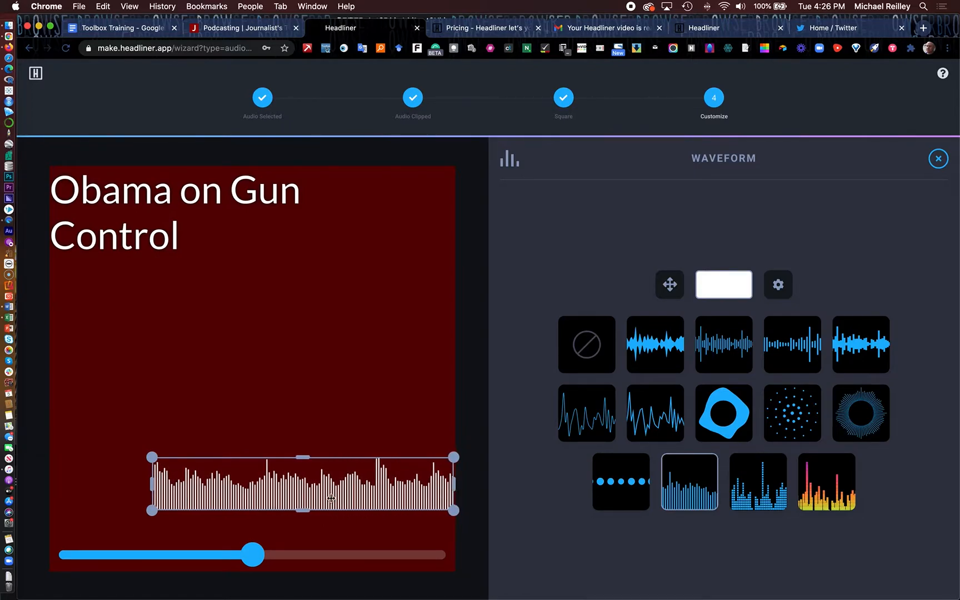
drag(150, 484, 65, 491)
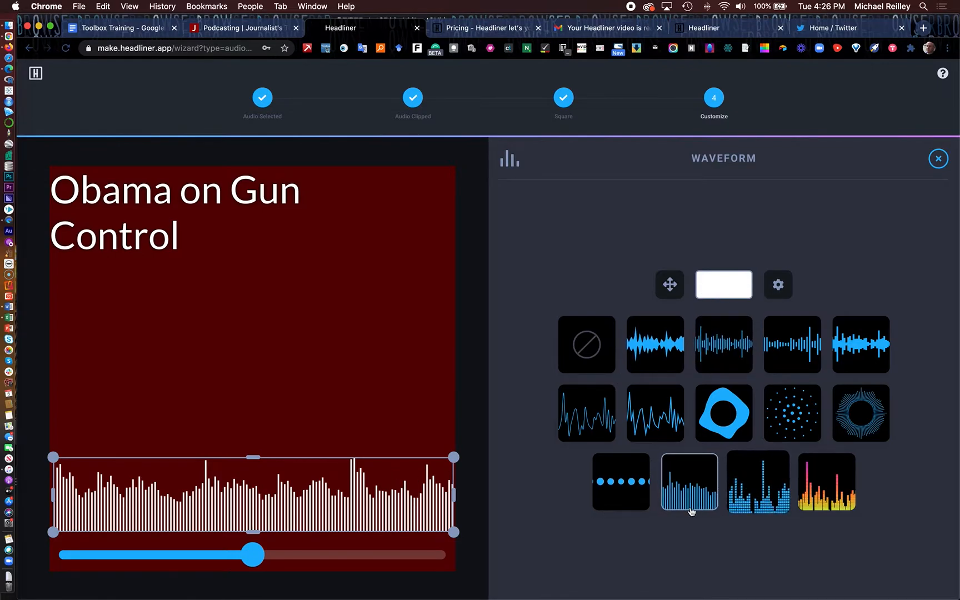
click(758, 482)
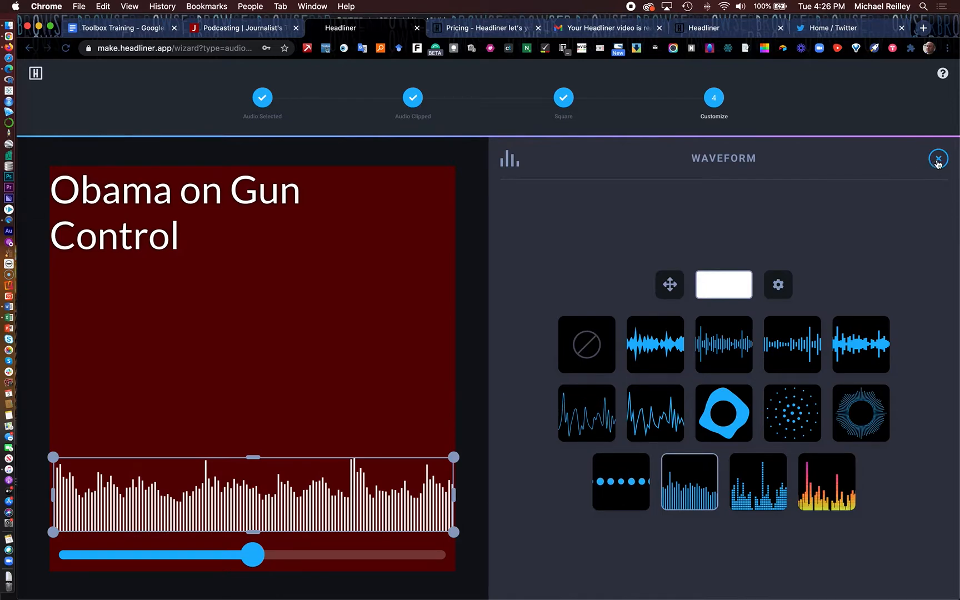
click(938, 159)
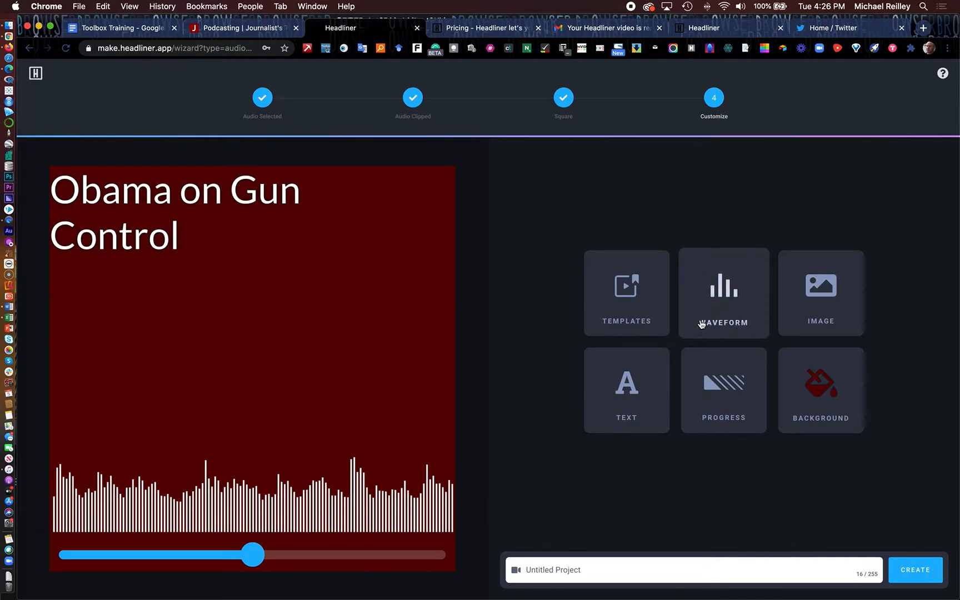
- Set the progress indicator to a solid fill bar beneath the waveform
click(723, 390)
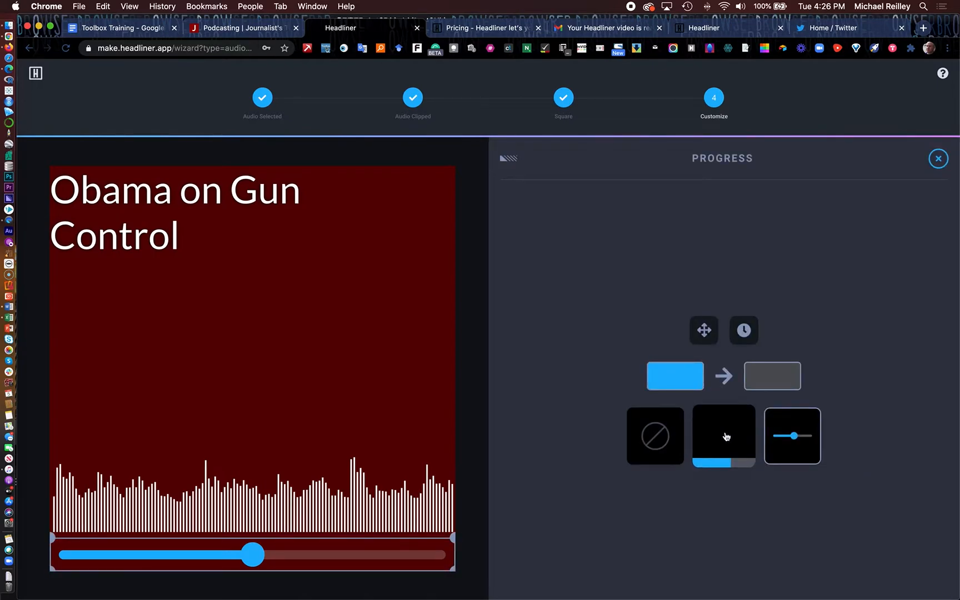
click(724, 436)
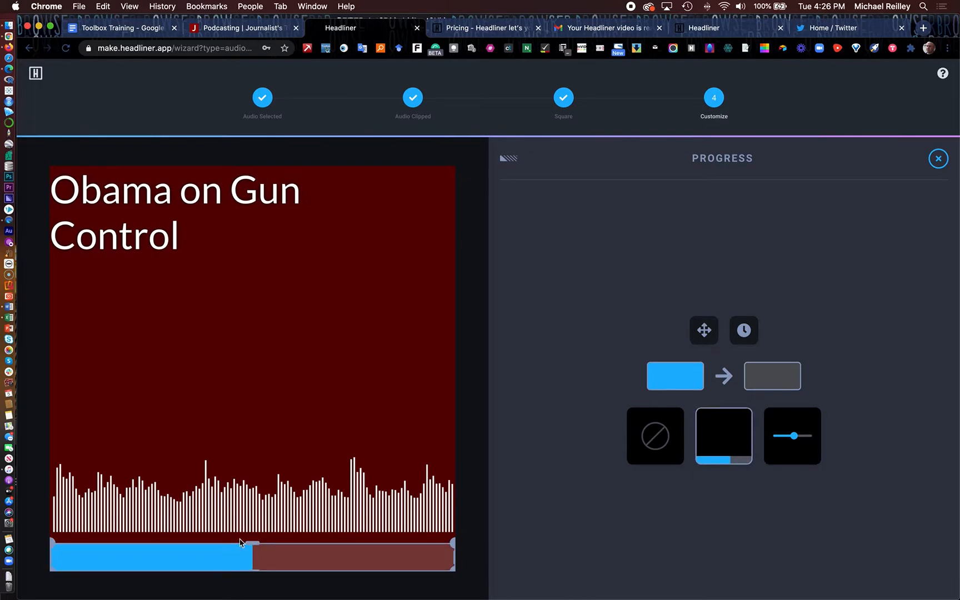
click(791, 435)
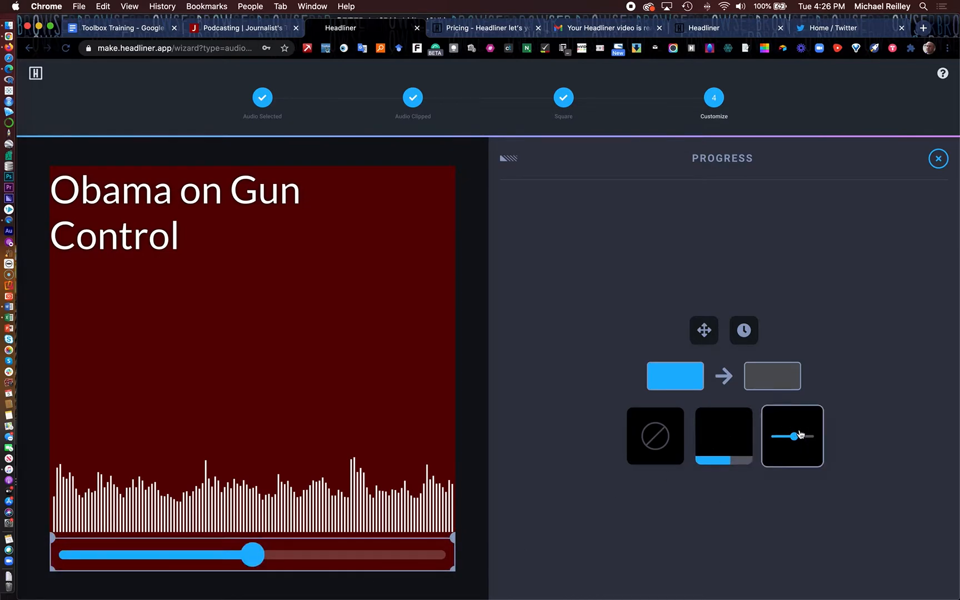
click(724, 436)
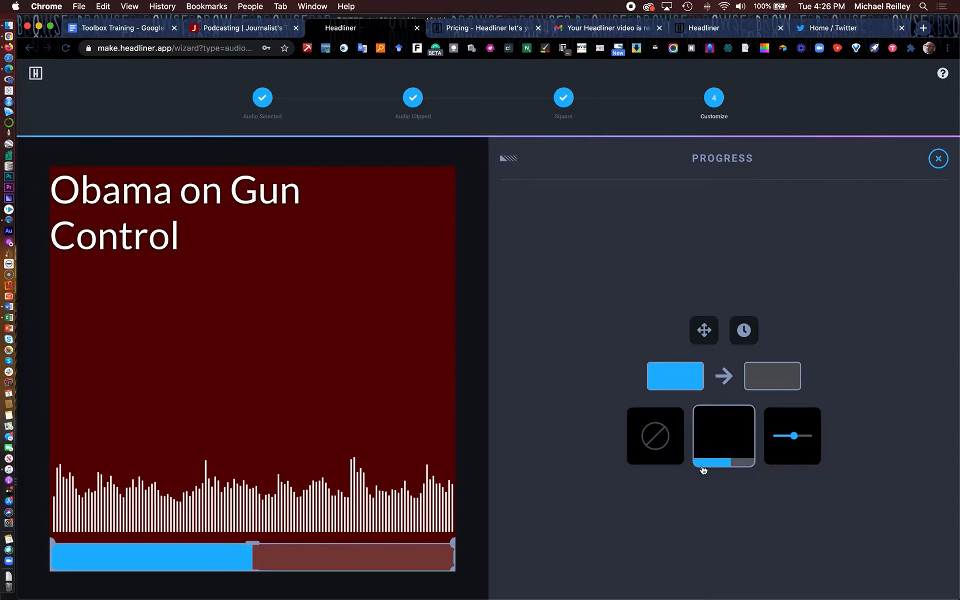
click(723, 435)
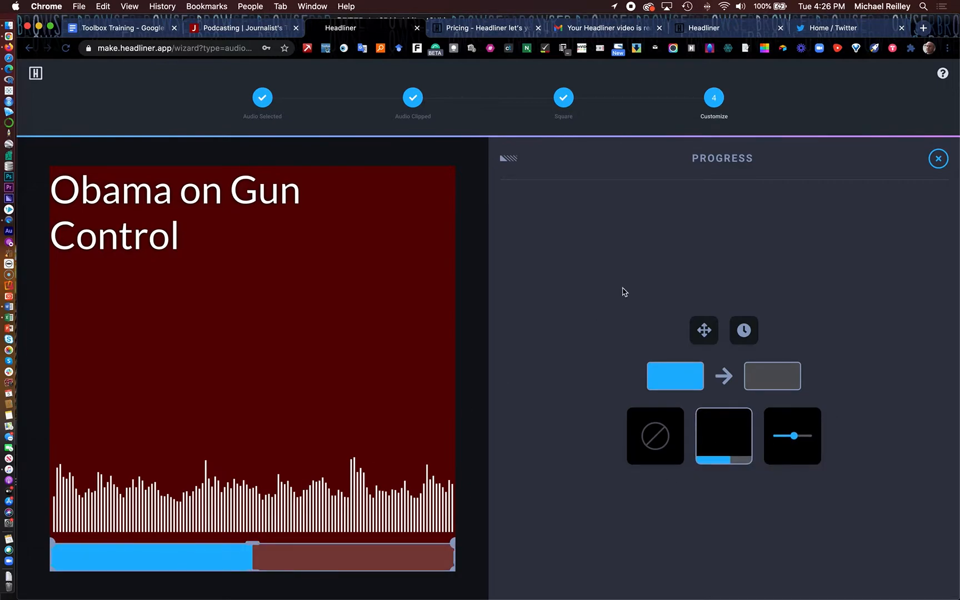
click(938, 158)
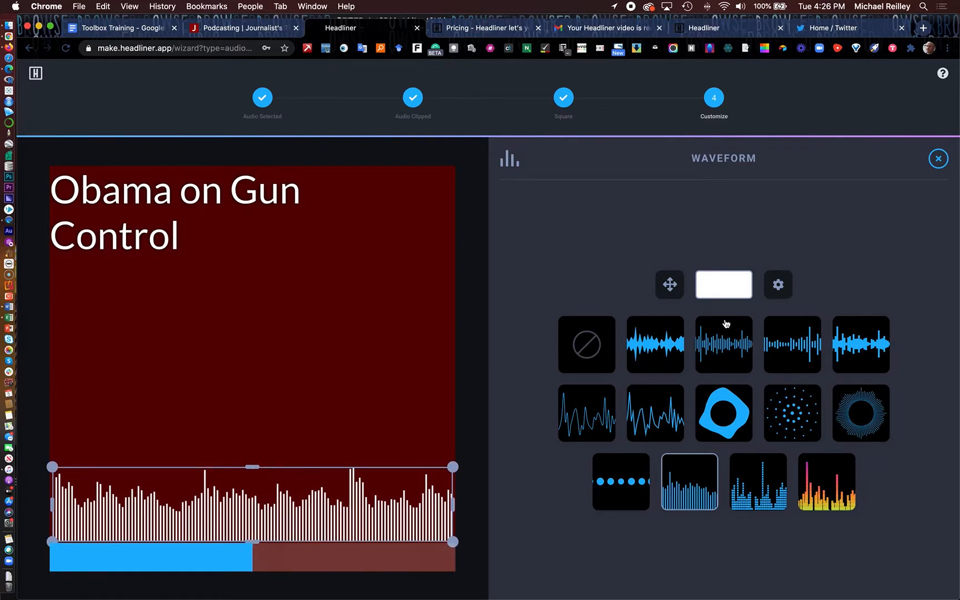
click(938, 159)
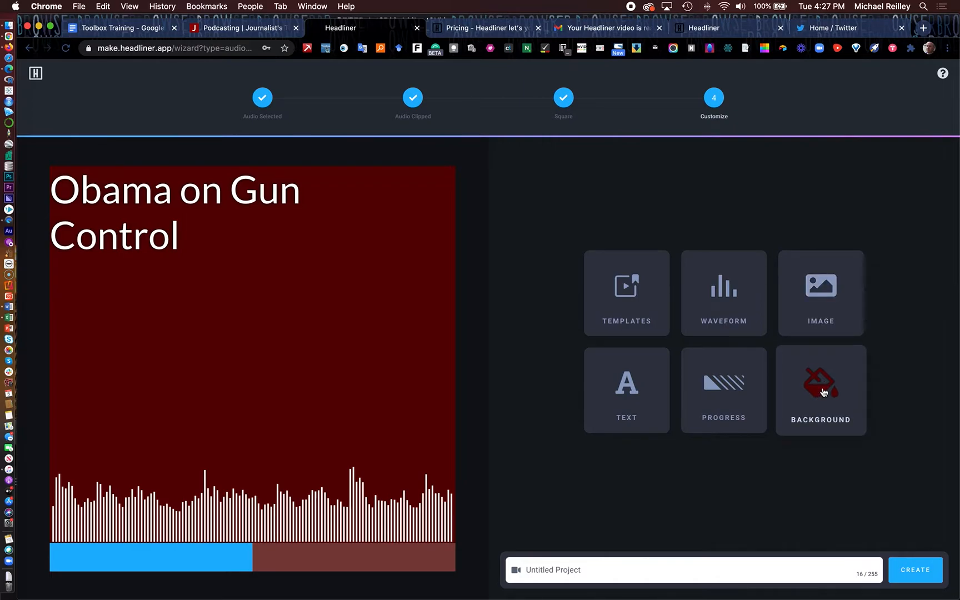
mouse_move(821, 283)
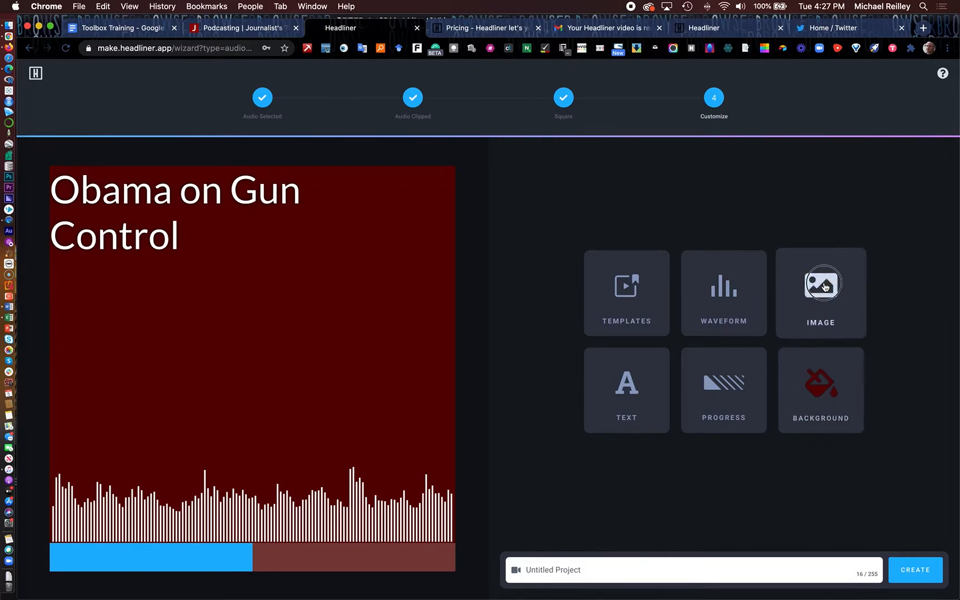
- Upload obama mug.jpg from the Desktop as the audiogram's image
click(820, 292)
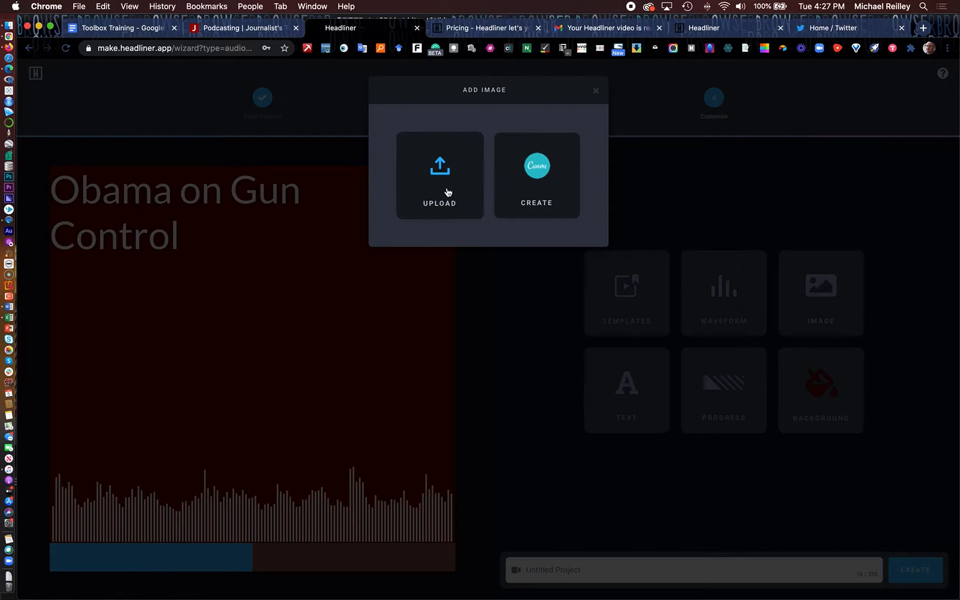
click(439, 175)
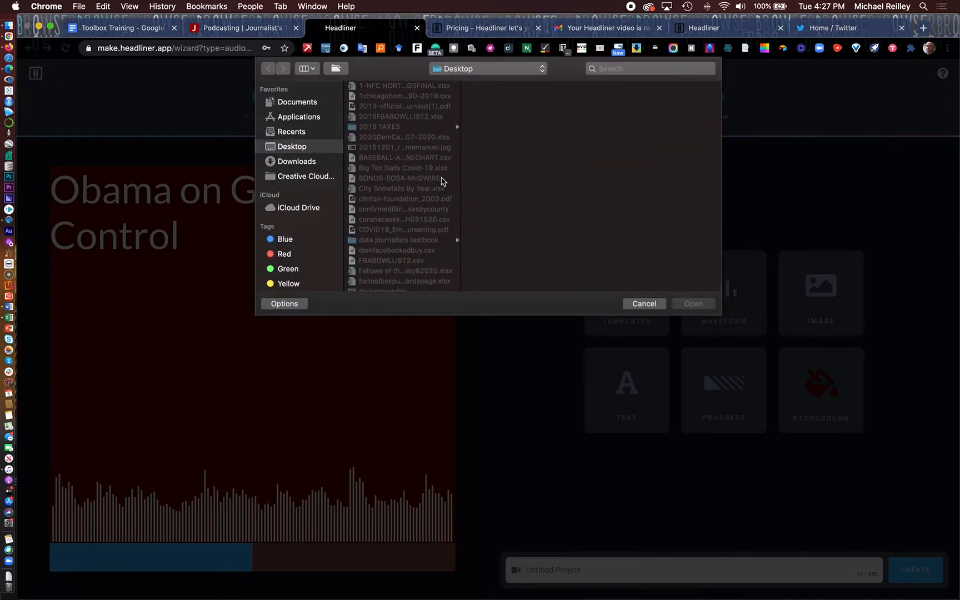
scroll(down, 3)
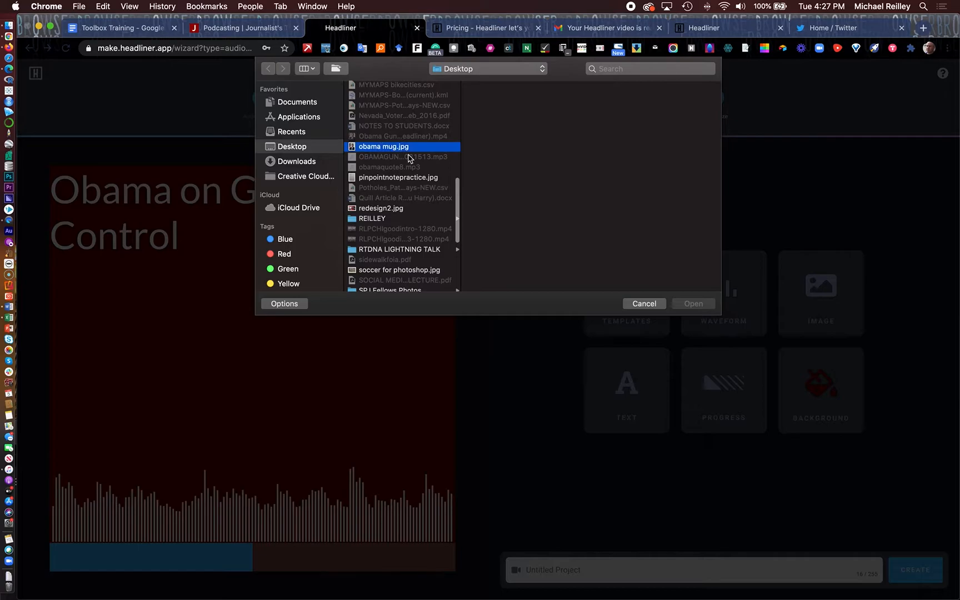
click(384, 147)
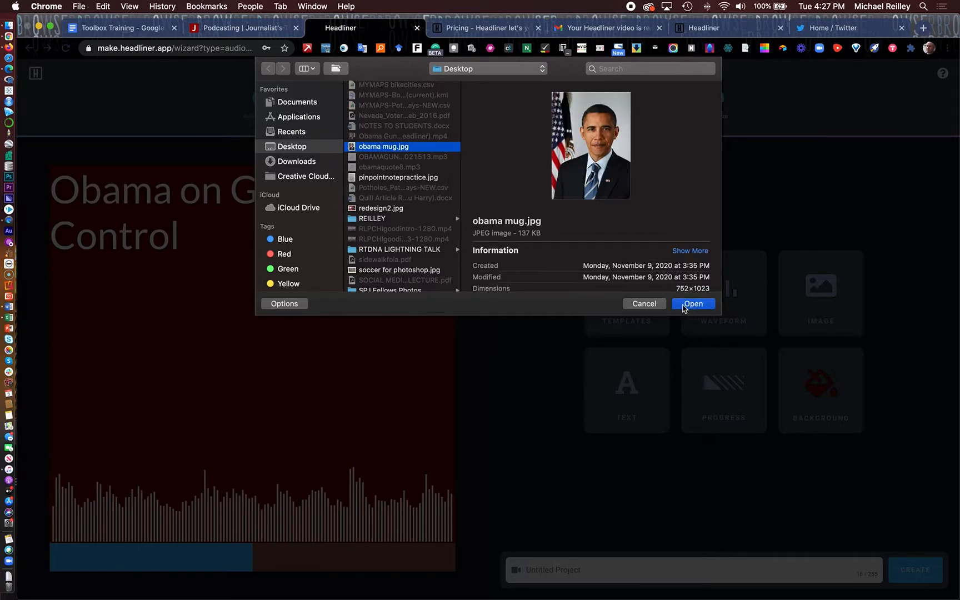
click(692, 304)
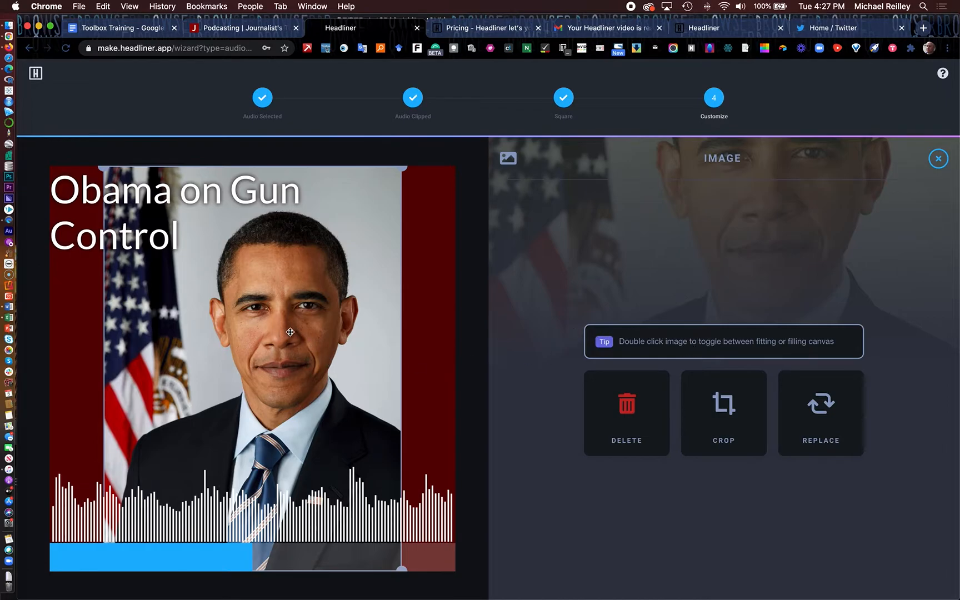
mouse_move(297, 277)
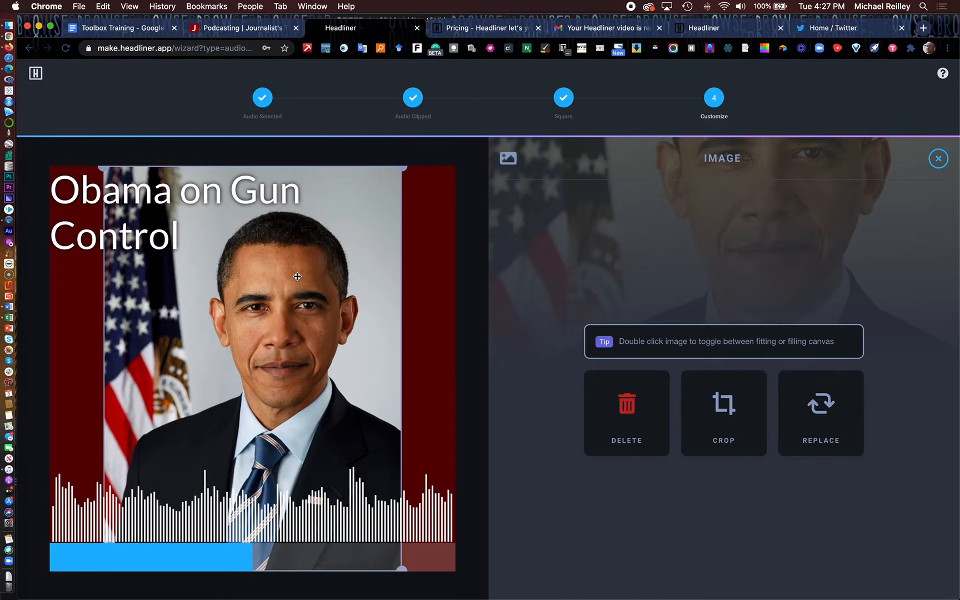
mouse_move(292, 268)
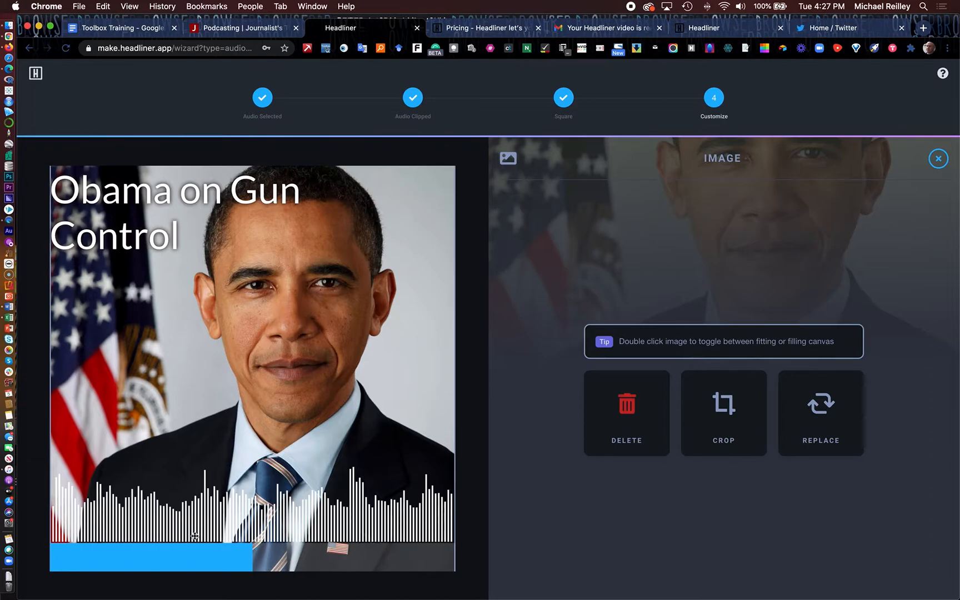
mouse_move(390, 510)
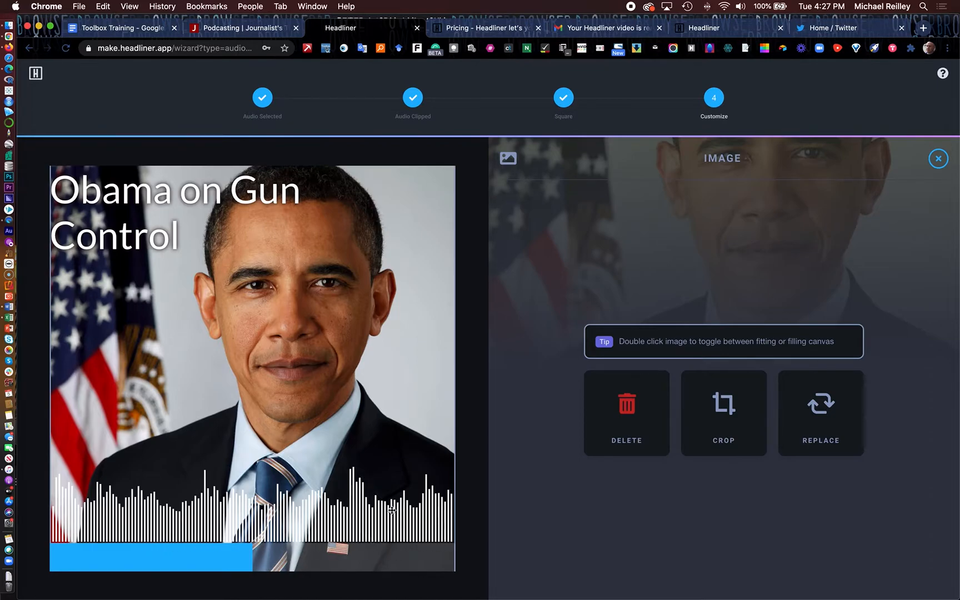
mouse_move(915, 158)
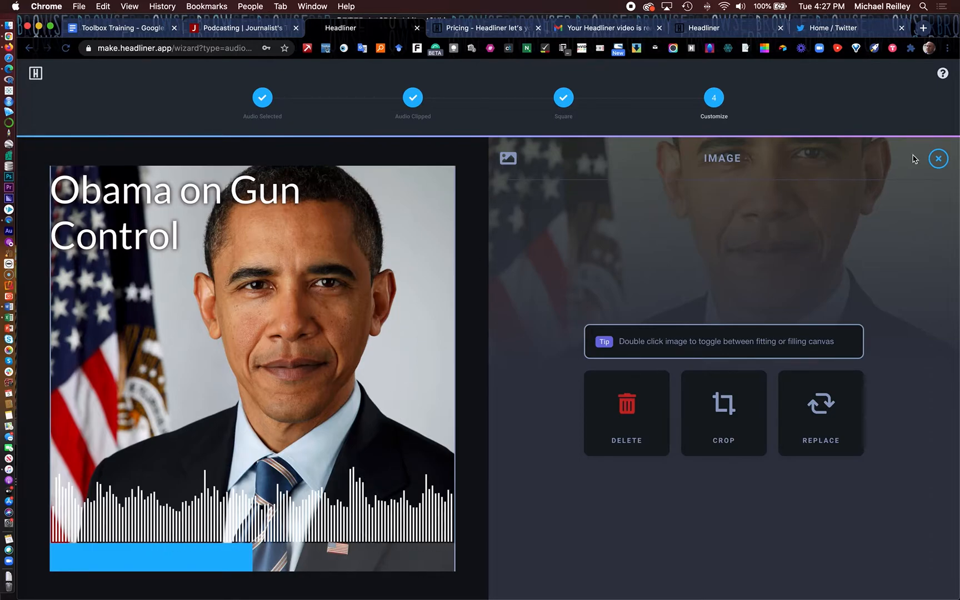
- Close the image settings with the Obama portrait filling the square canvas
click(939, 159)
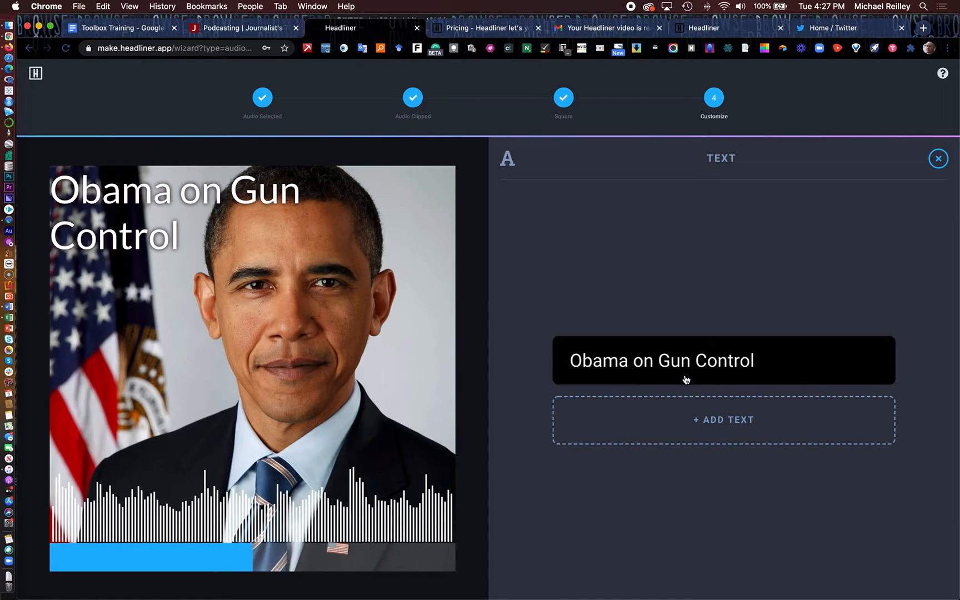
- Edit the title text and set its font size to 48 so it fits on one line
click(661, 360)
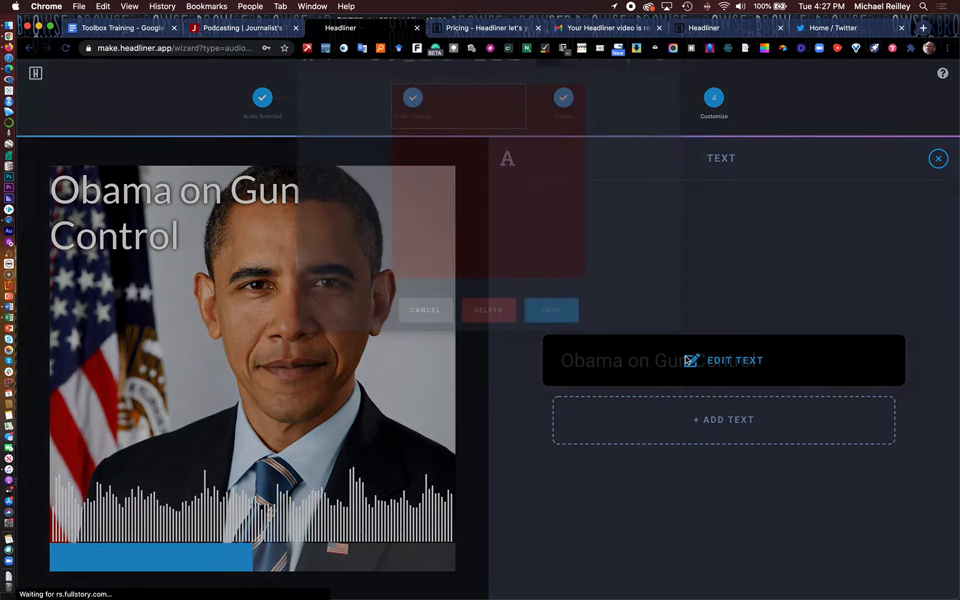
click(735, 360)
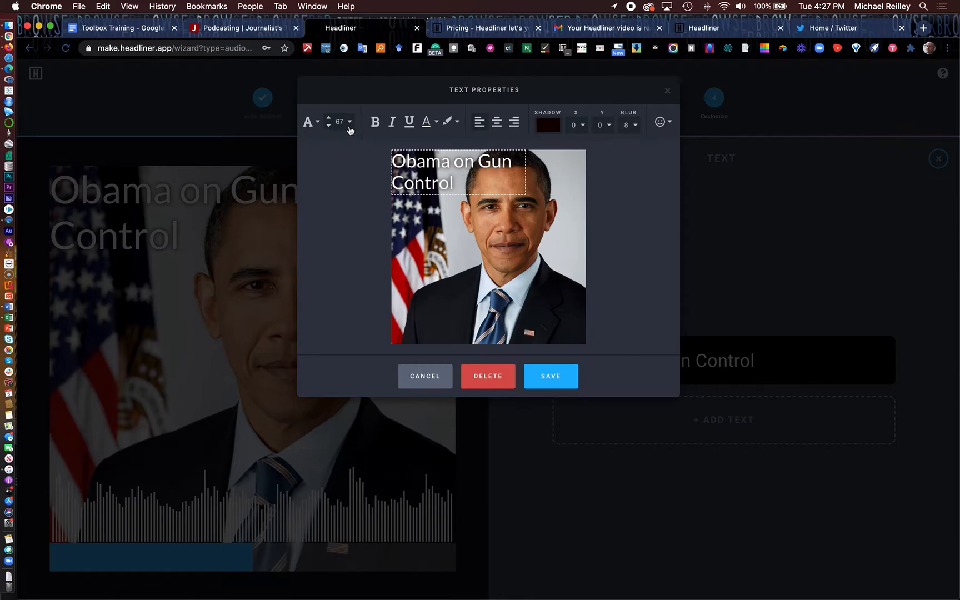
click(348, 122)
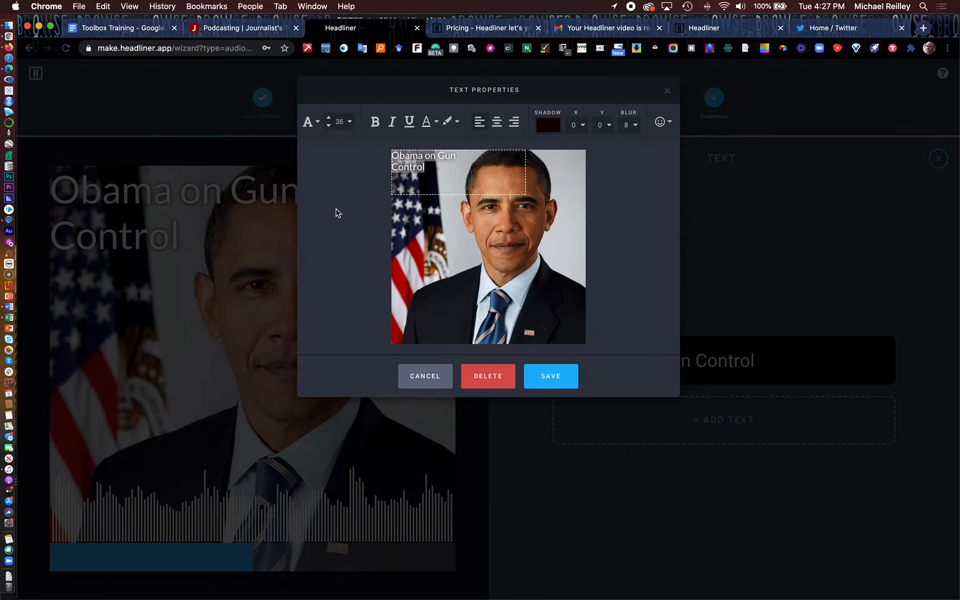
click(350, 122)
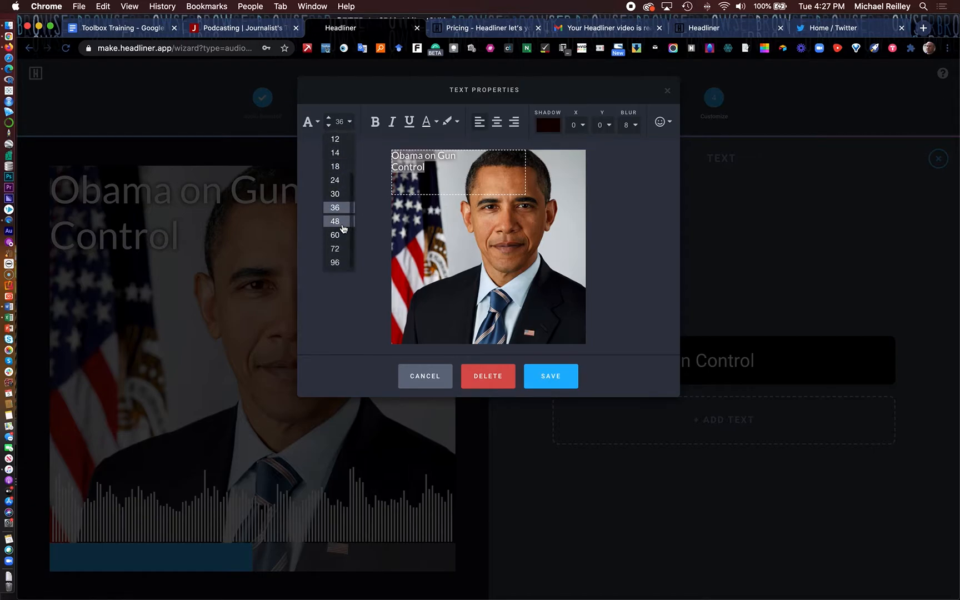
click(335, 221)
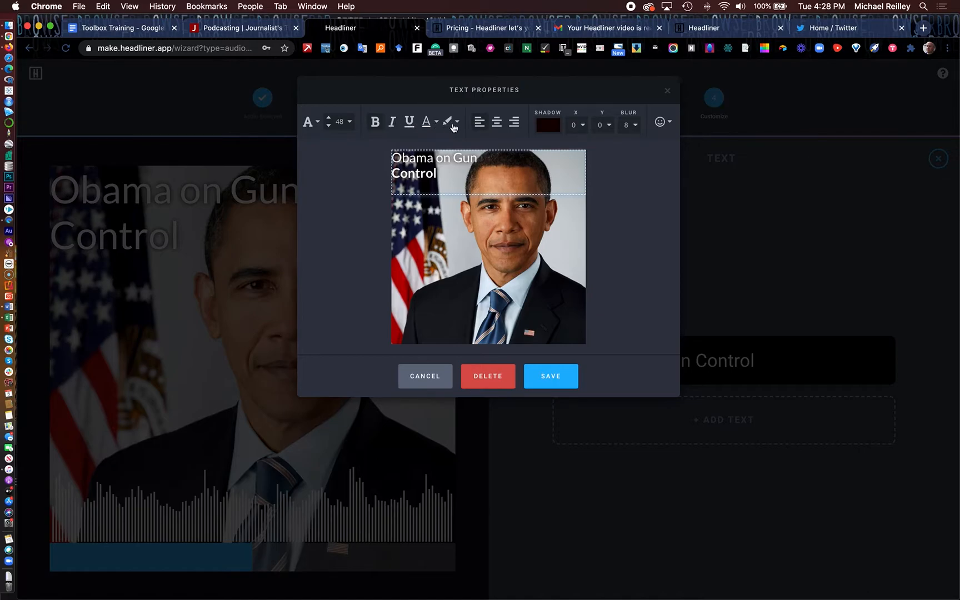
- Bold the word Control, keep left alignment after trying center, and save the title
click(427, 121)
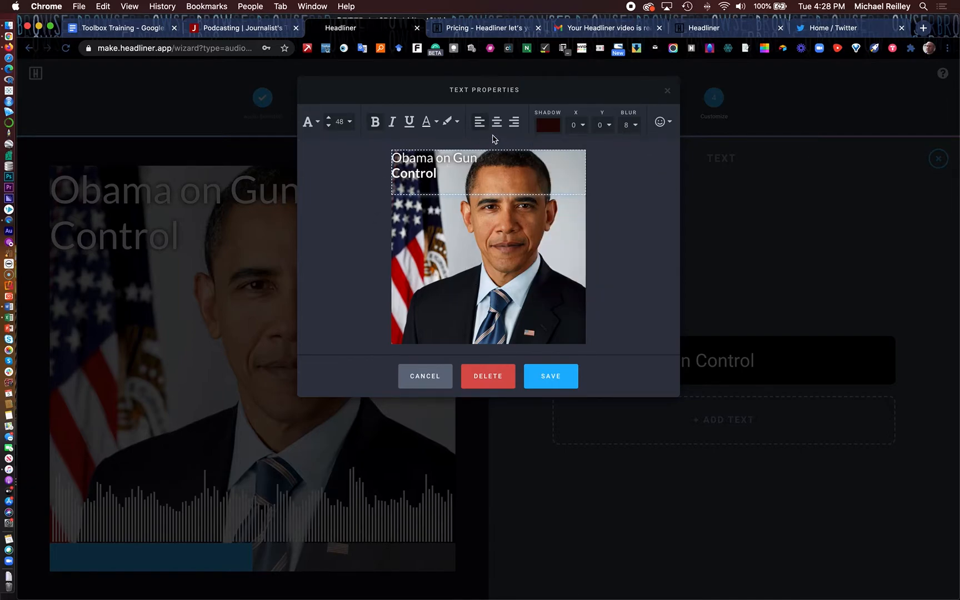
click(495, 122)
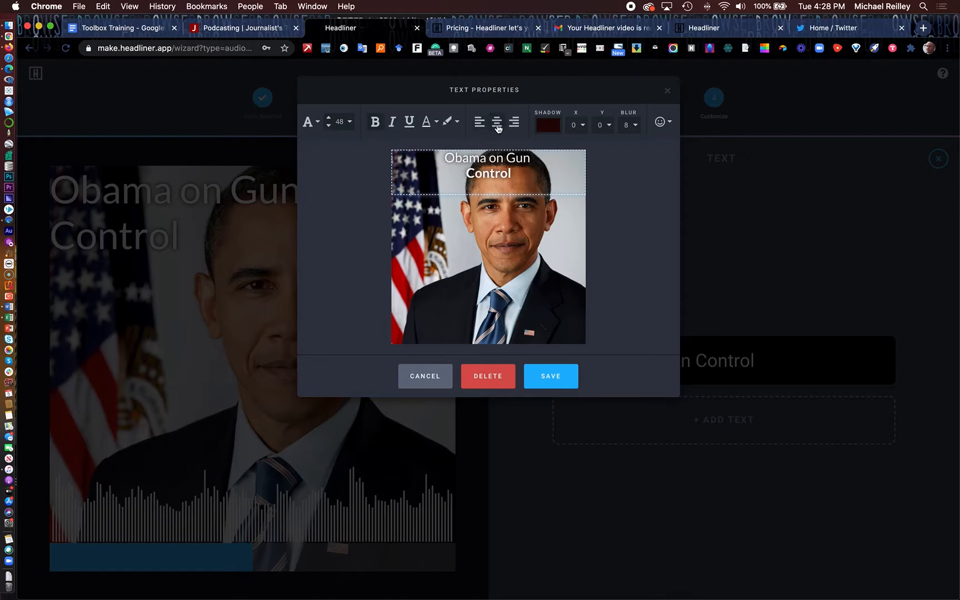
click(481, 122)
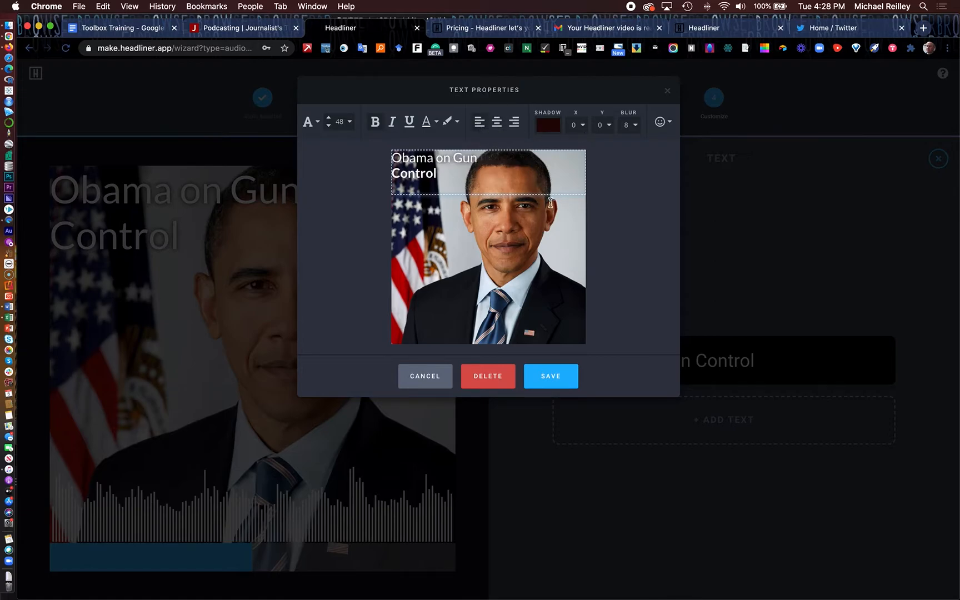
mouse_move(550, 315)
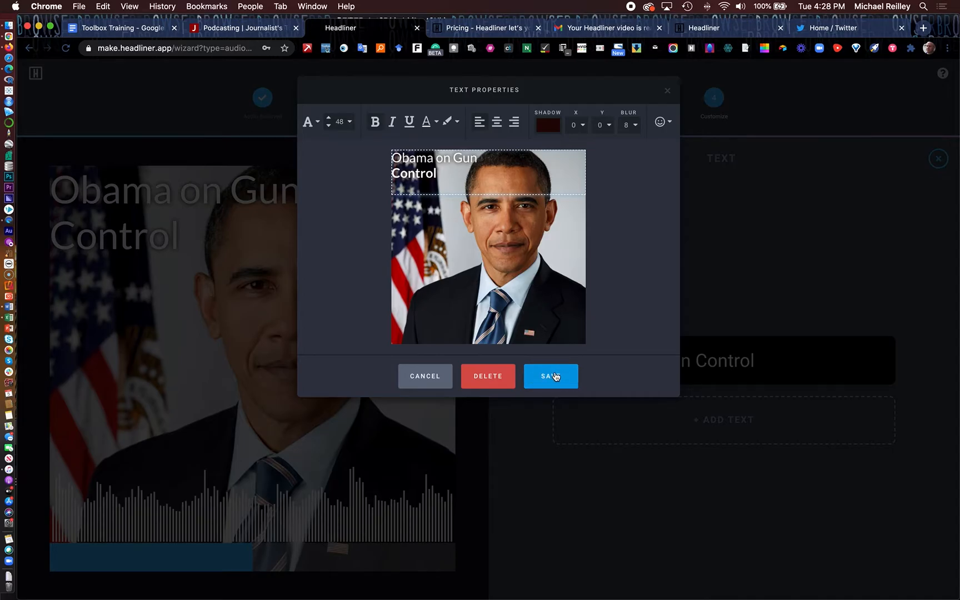
click(549, 375)
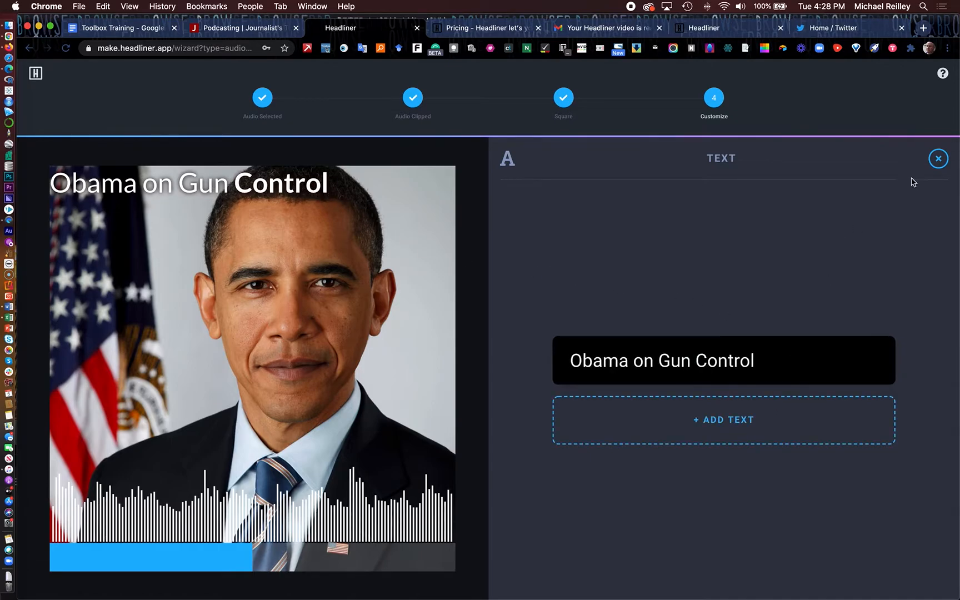
click(938, 158)
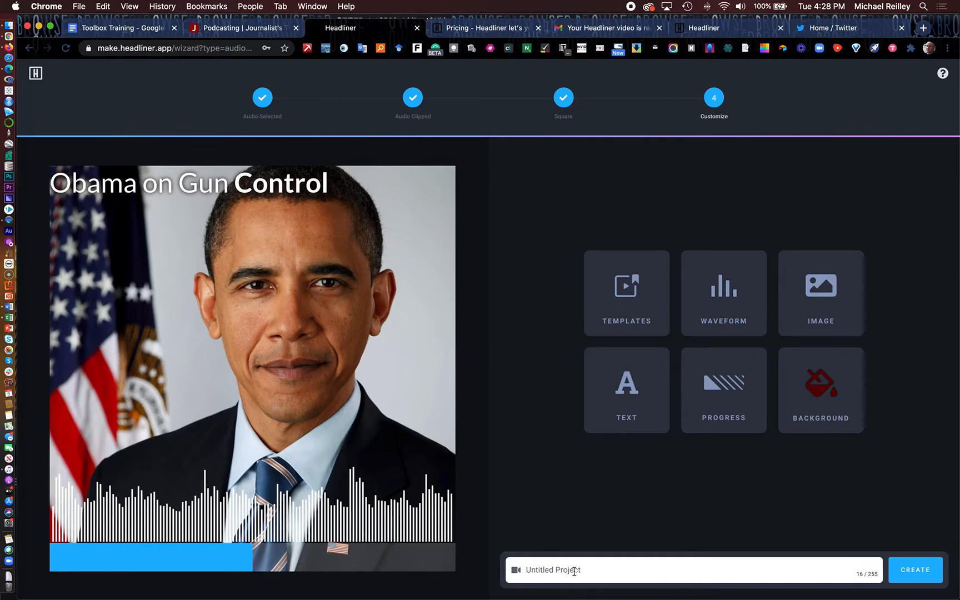
- Rename the project from Untitled Project to 'Obama Audiogram 2' and create it
double_click(565, 570)
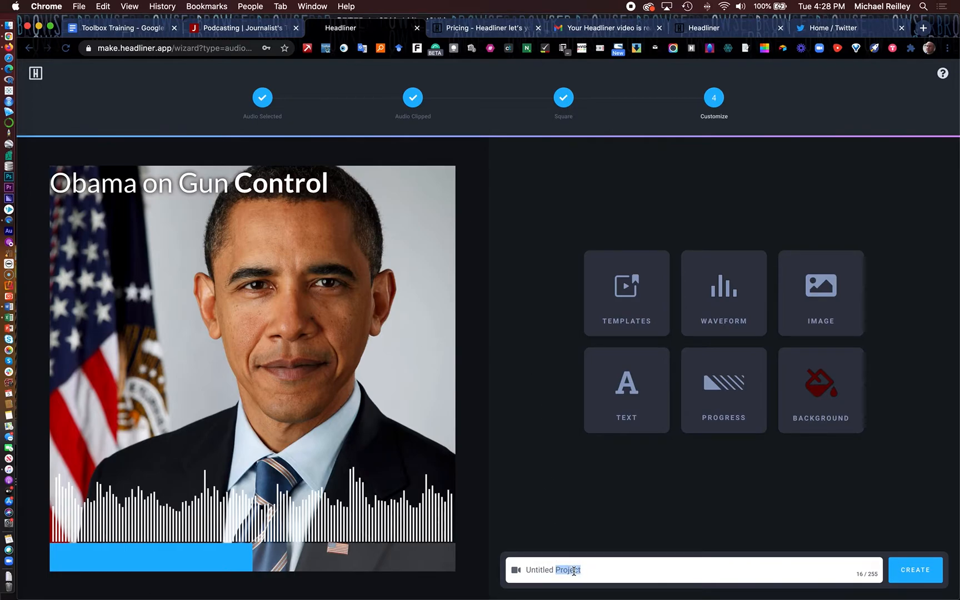
click(692, 569)
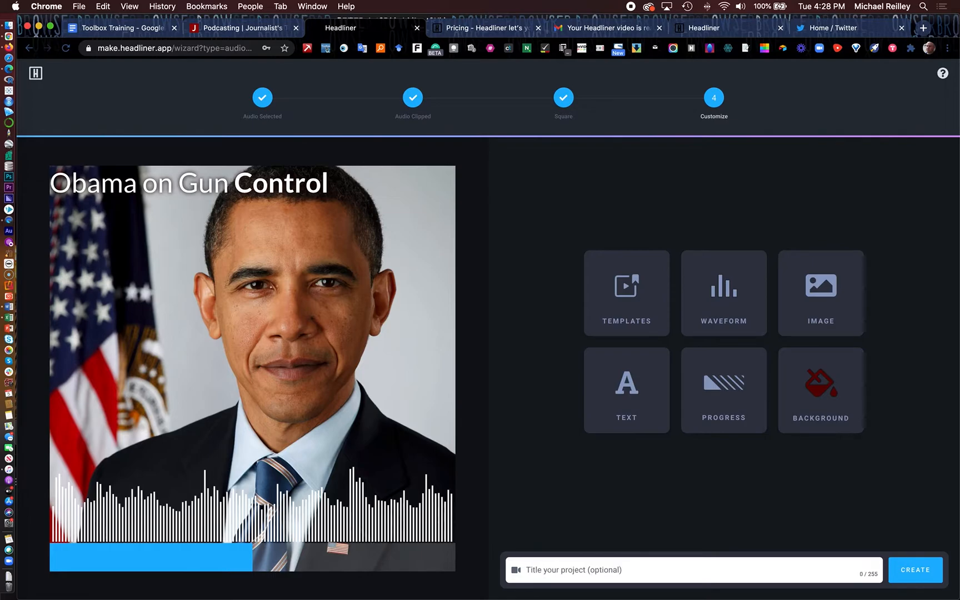
text(Obama Audiogram 2)
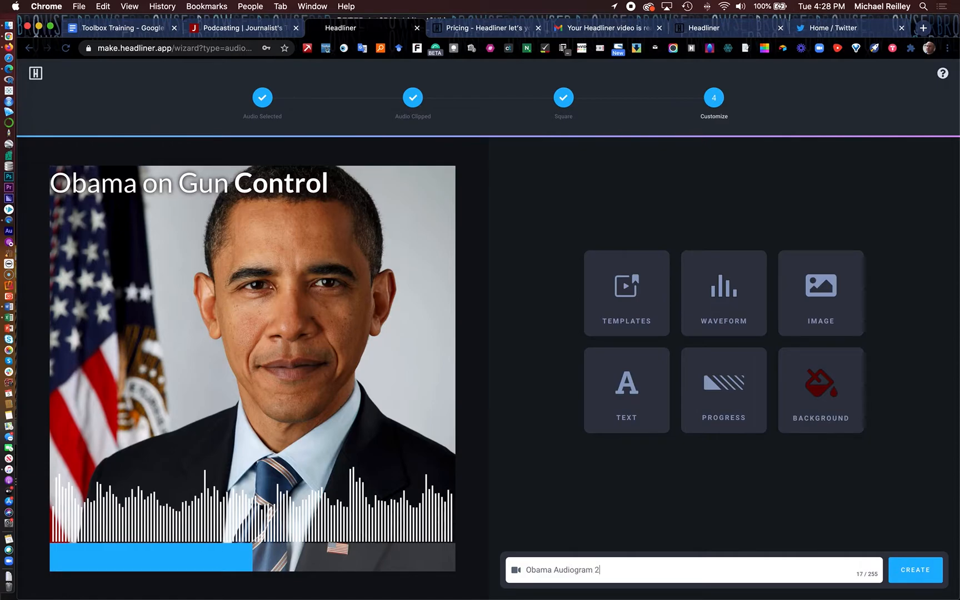
click(915, 570)
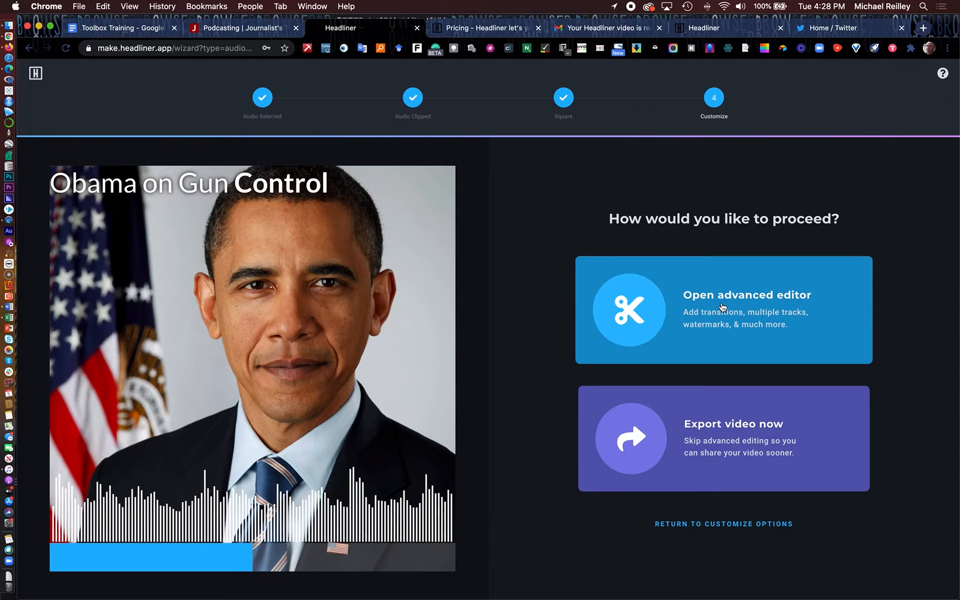
mouse_move(722, 320)
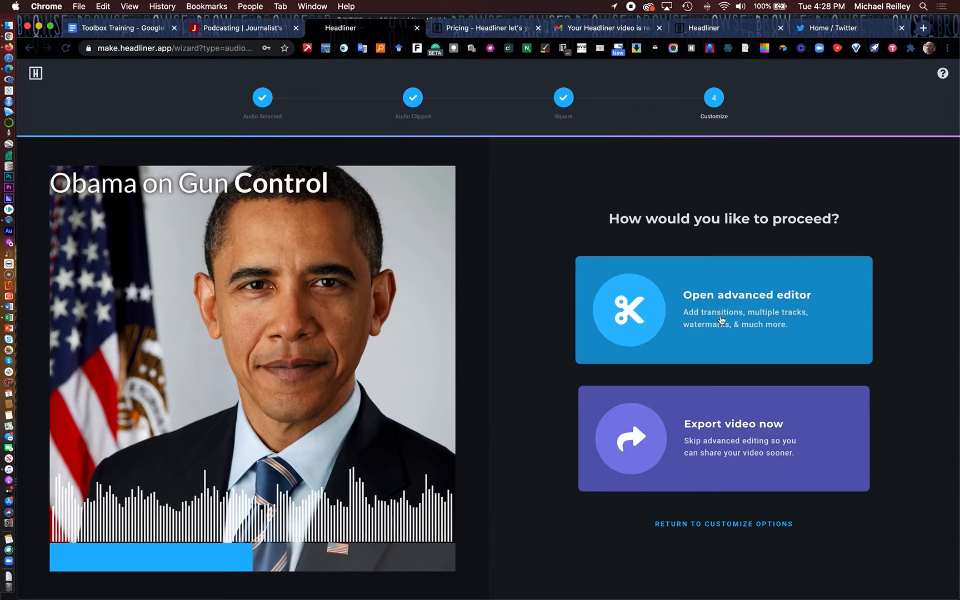
mouse_move(769, 327)
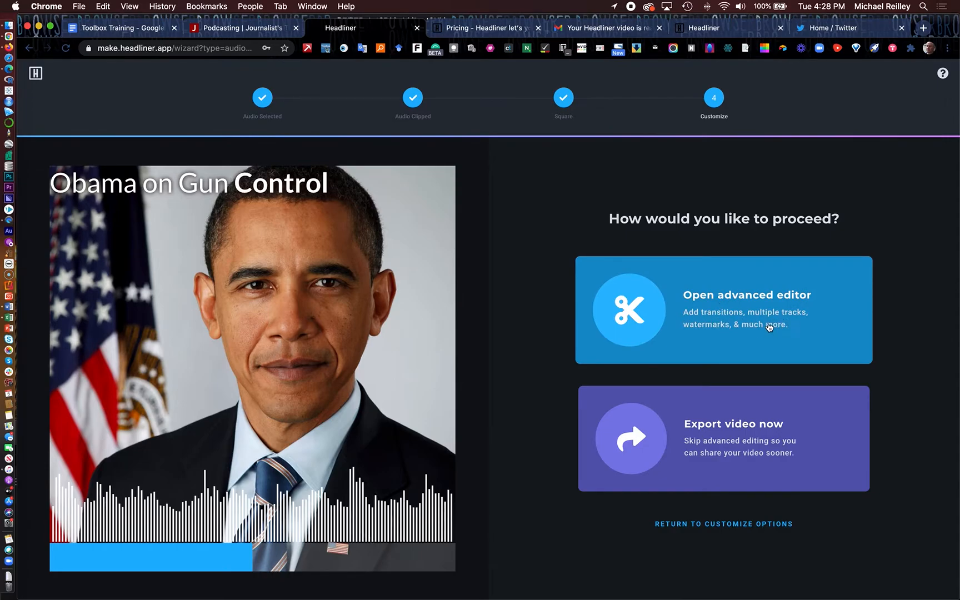
mouse_move(719, 338)
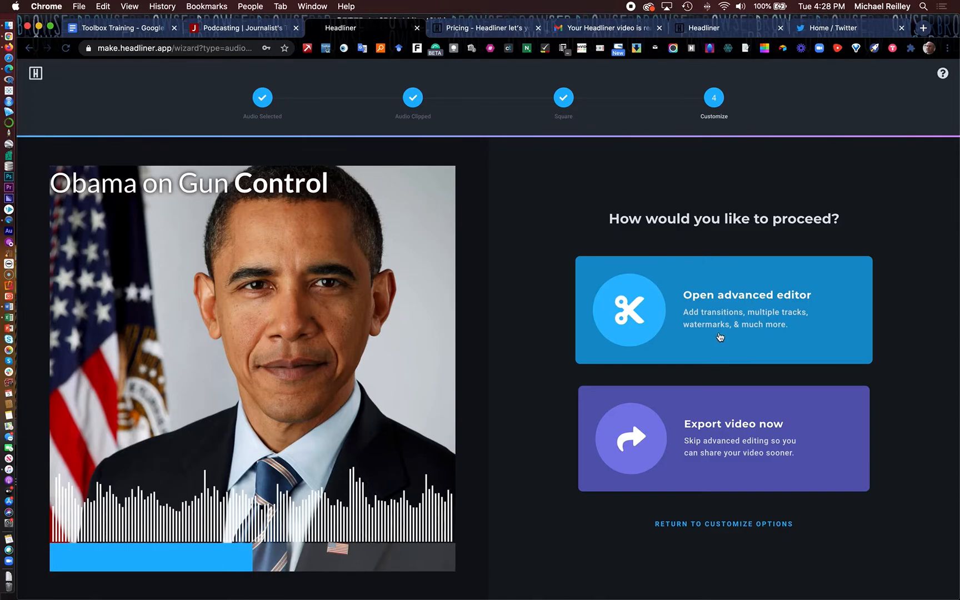
mouse_move(771, 337)
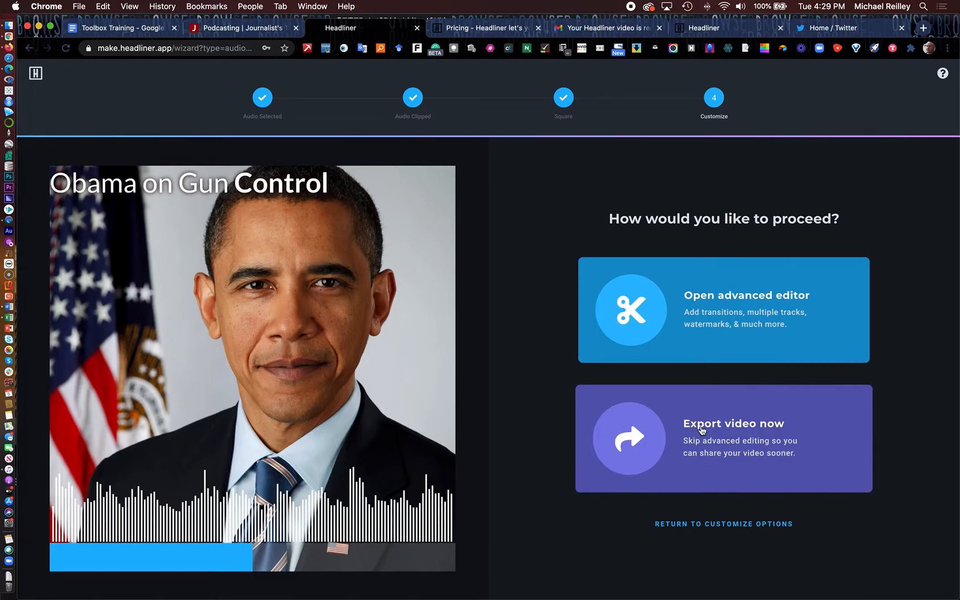
click(724, 438)
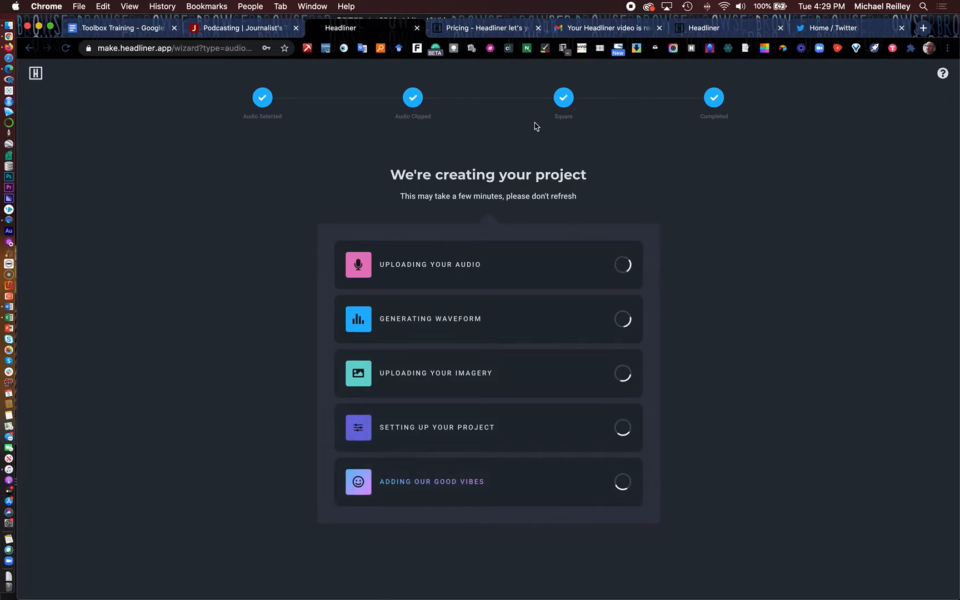
mouse_move(466, 28)
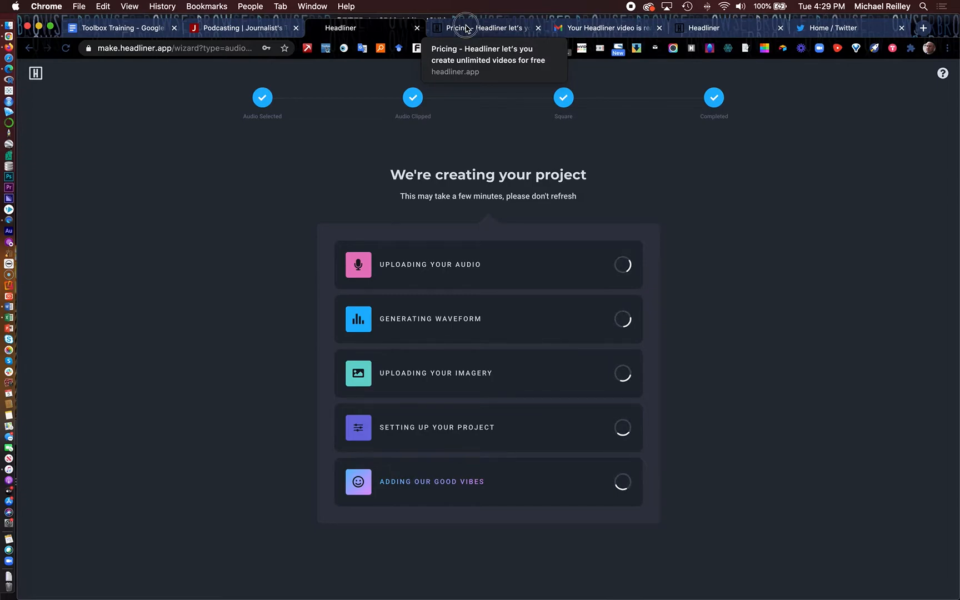
- View Headliner's pricing plans while the project is being created
click(487, 28)
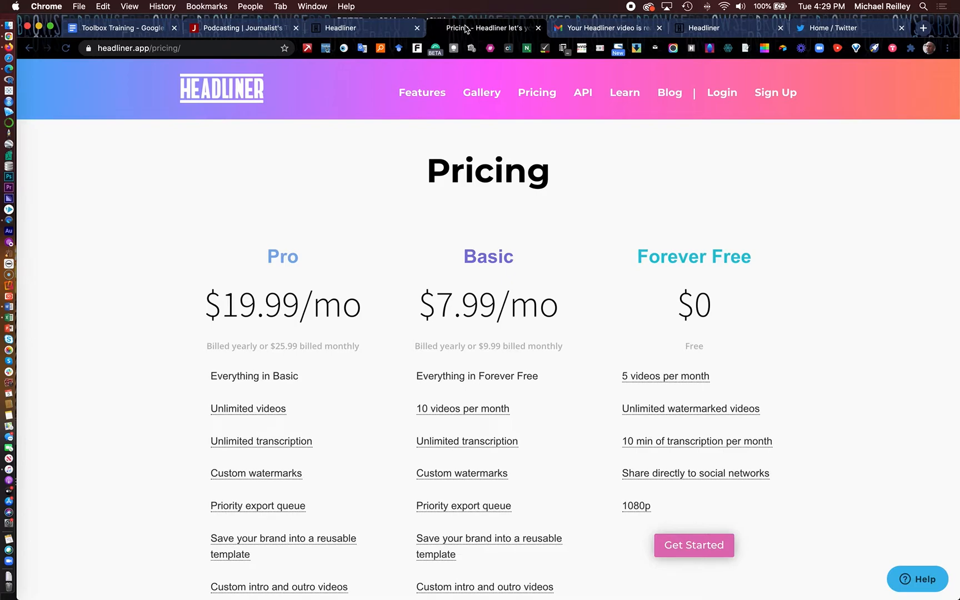
mouse_move(582, 249)
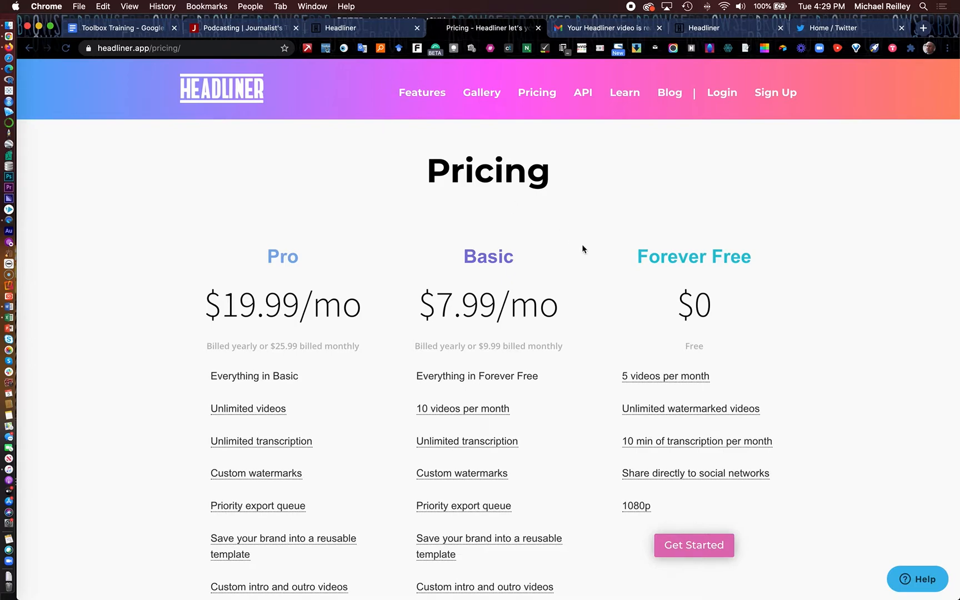
mouse_move(644, 368)
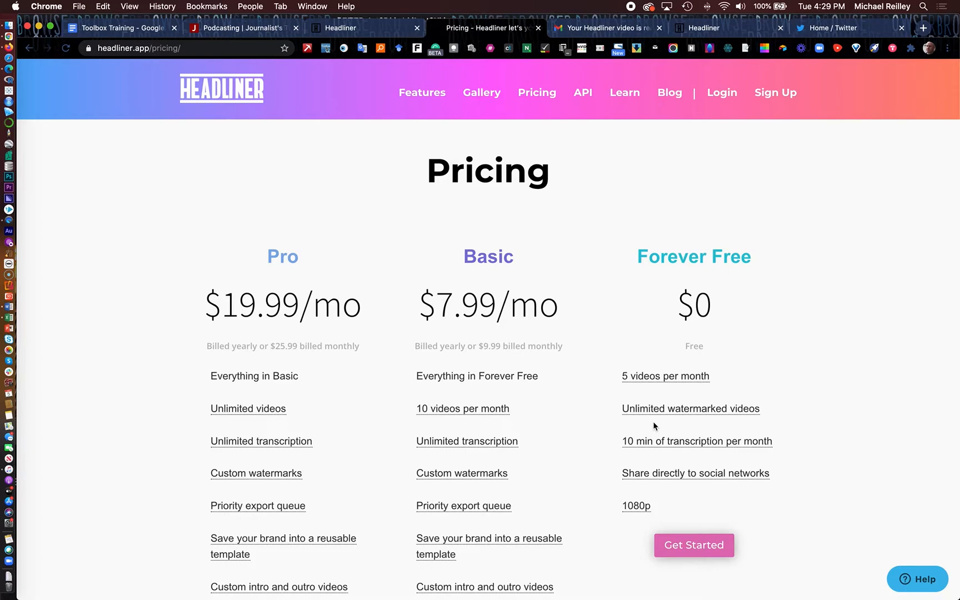
mouse_move(763, 458)
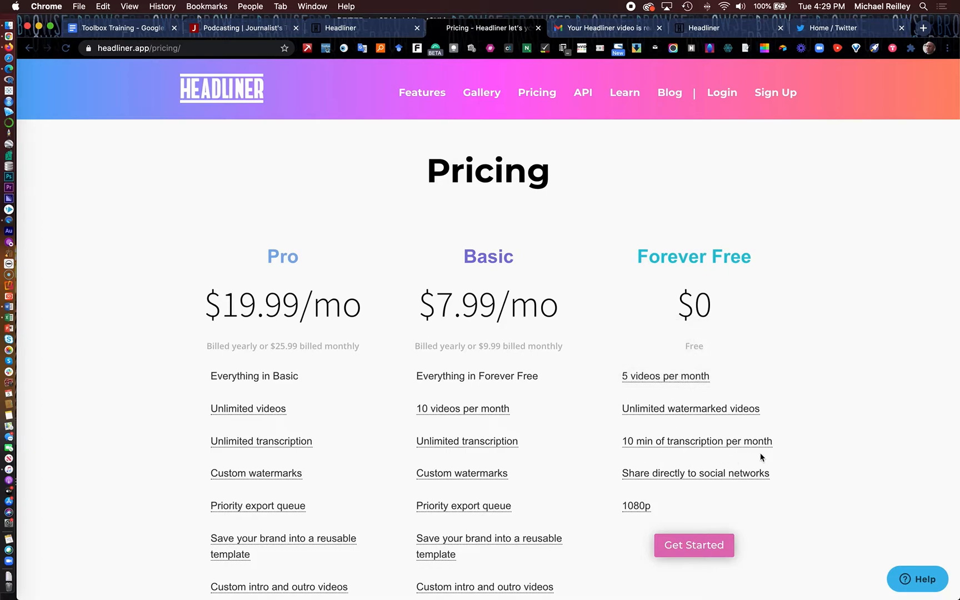
mouse_move(787, 468)
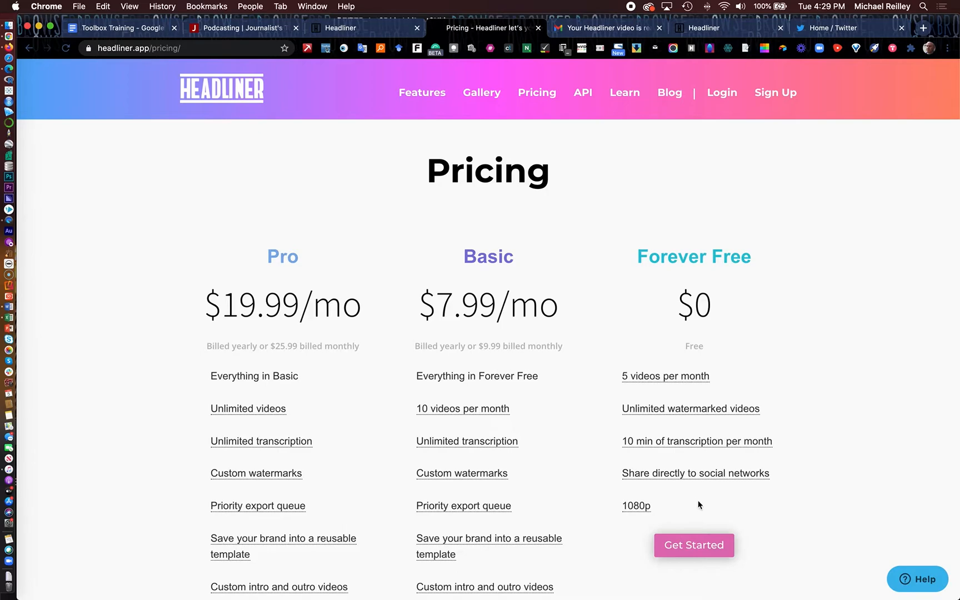
mouse_move(640, 521)
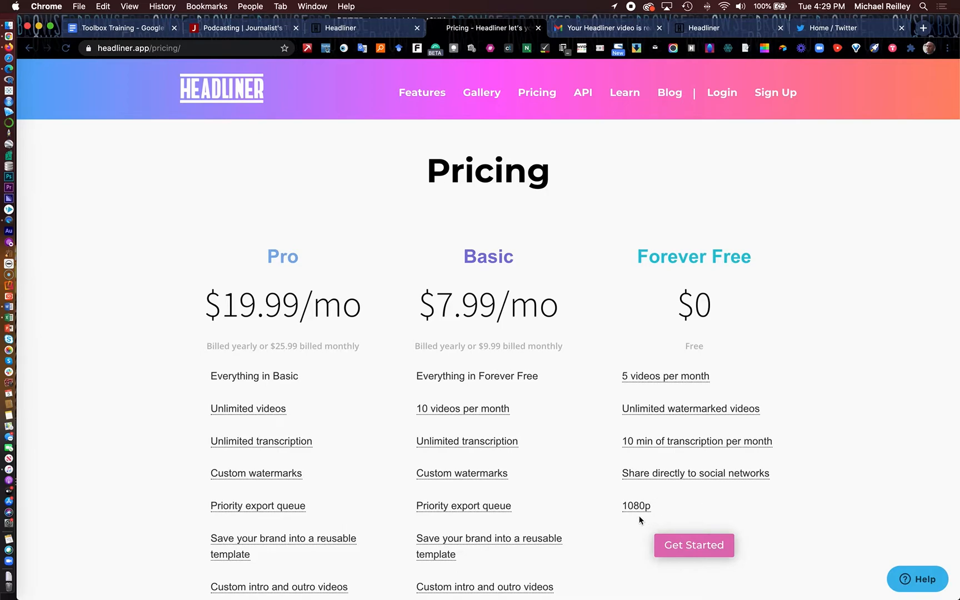
mouse_move(659, 488)
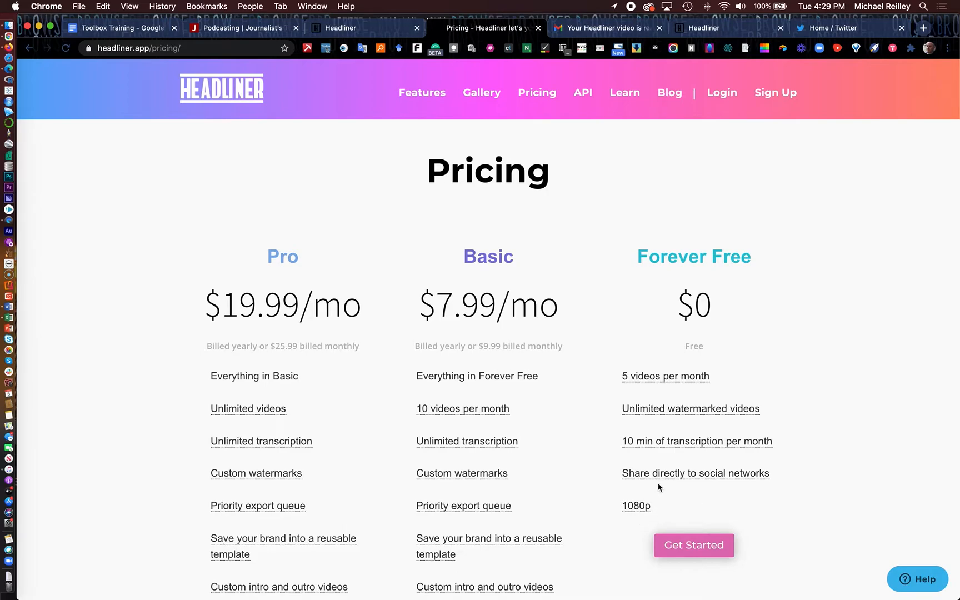
mouse_move(735, 469)
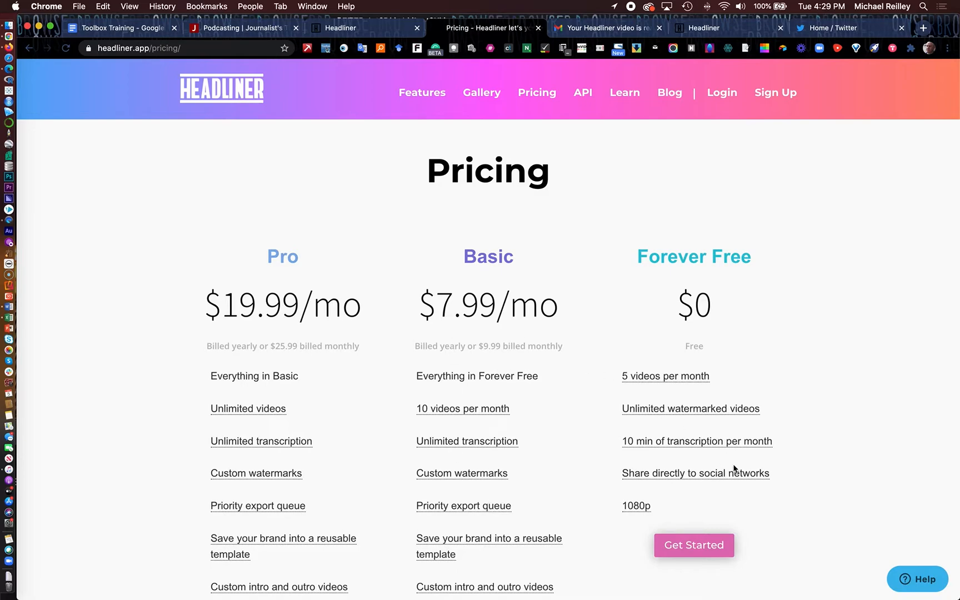
mouse_move(404, 338)
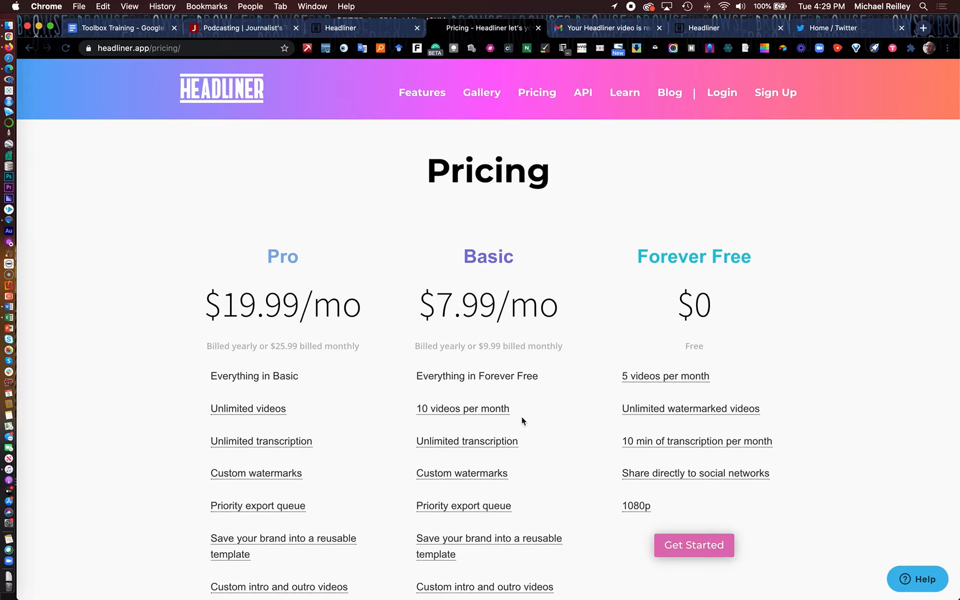
mouse_move(467, 441)
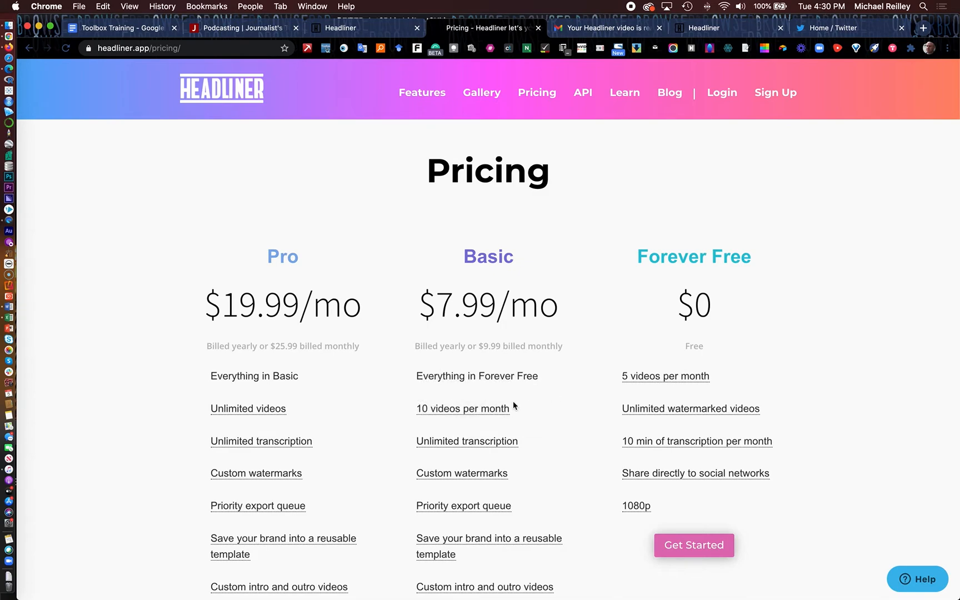
mouse_move(519, 481)
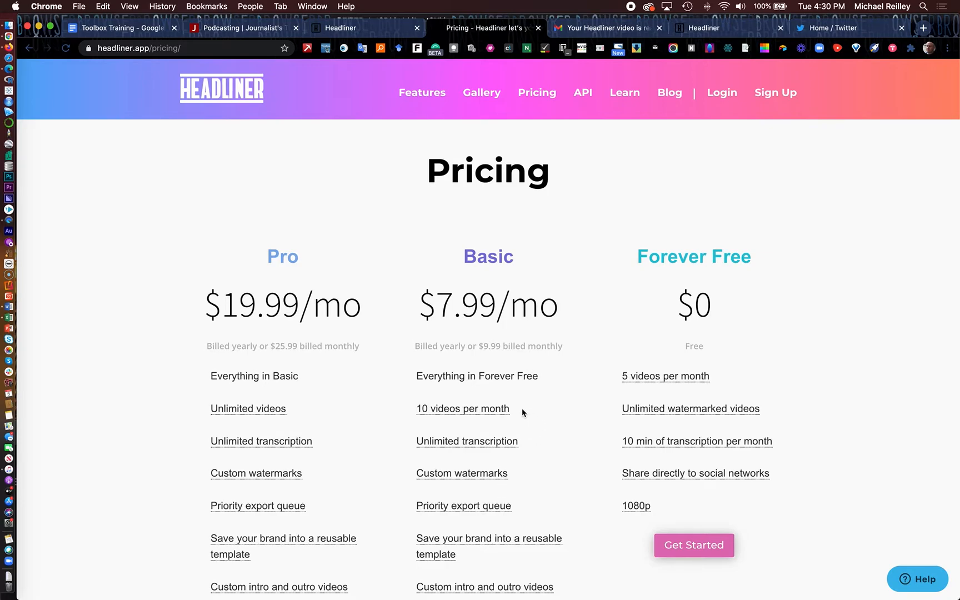
mouse_move(503, 558)
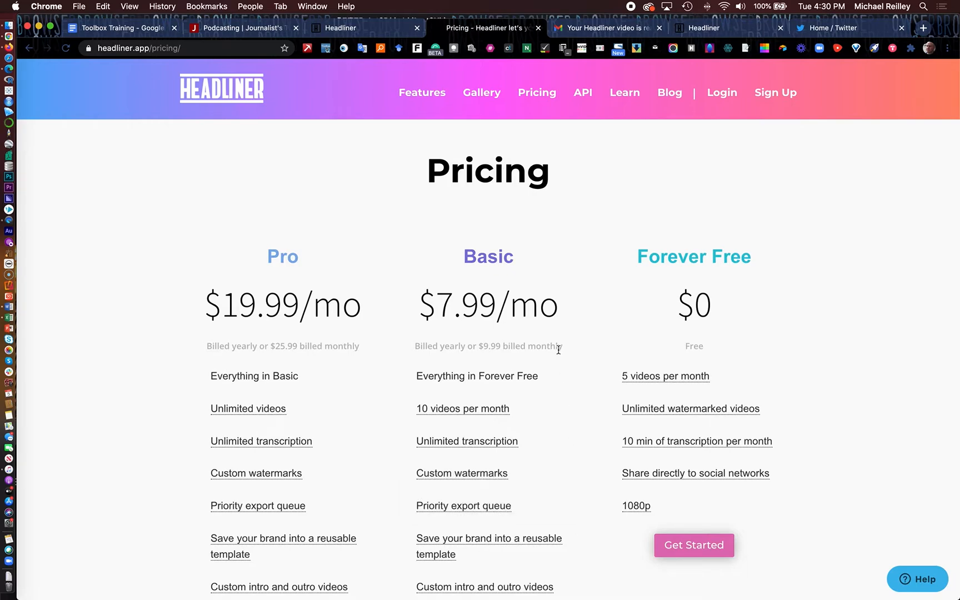
mouse_move(533, 264)
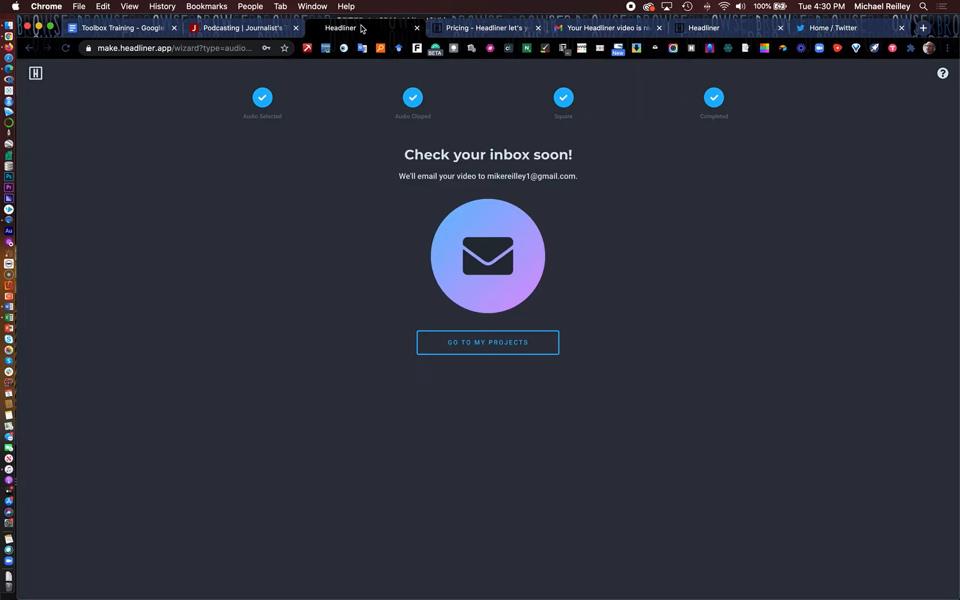
mouse_move(547, 164)
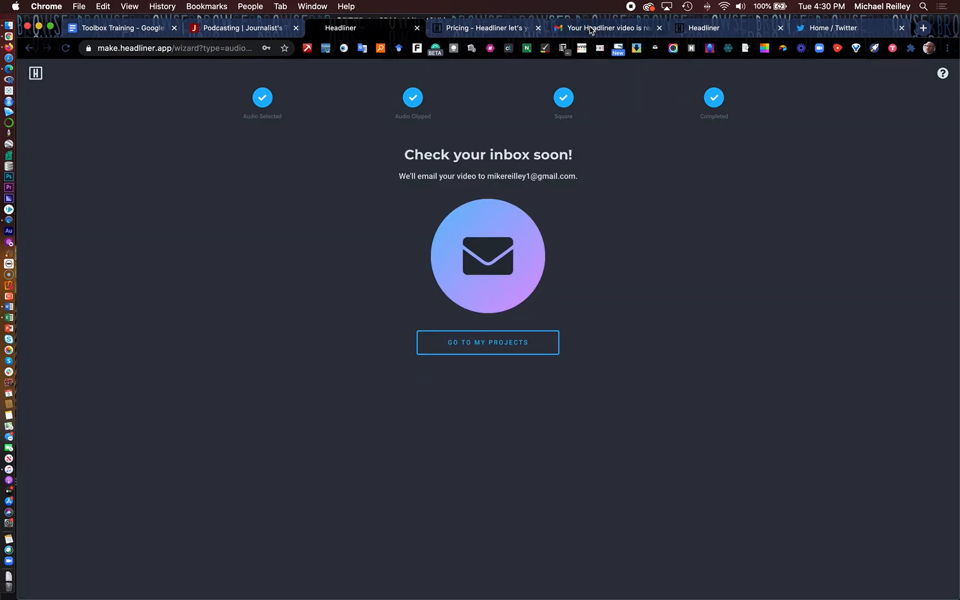
- Switch to the Gmail message announcing the Headliner video is ready
click(607, 28)
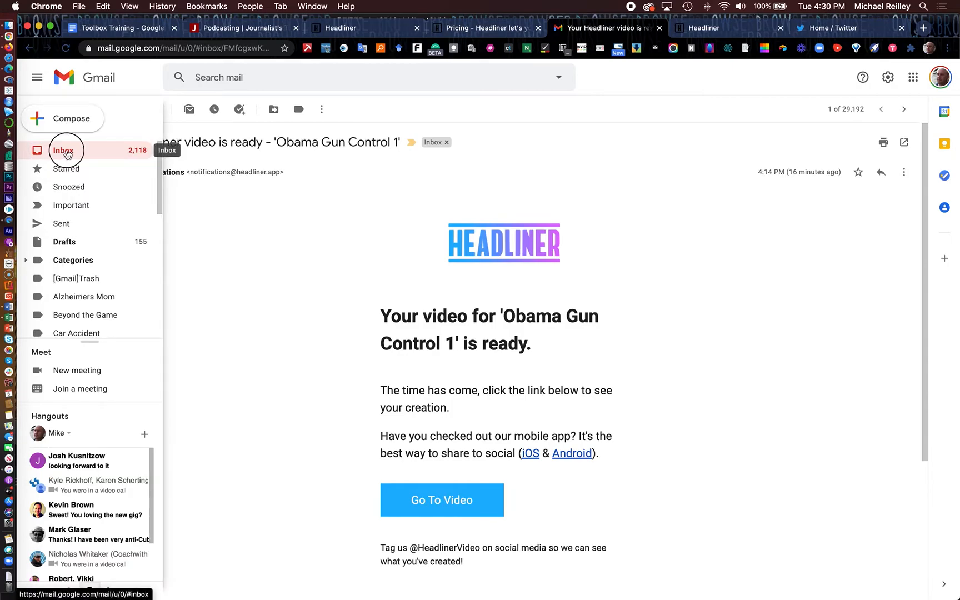
- Follow the 'Obama Audiogram 2' ready email's Go To Video link to the share page
click(64, 150)
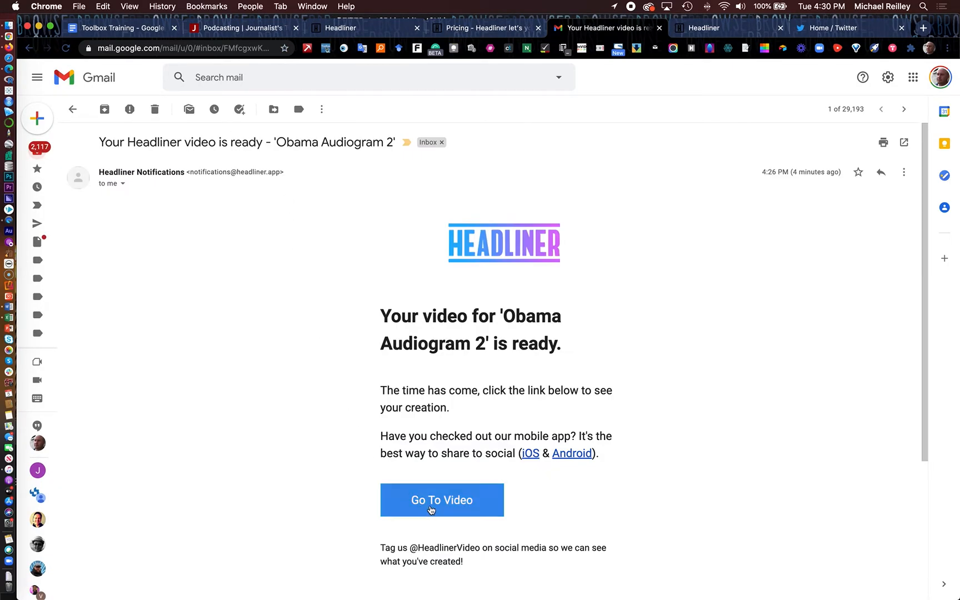
click(442, 500)
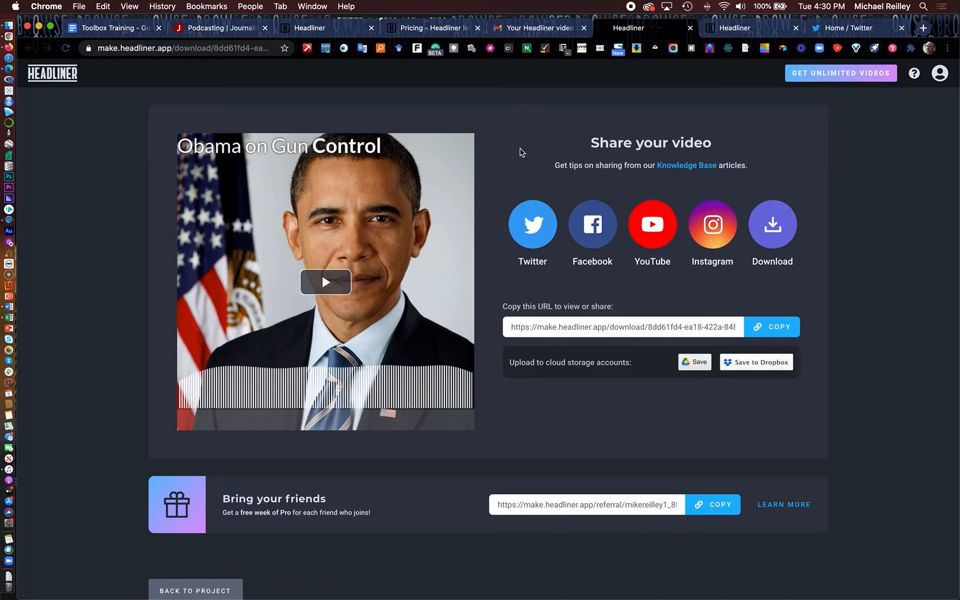
- Play back the finished Obama on Gun Control audiogram preview, replaying and pausing it
click(325, 281)
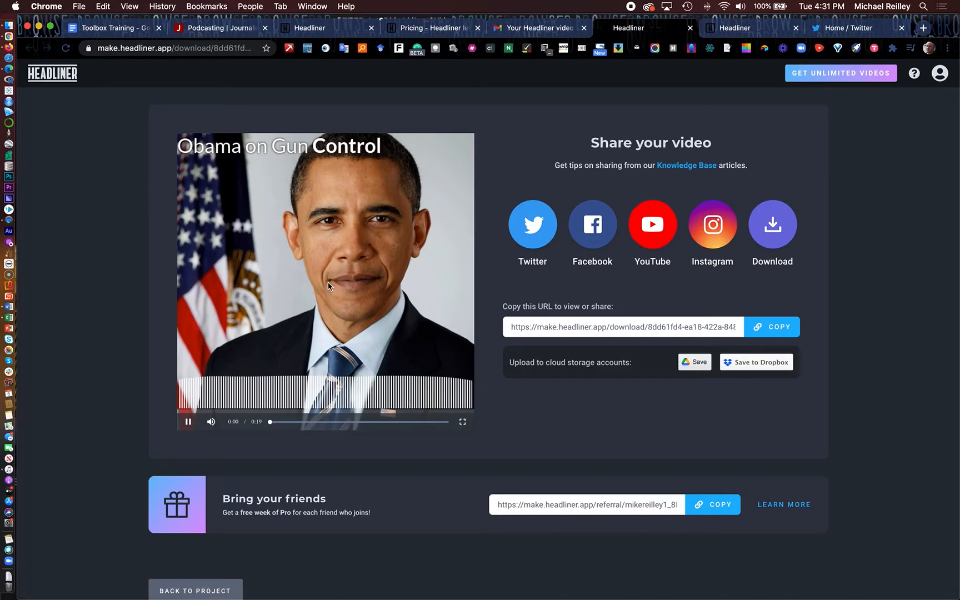
click(187, 422)
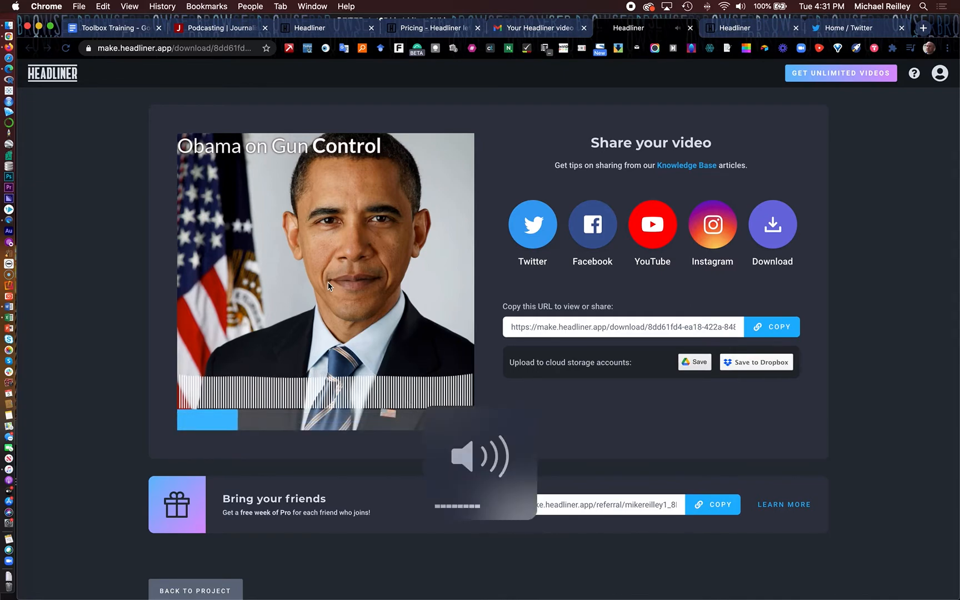
click(324, 279)
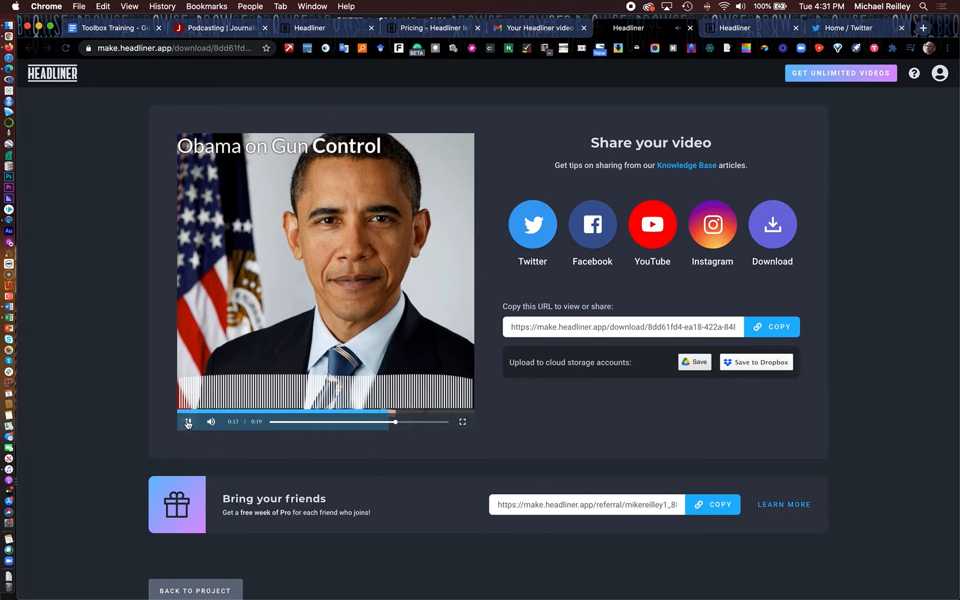
click(188, 422)
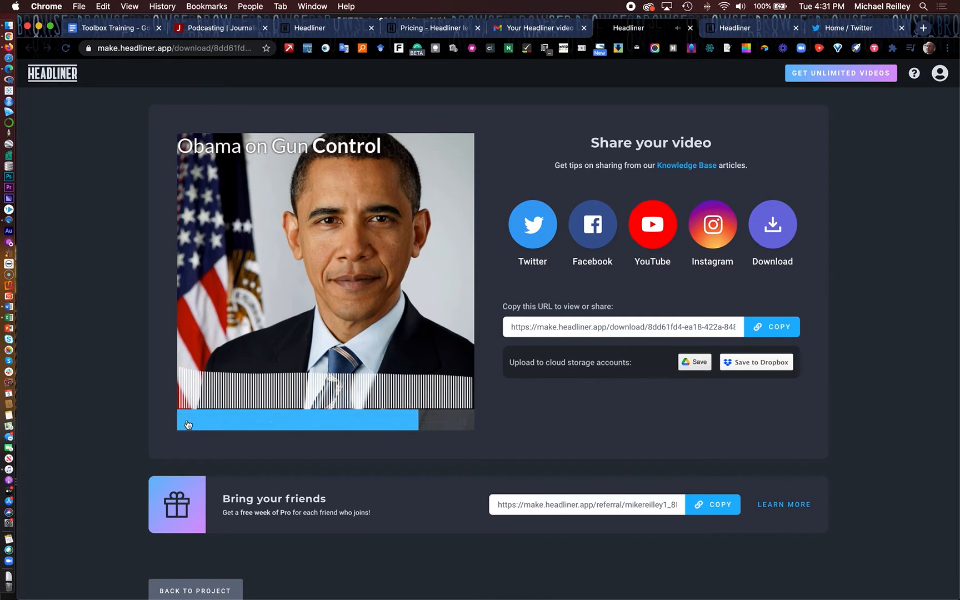
click(188, 422)
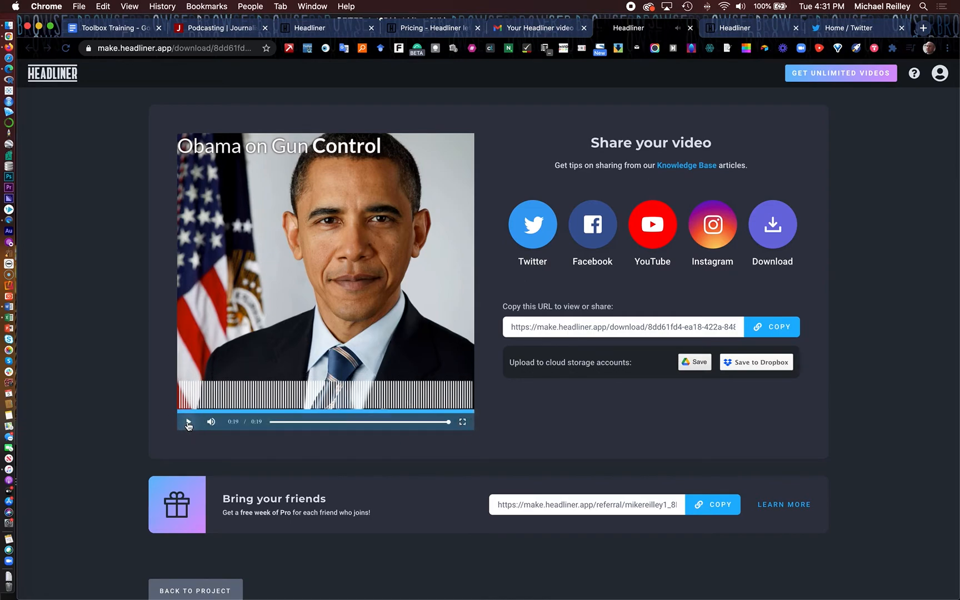
click(188, 421)
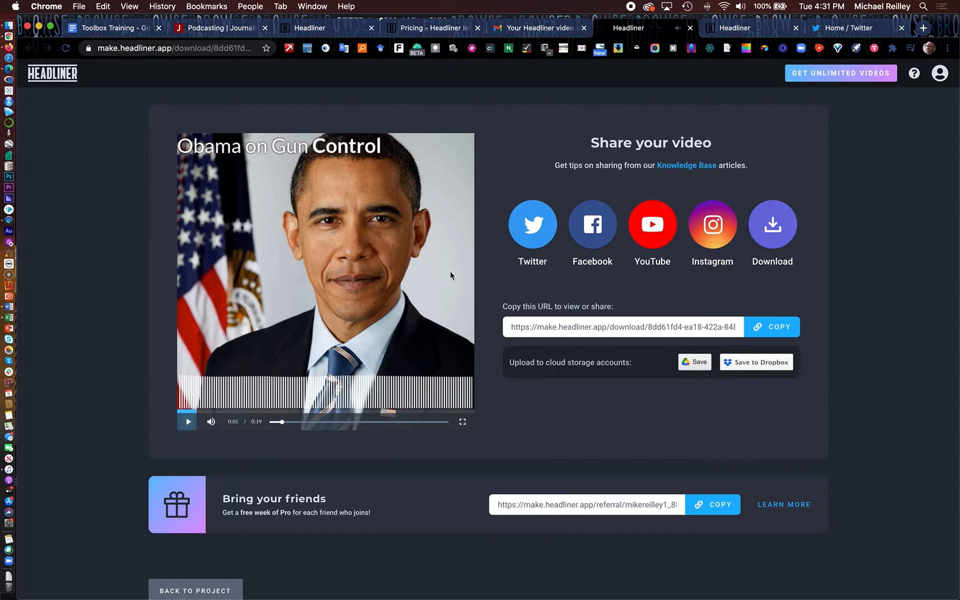
mouse_move(233, 350)
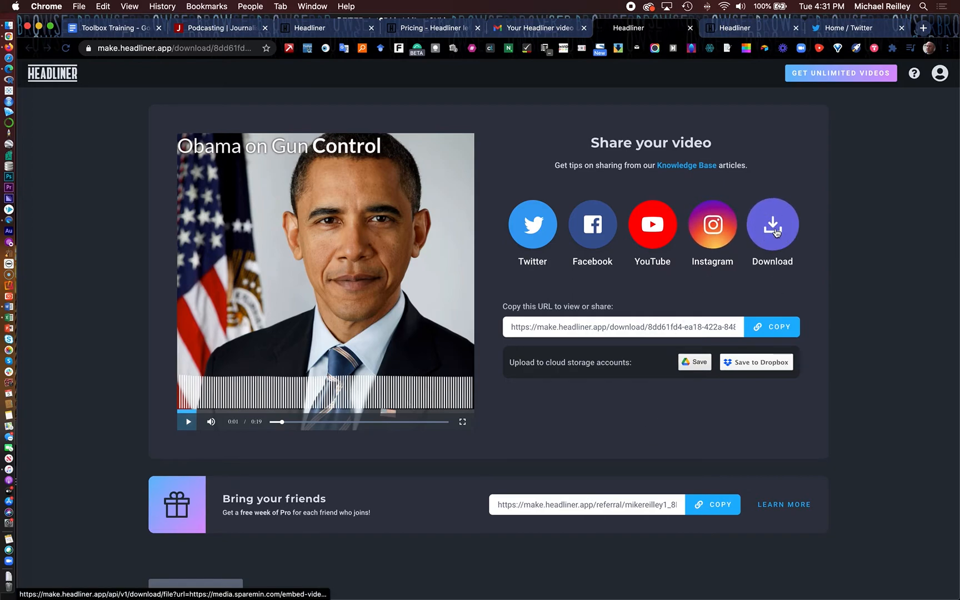
- Download the finished audiogram video as 'Obama Audiogram 2'
click(772, 223)
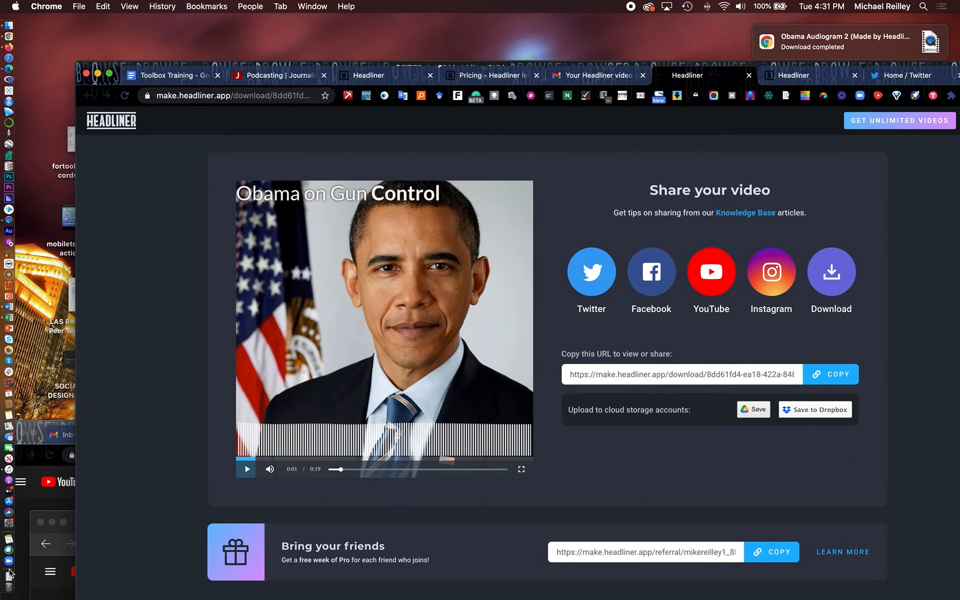
- Switch to the Twitter home feed after the download completes
click(8, 567)
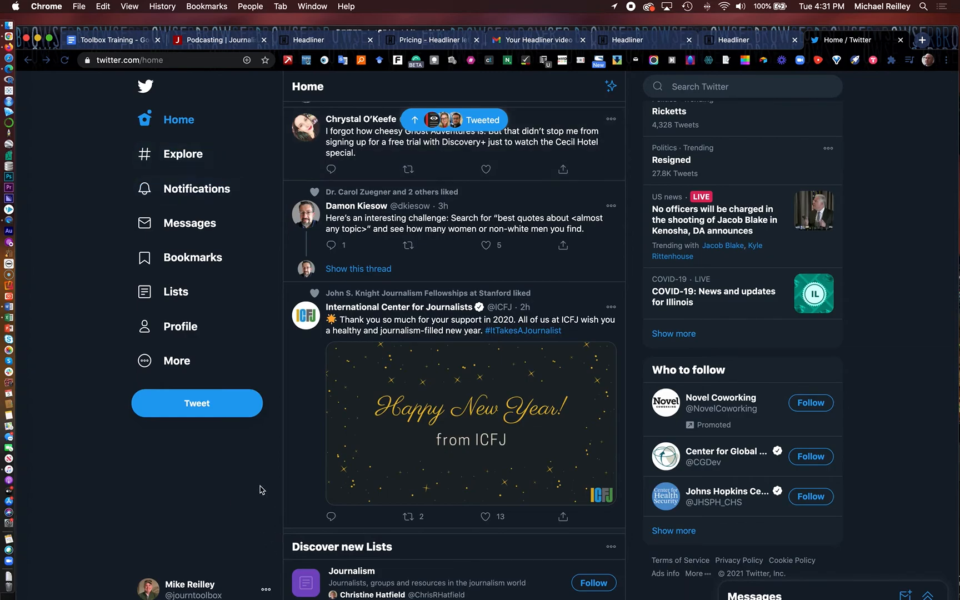
- Compose a new tweet reading 'Obama audio clip practice' and start attaching media
click(197, 404)
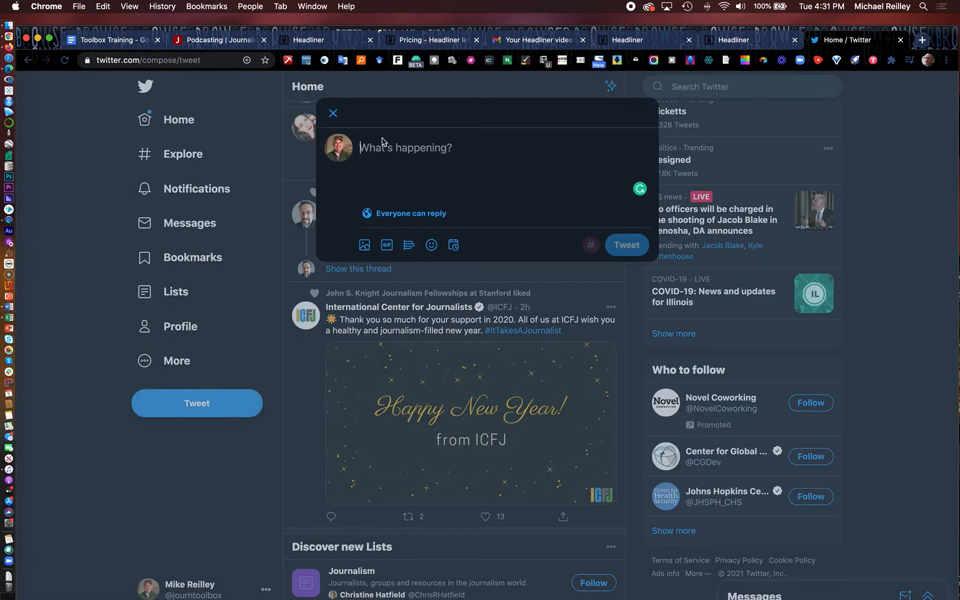
text(Obama audio clip practi)
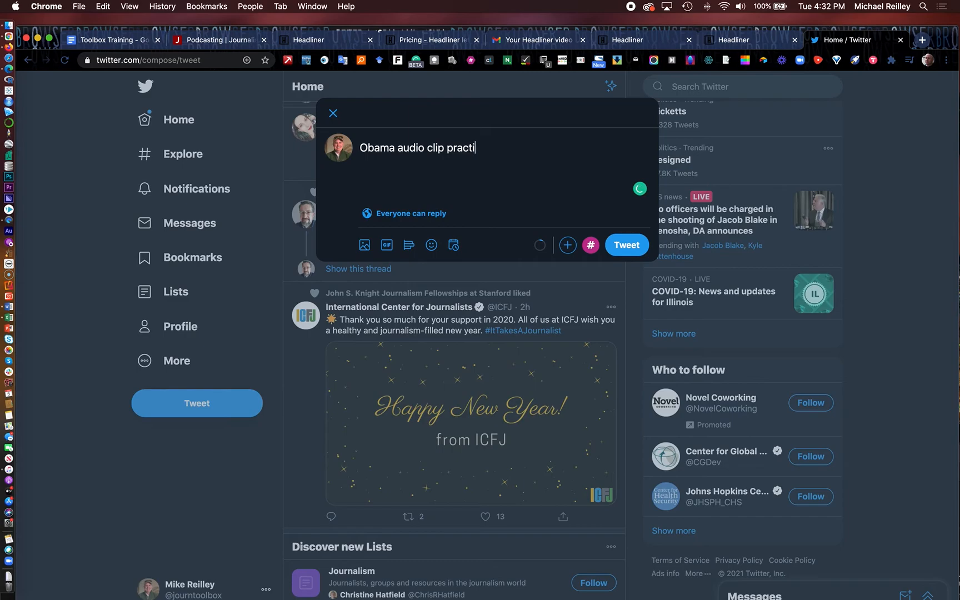
text(ce)
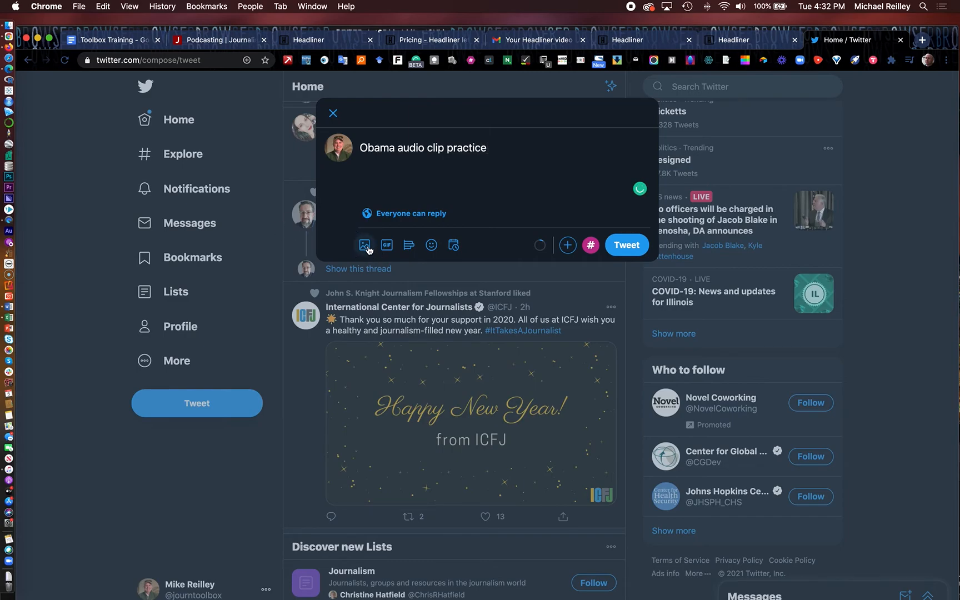
click(364, 244)
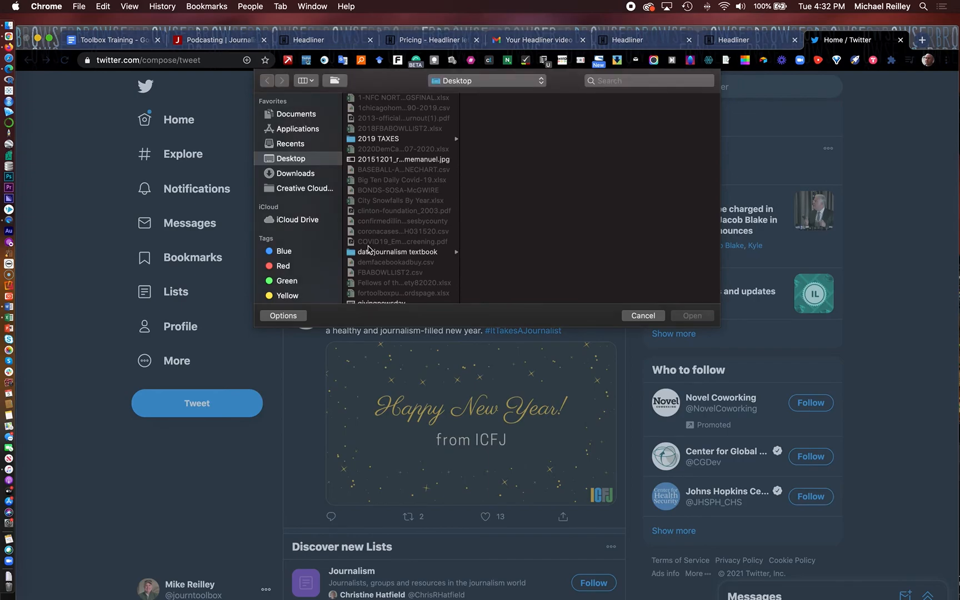
- Attach 'Obama Audiogram 2 (Made by Headliner).mp4' from the Desktop to the tweet
scroll(down, 3)
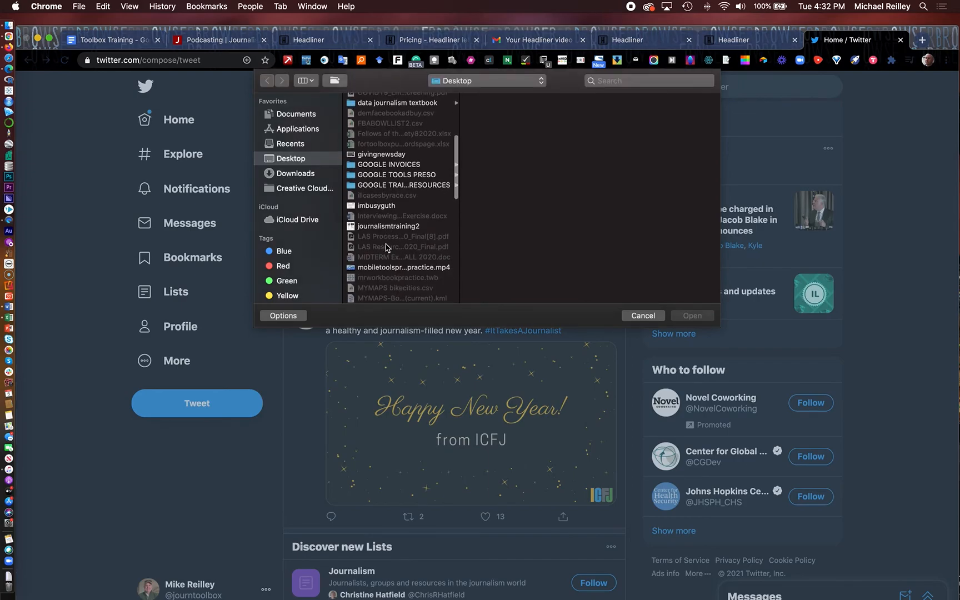
scroll(down, 3)
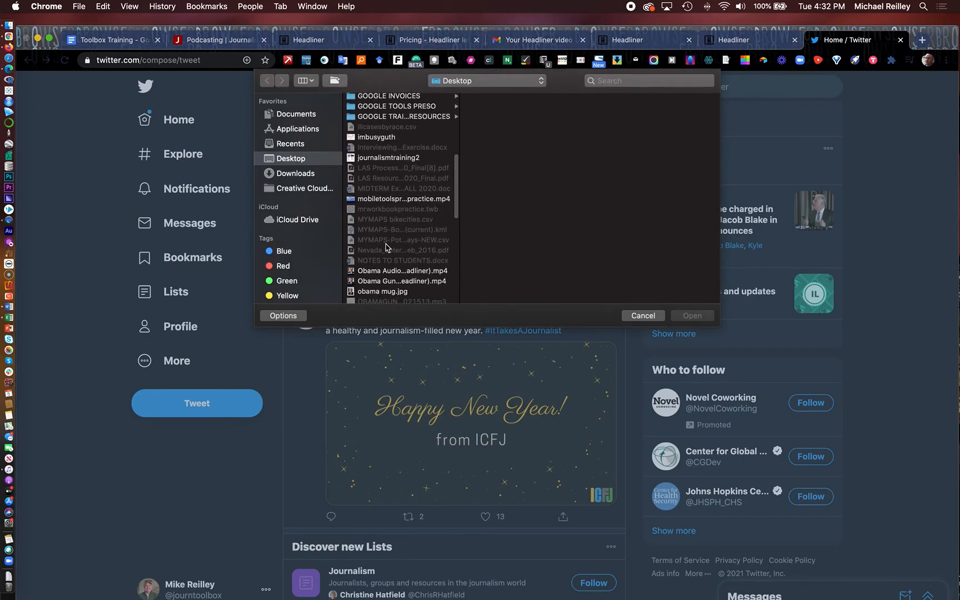
click(401, 271)
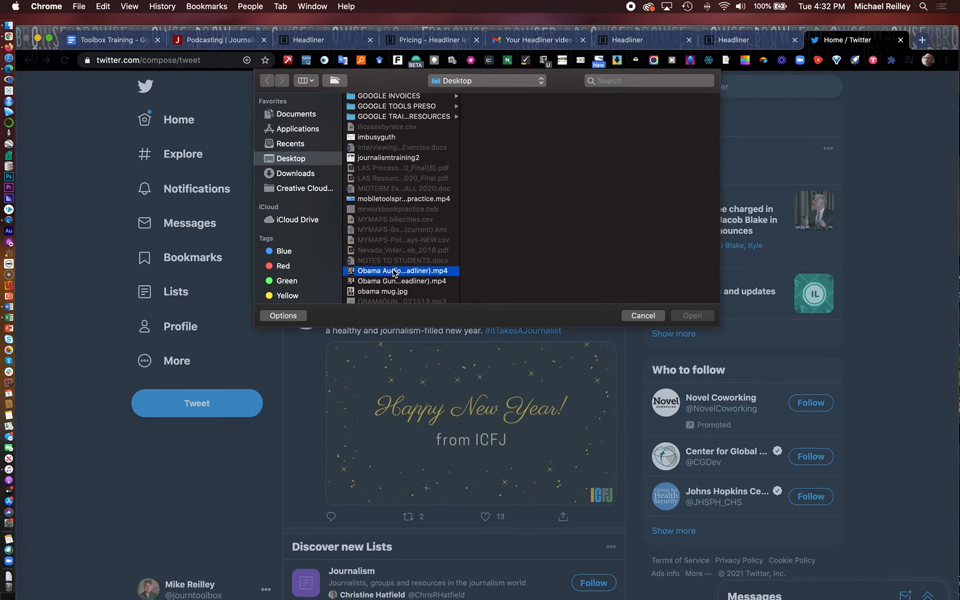
click(400, 271)
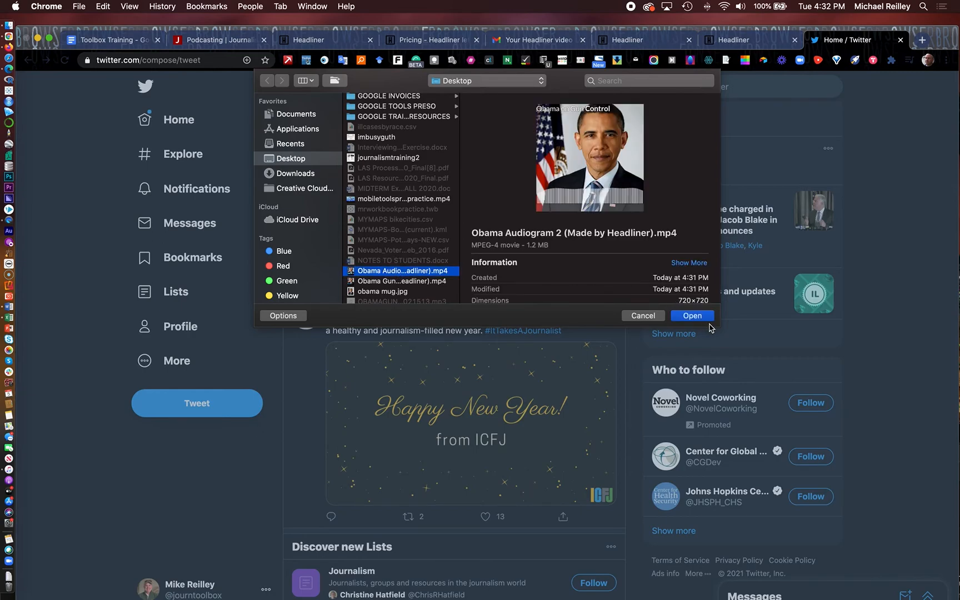
click(693, 315)
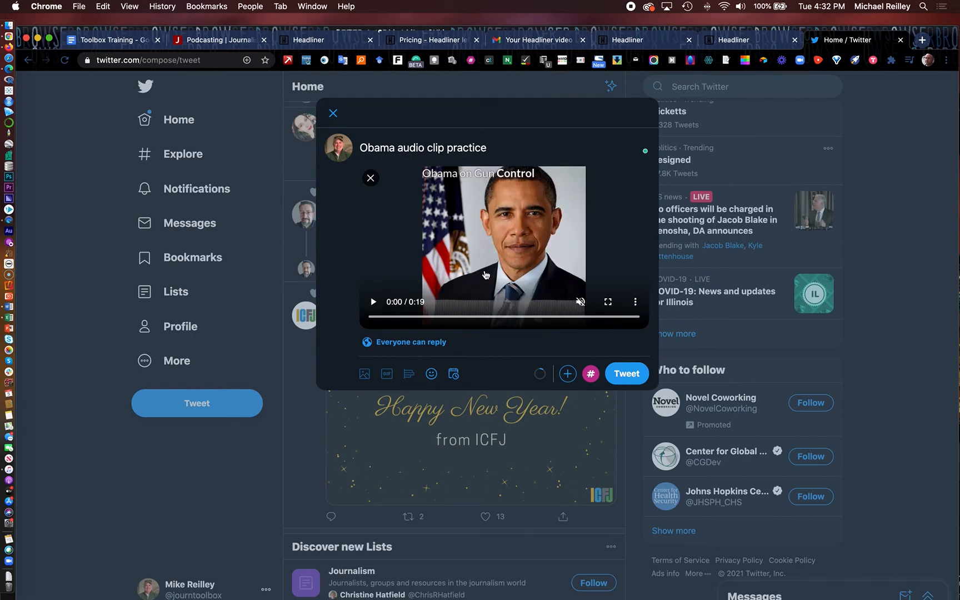
mouse_move(609, 358)
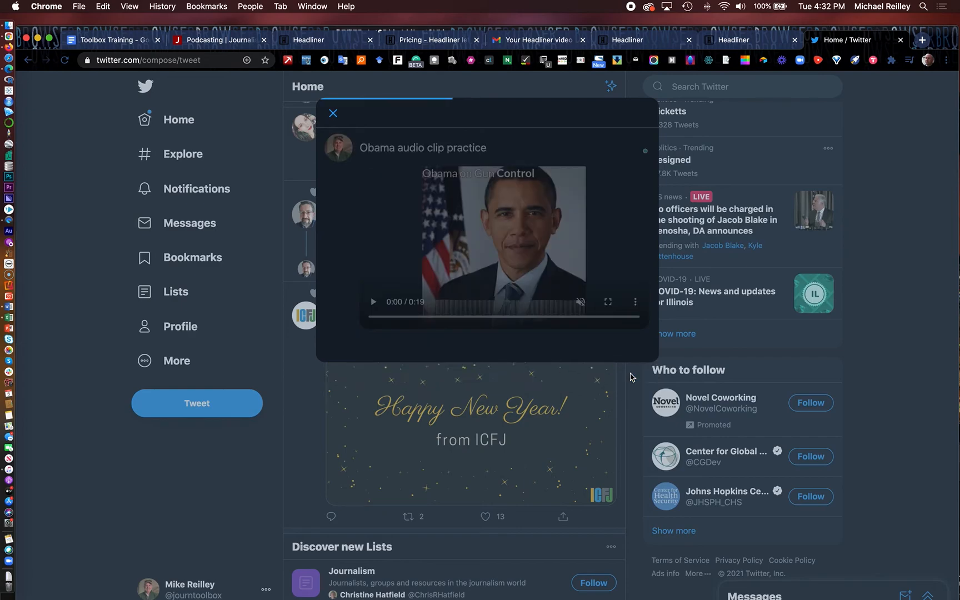
mouse_move(440, 213)
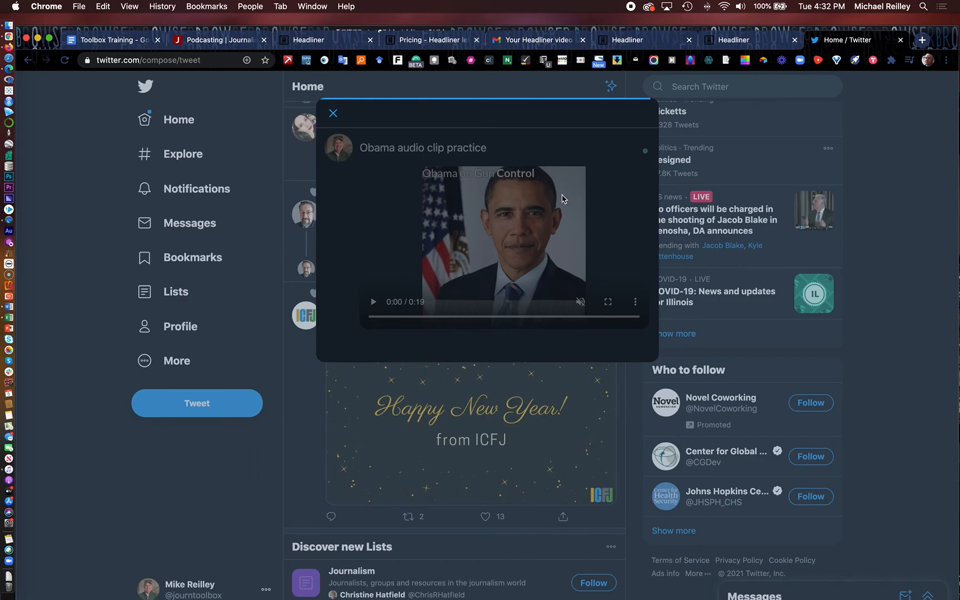
- Post the 'Obama audio clip practice' tweet with the uploaded audiogram video
click(333, 112)
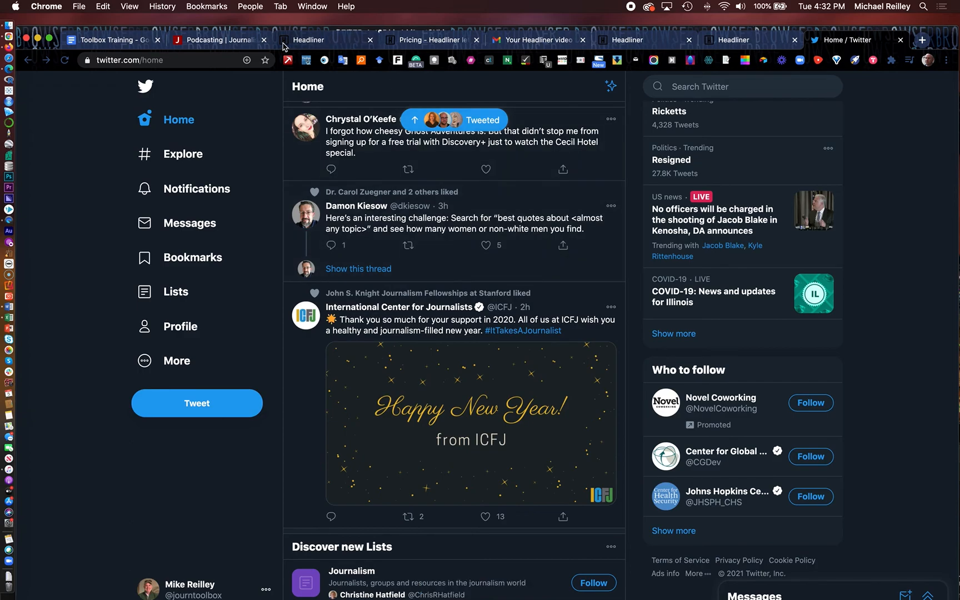
mouse_move(308, 40)
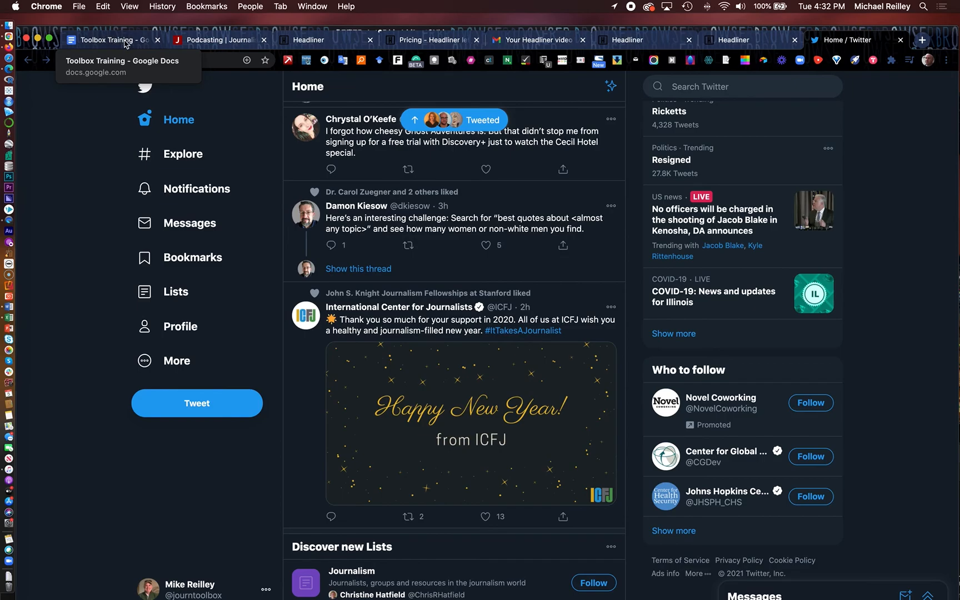
- Switch back to the 'Toolbox Training' Google Docs tab with the Headliner notes
click(114, 40)
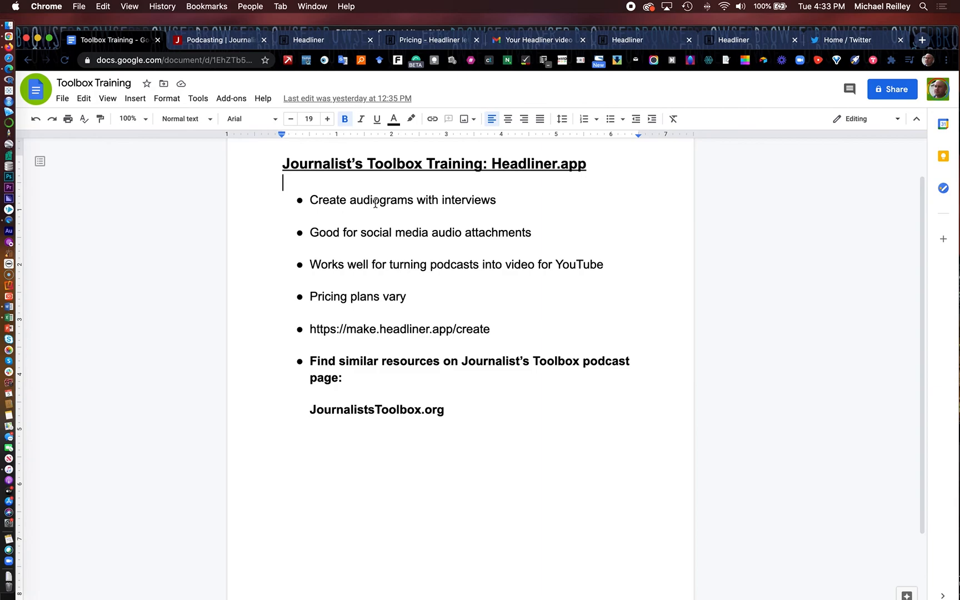
mouse_move(601, 362)
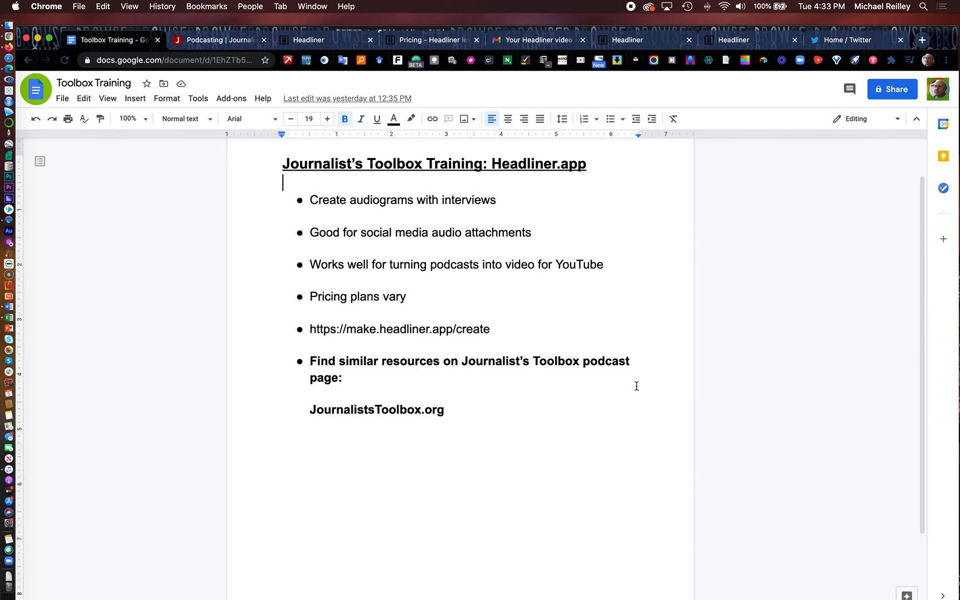
- Switch to the Journalist's Toolbox Podcasting page and scroll down through its recent updates
click(217, 40)
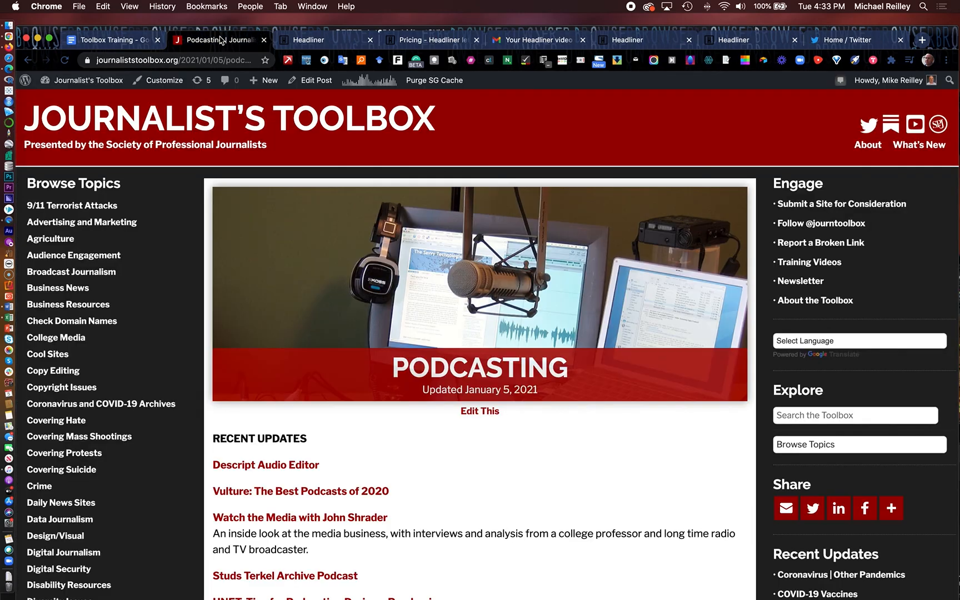
scroll(down, 3)
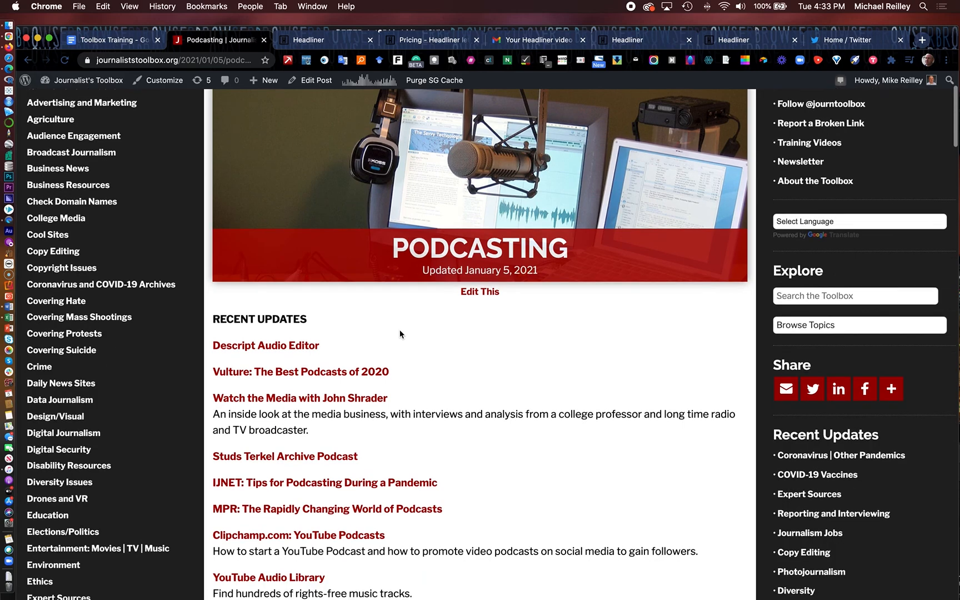
scroll(down, 3)
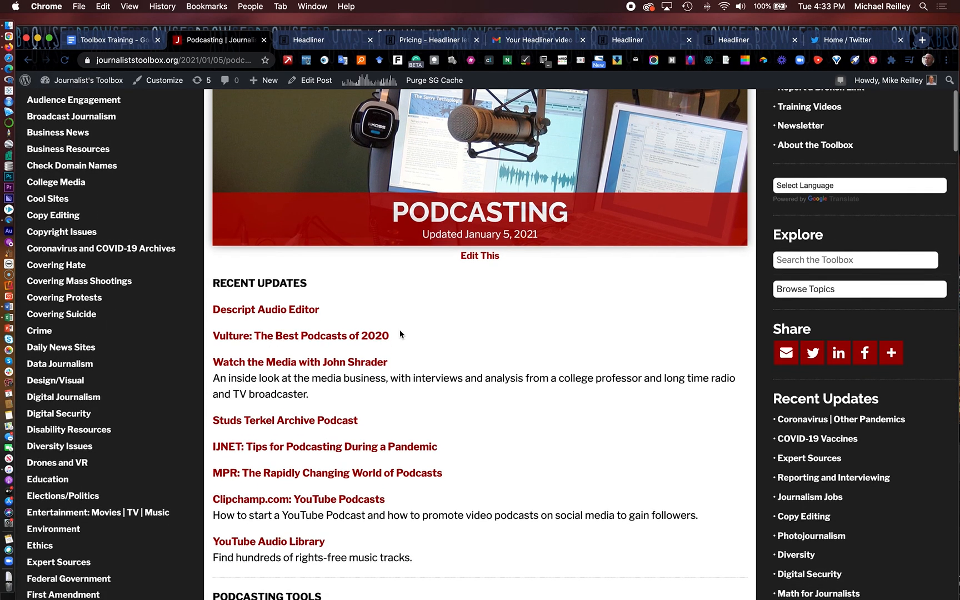
scroll(down, 3)
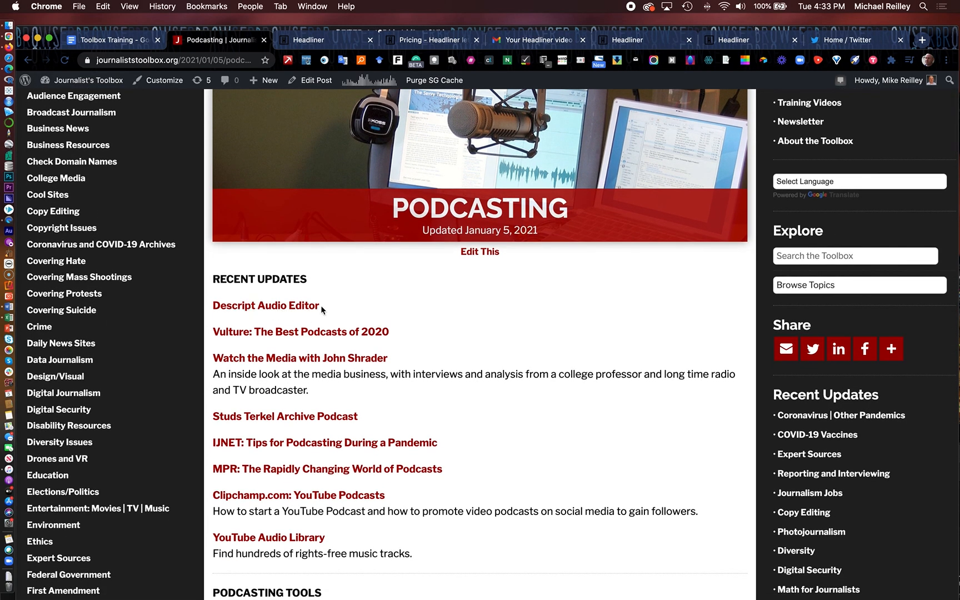
scroll(down, 3)
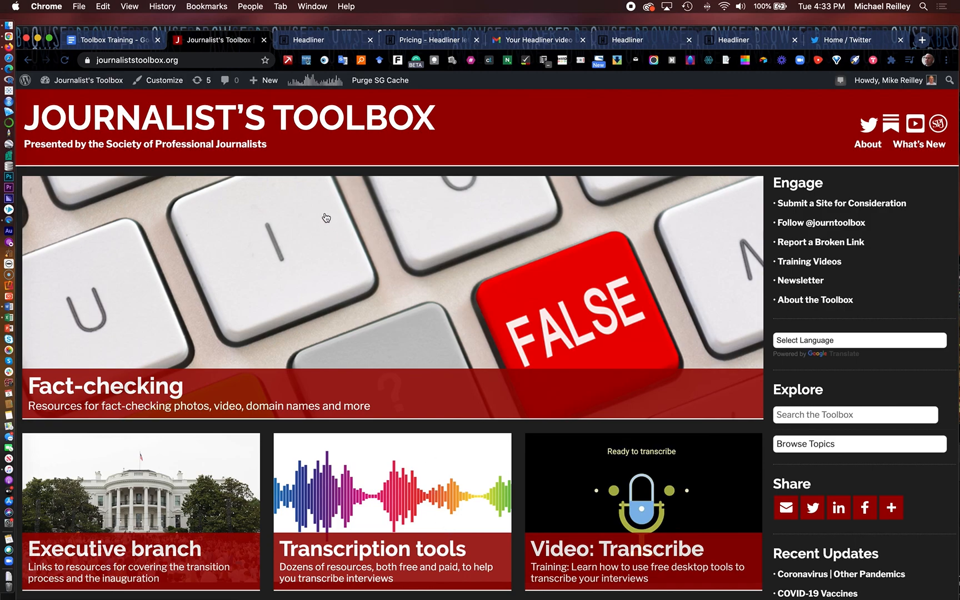
mouse_move(313, 217)
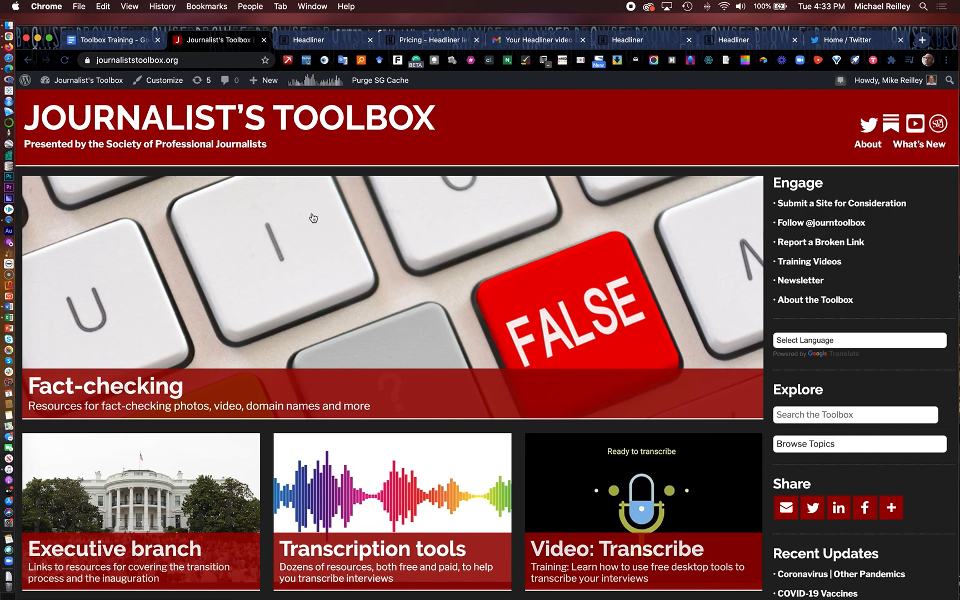